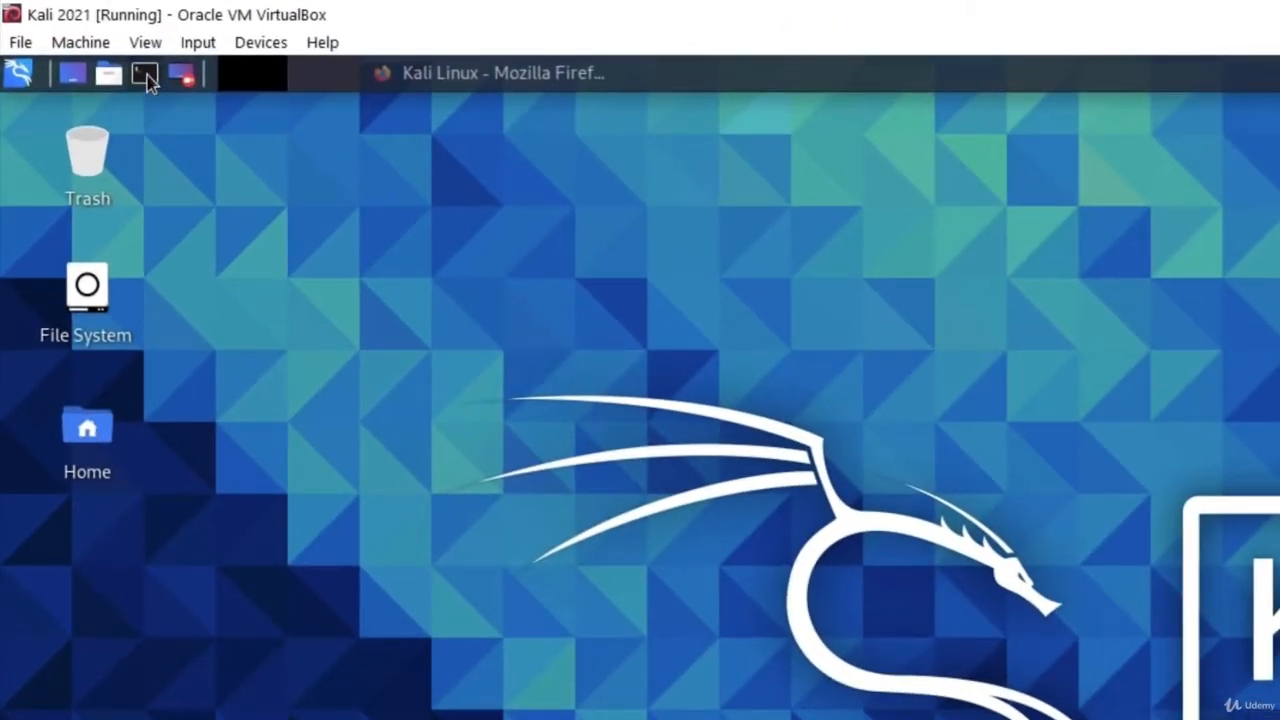
Launch Burp Suite from a new Kali terminal with the burpsuite command.
left_click(144, 72)
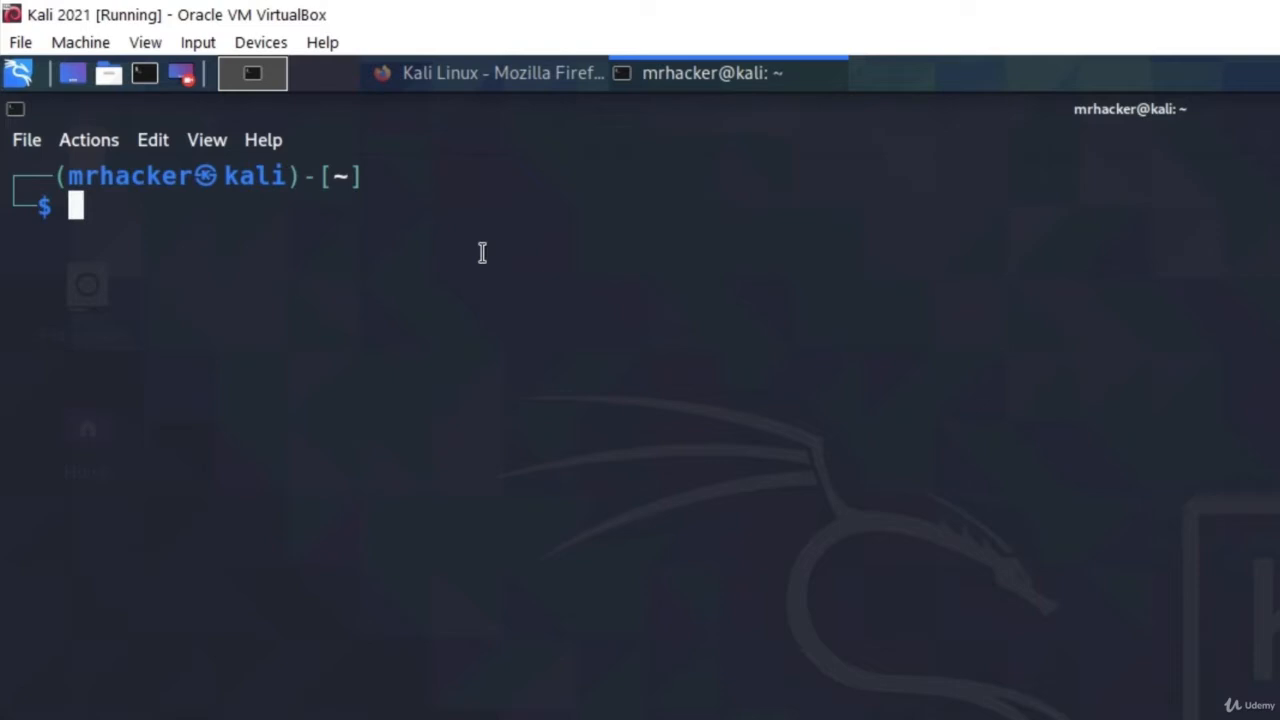
type("burpsuite")
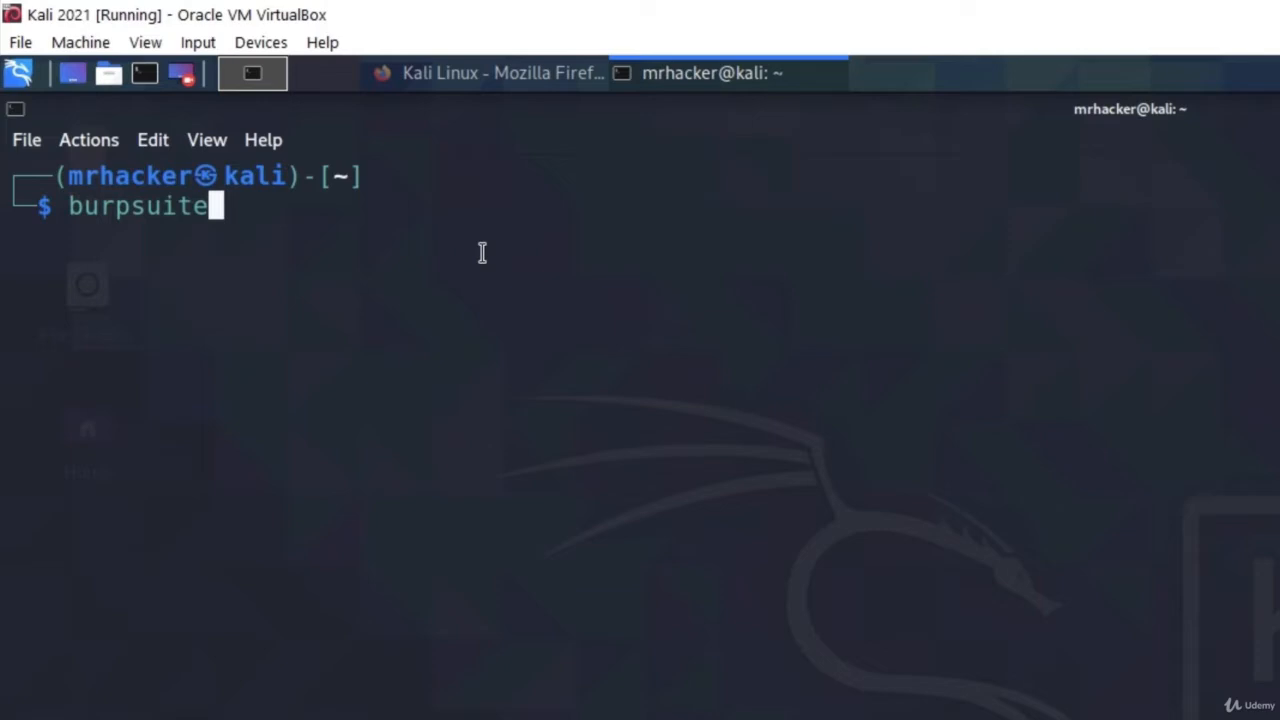
key("Return")
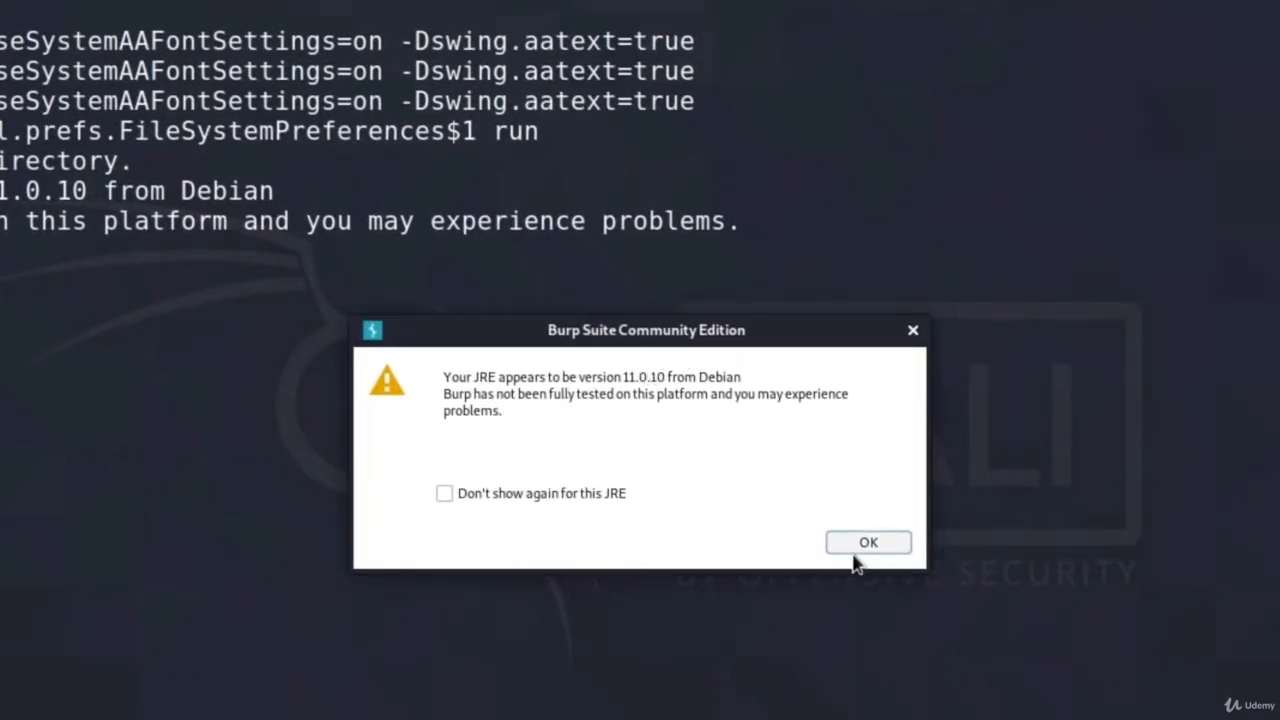
Dismiss the JRE warning, untick 'Help improve Burp', accept the terms and close the update notice.
left_click(868, 540)
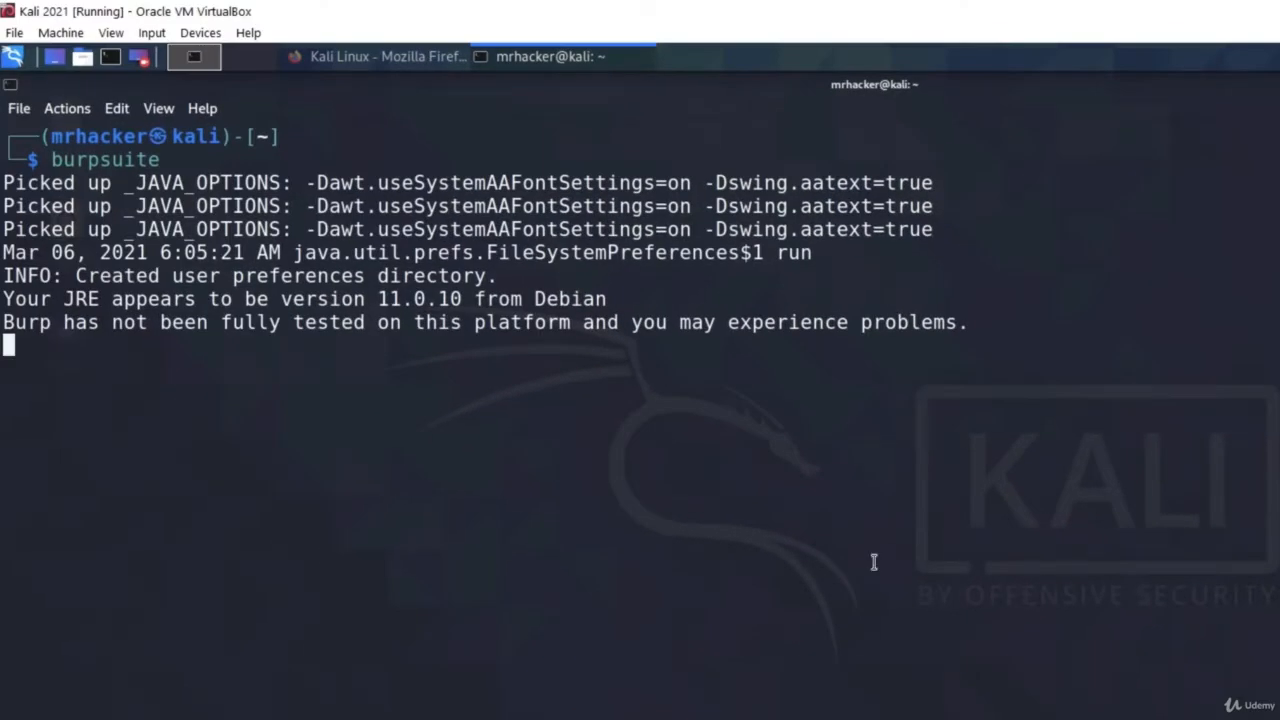
mouse_move(892, 442)
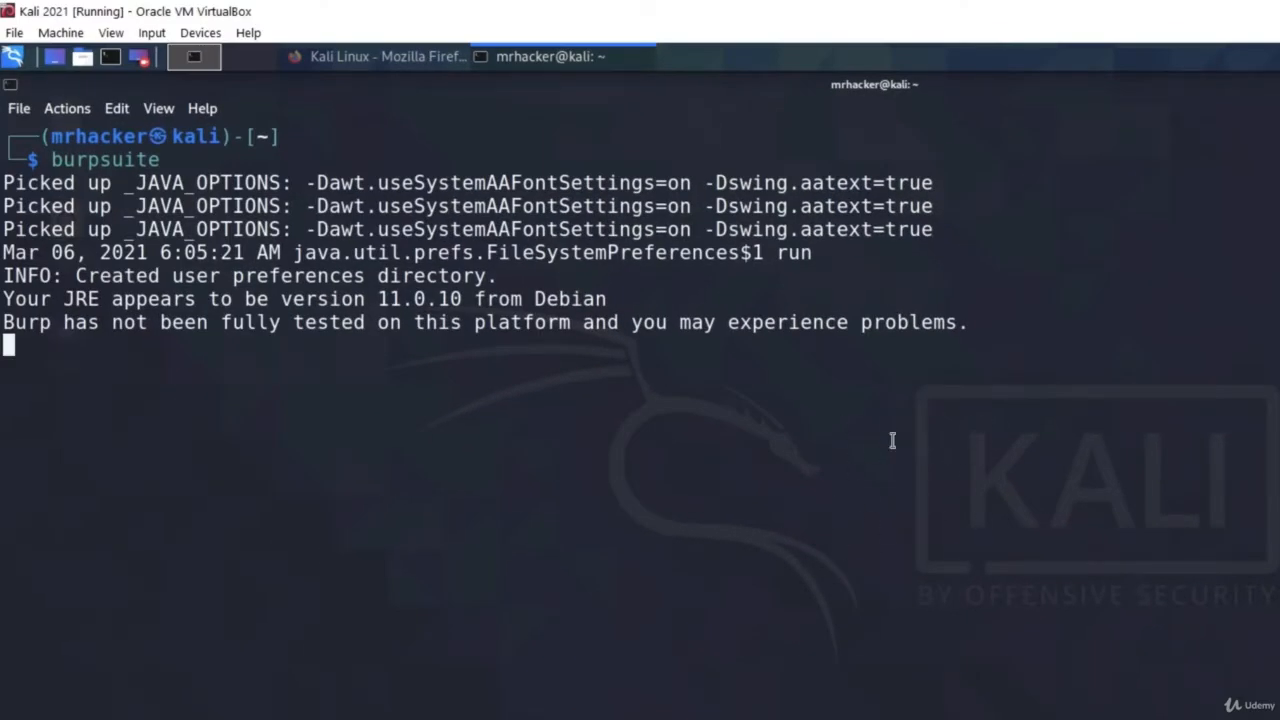
mouse_move(836, 524)
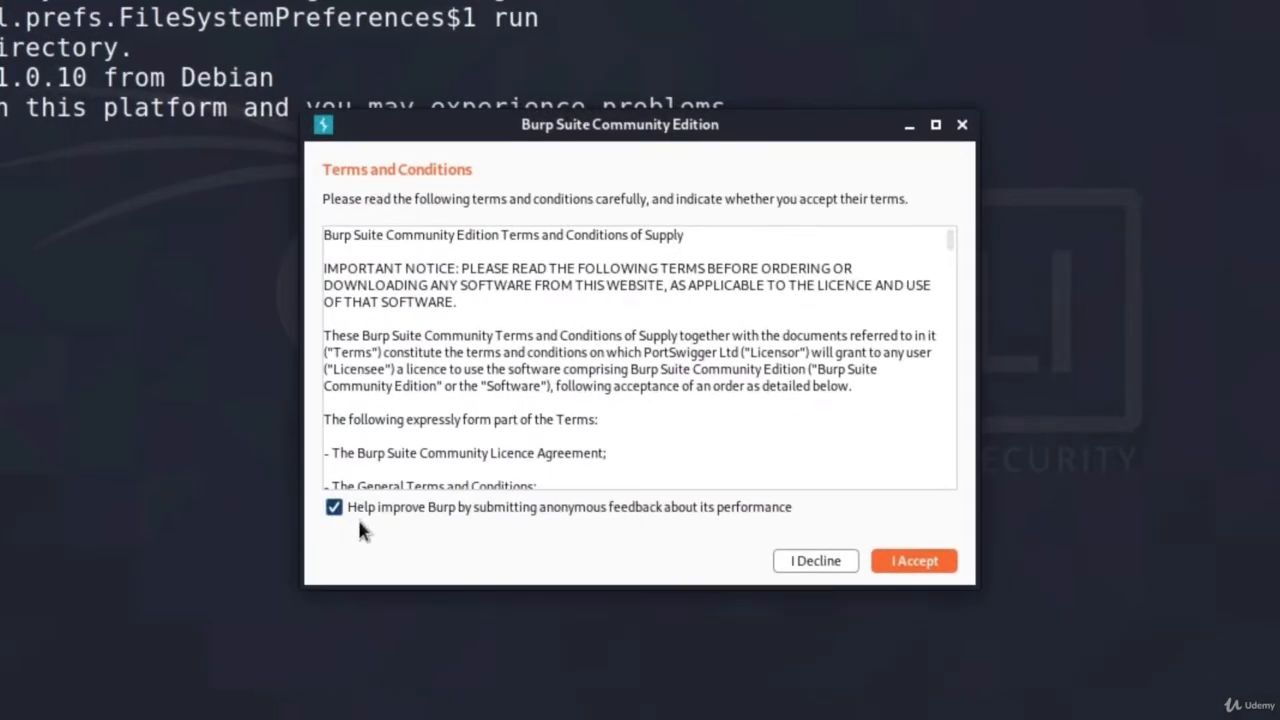
left_click(334, 508)
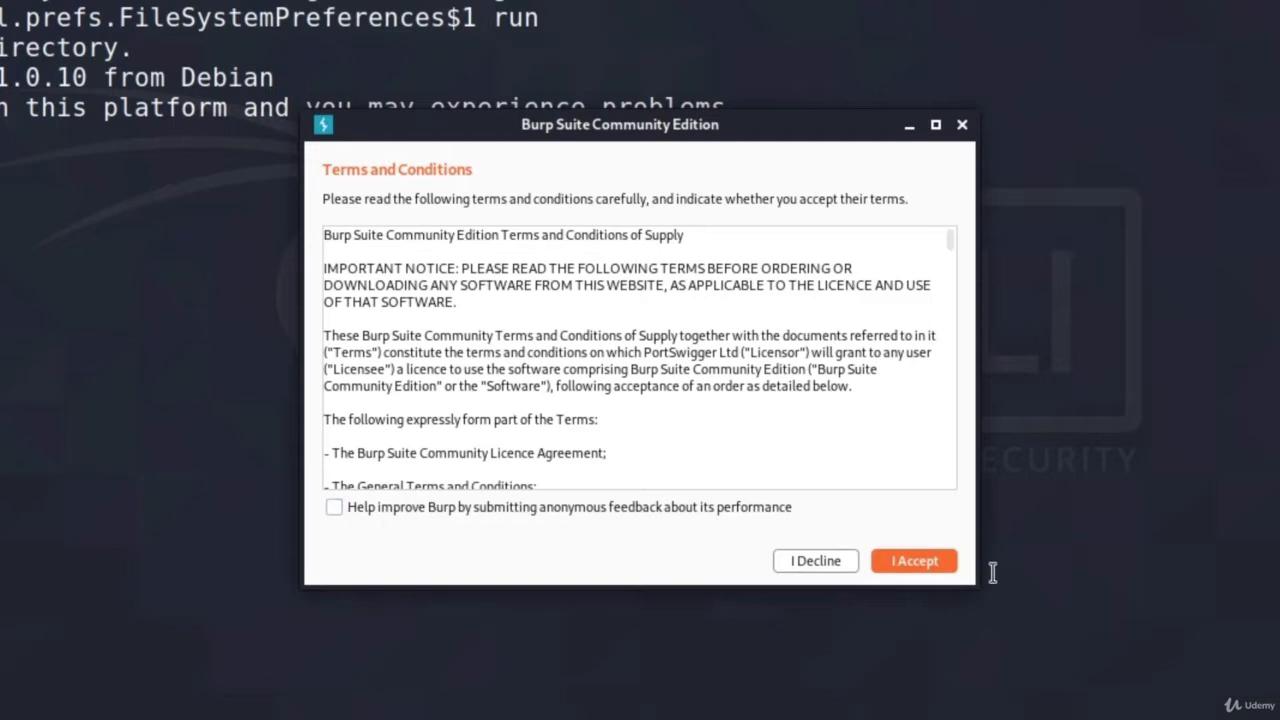
left_click(912, 560)
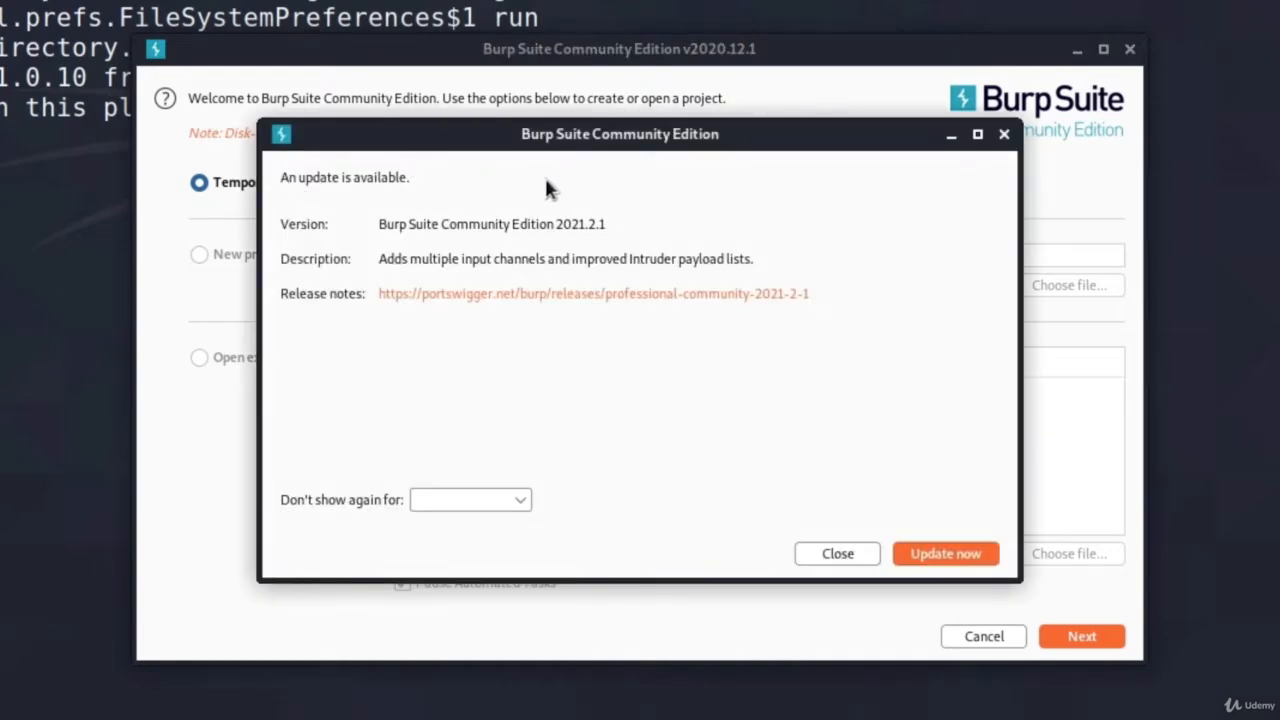
mouse_move(920, 496)
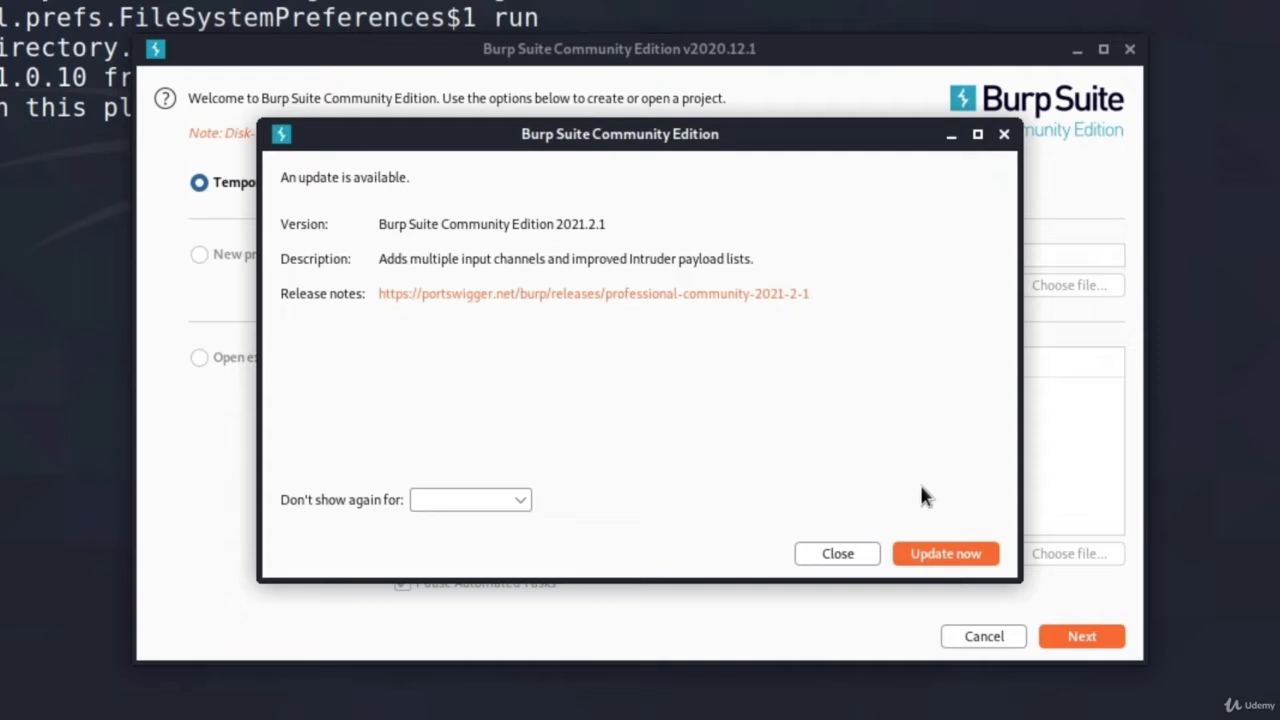
mouse_move(836, 552)
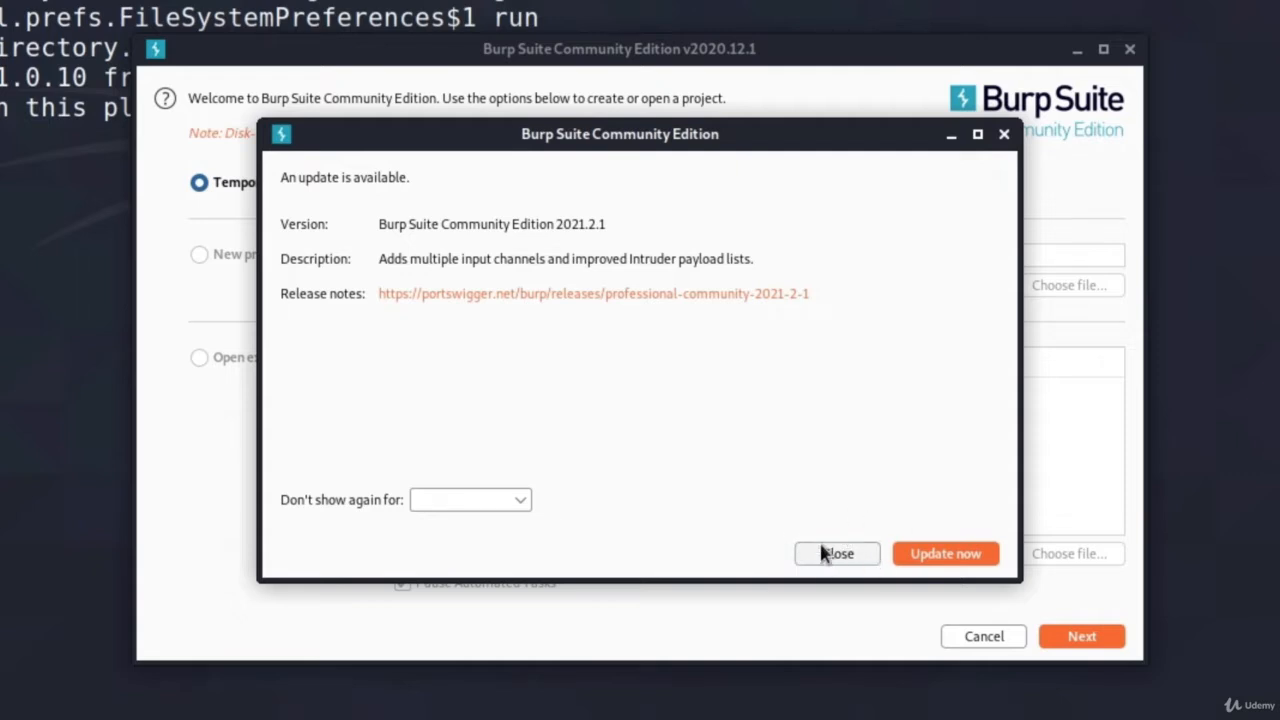
left_click(836, 552)
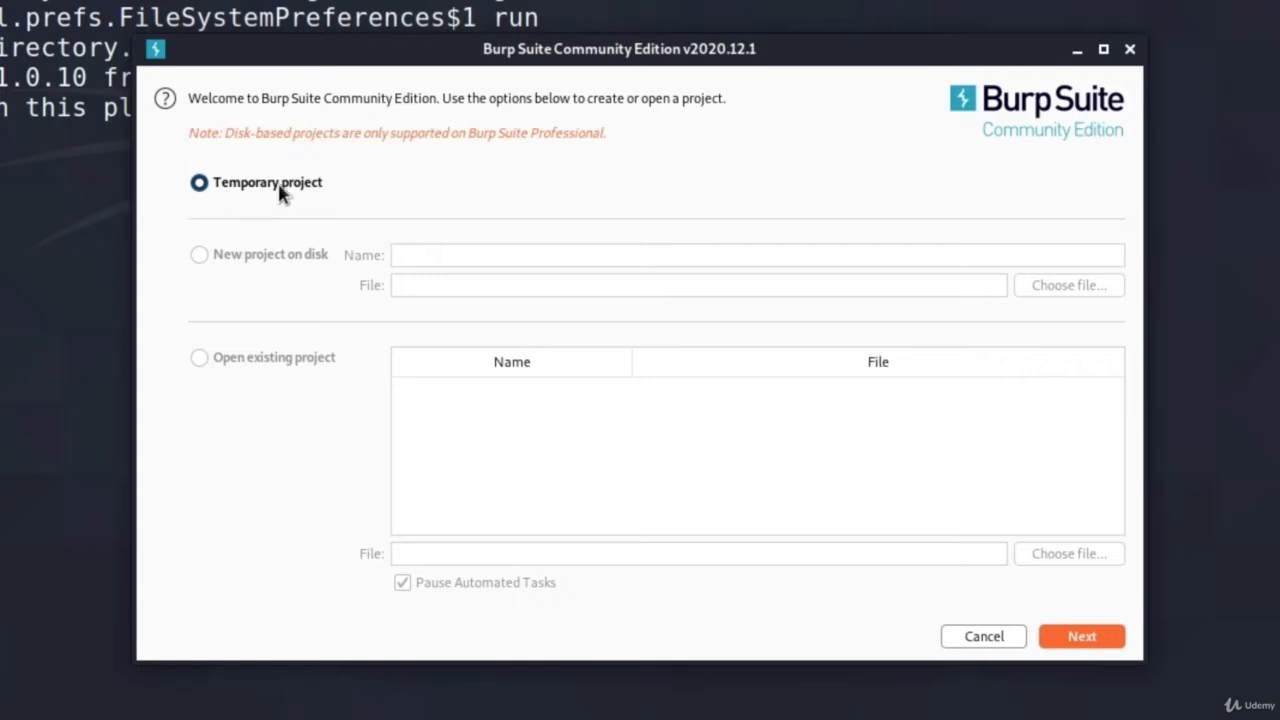
Start a temporary project using Burp's default configuration.
left_click(1080, 636)
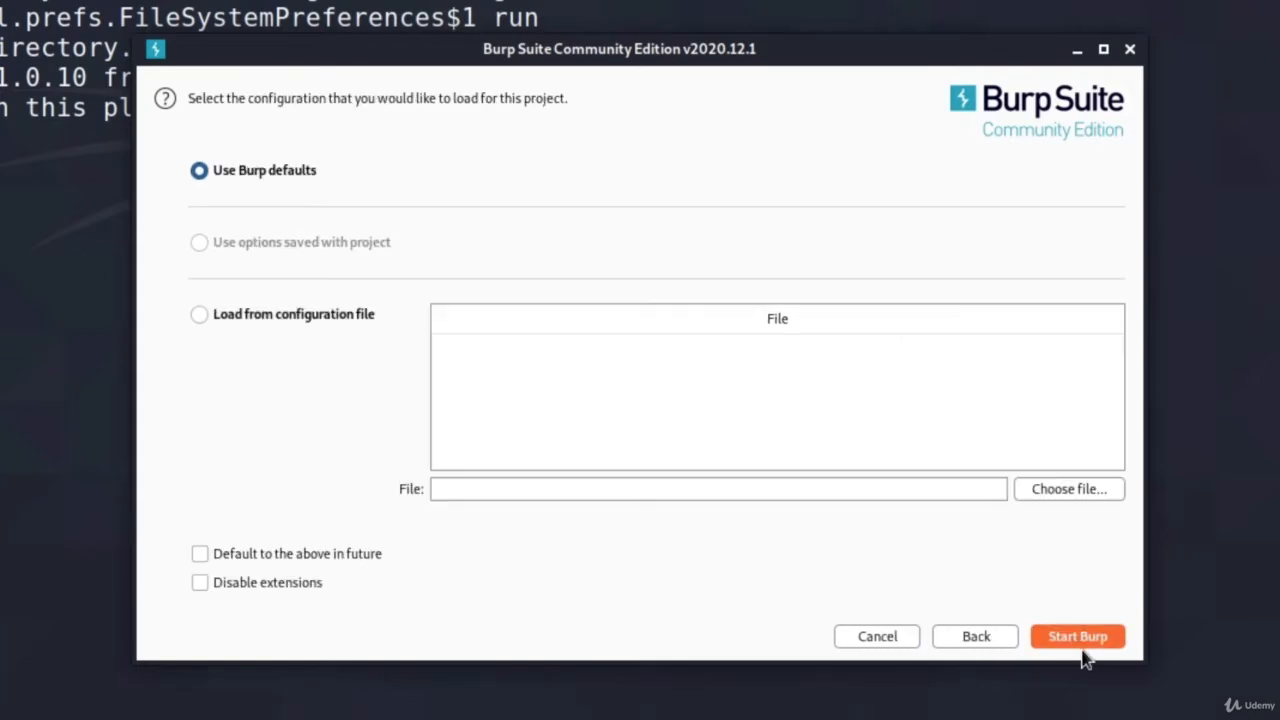
mouse_move(304, 204)
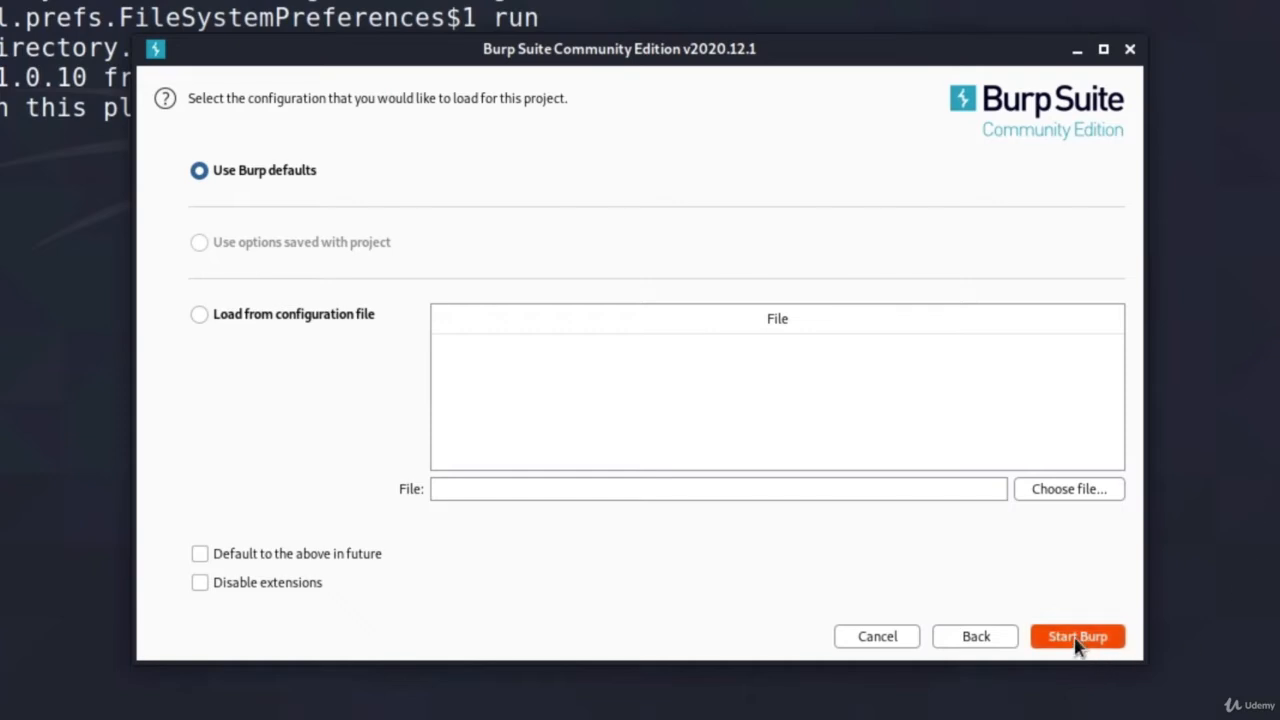
left_click(1076, 636)
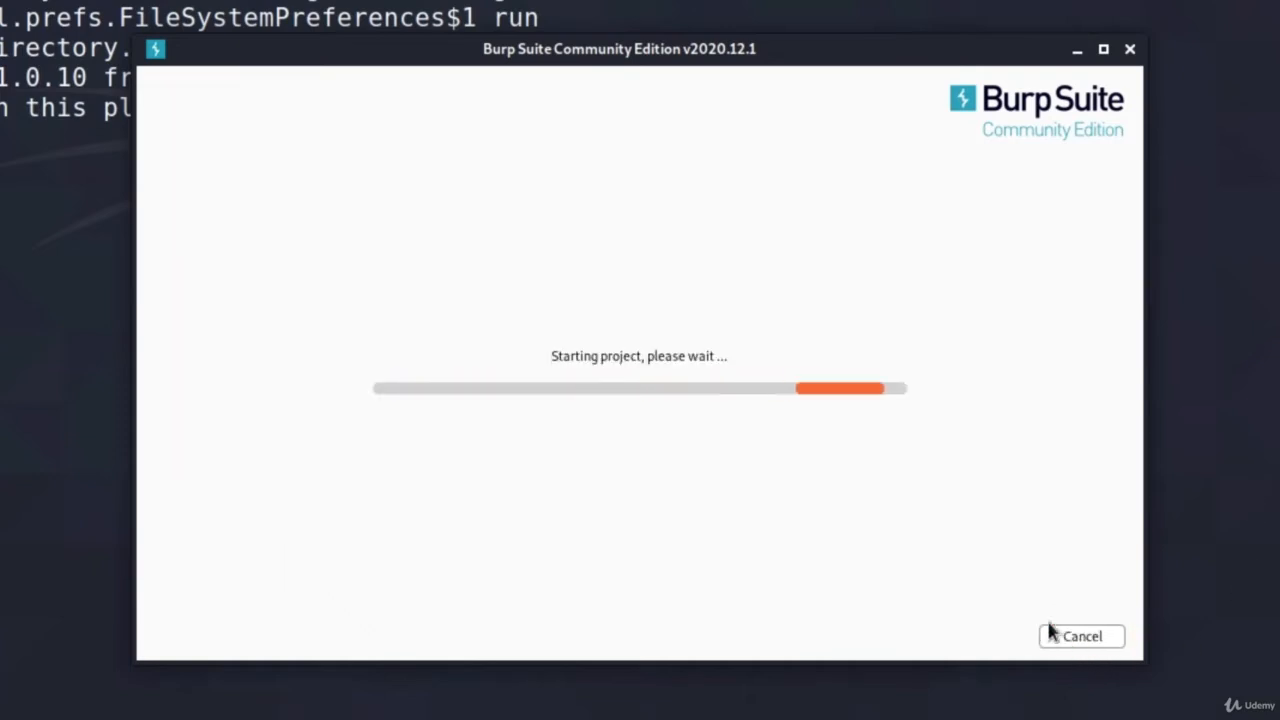
mouse_move(978, 384)
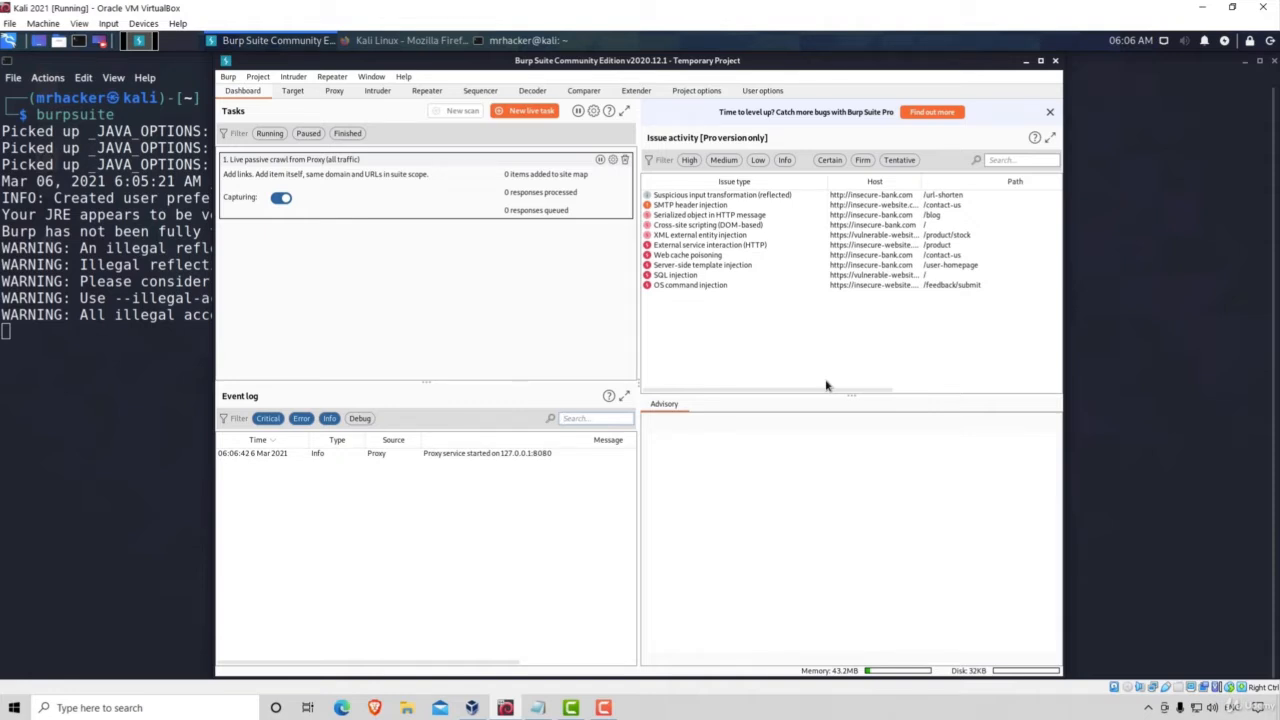
mouse_move(648, 370)
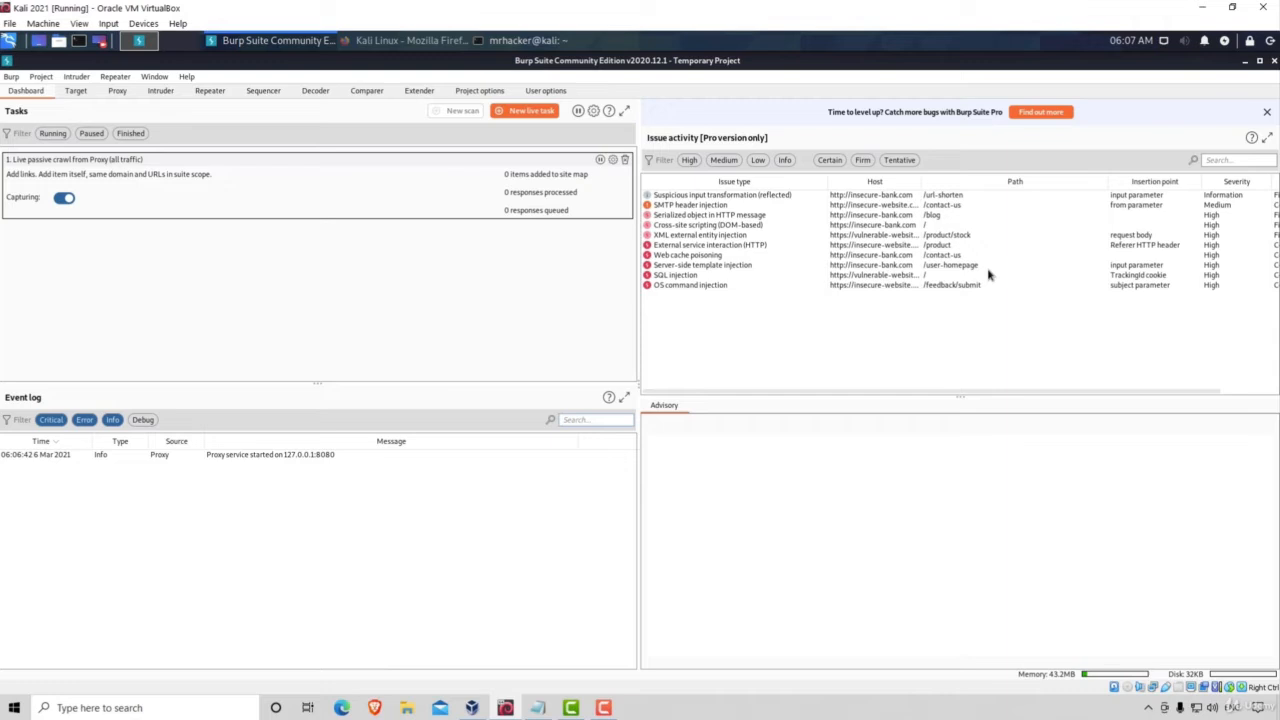
mouse_move(416, 272)
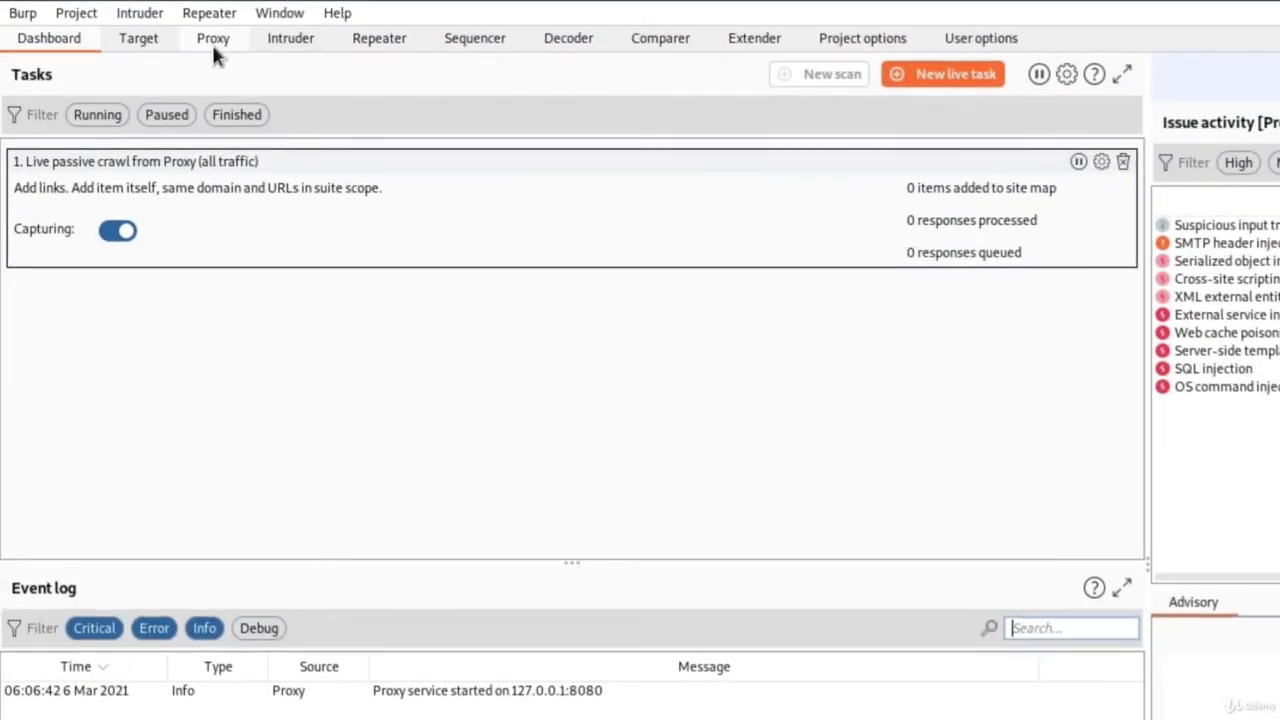
Switch Proxy interception off and show the Options page listing the 127.0.0.1:8080 listener.
left_click(212, 38)
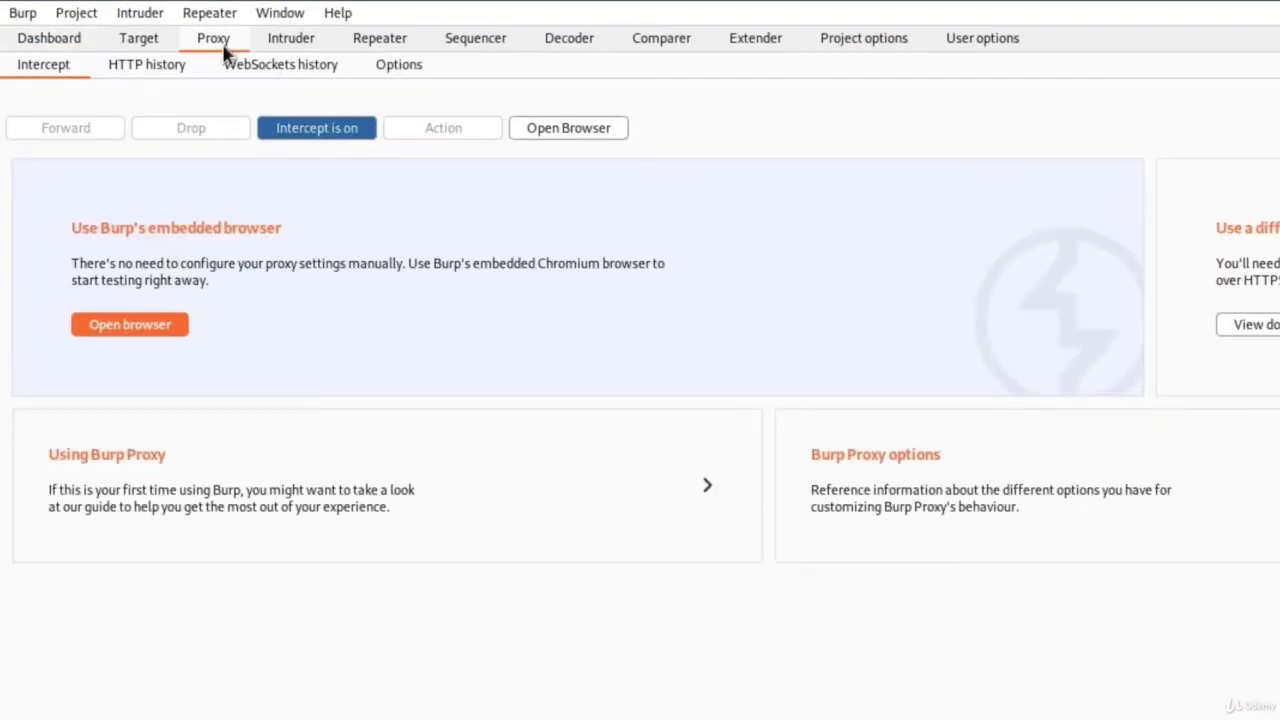
mouse_move(322, 150)
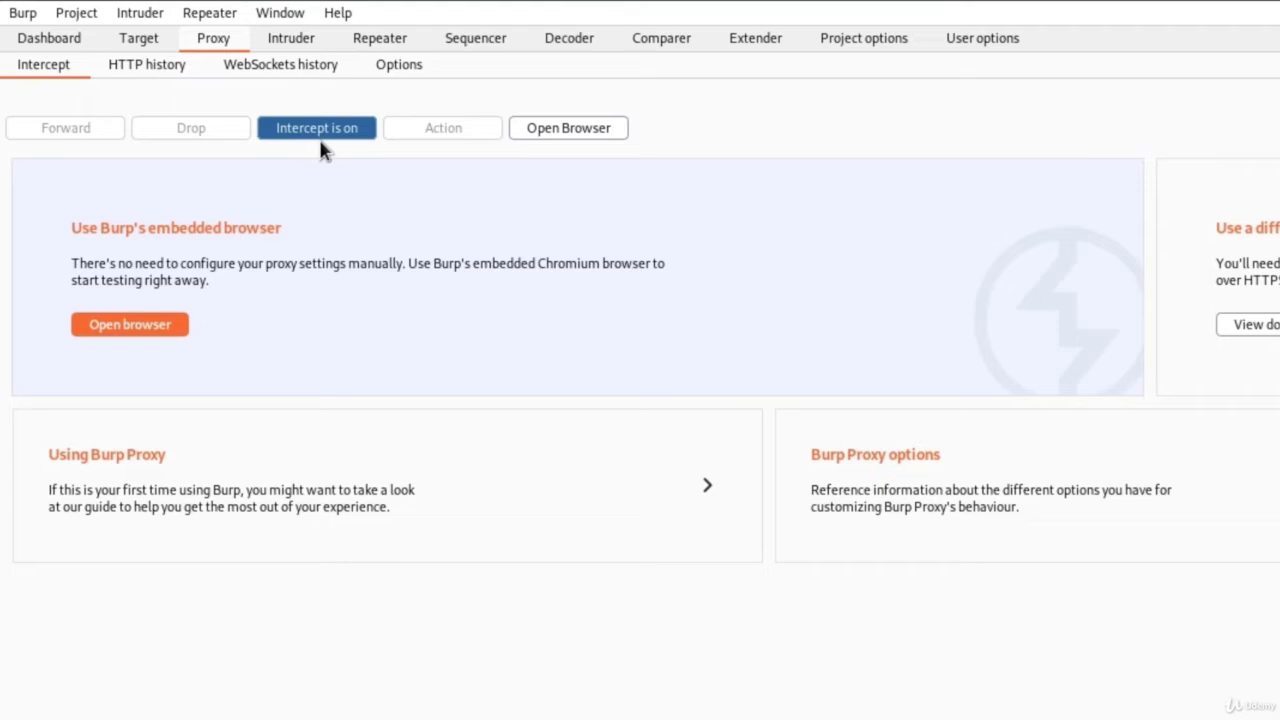
mouse_move(312, 144)
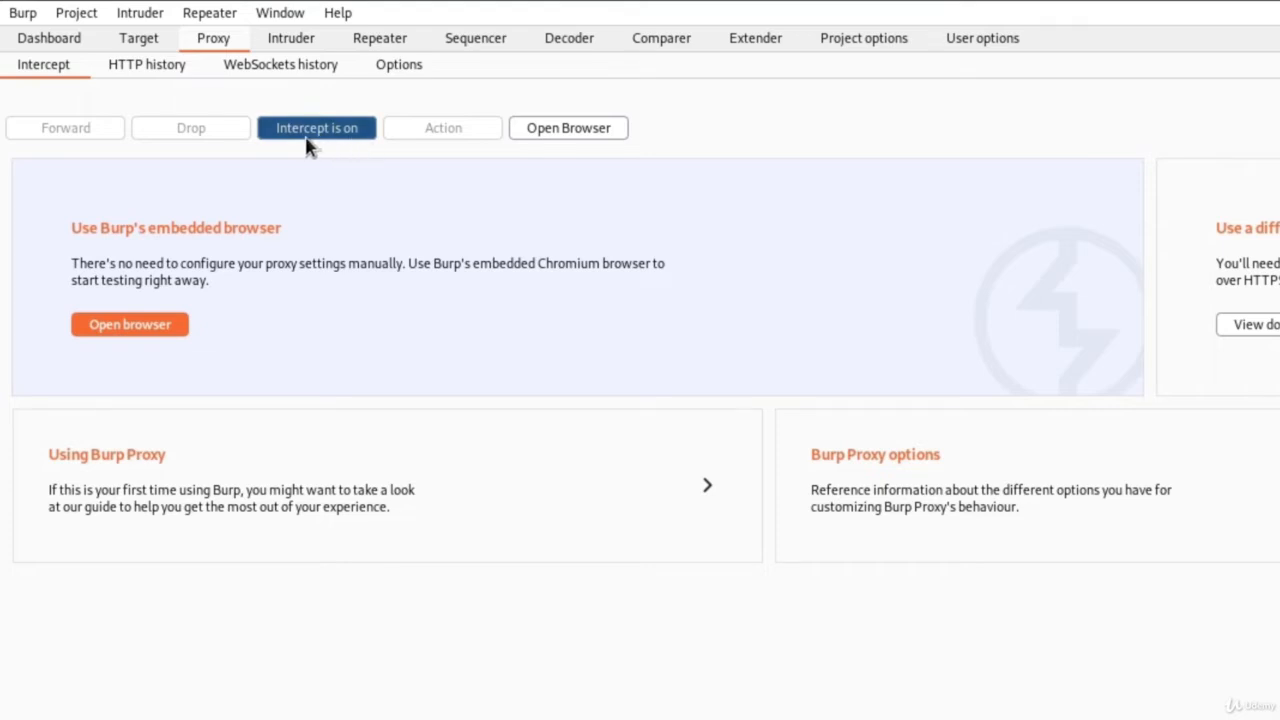
left_click(316, 128)
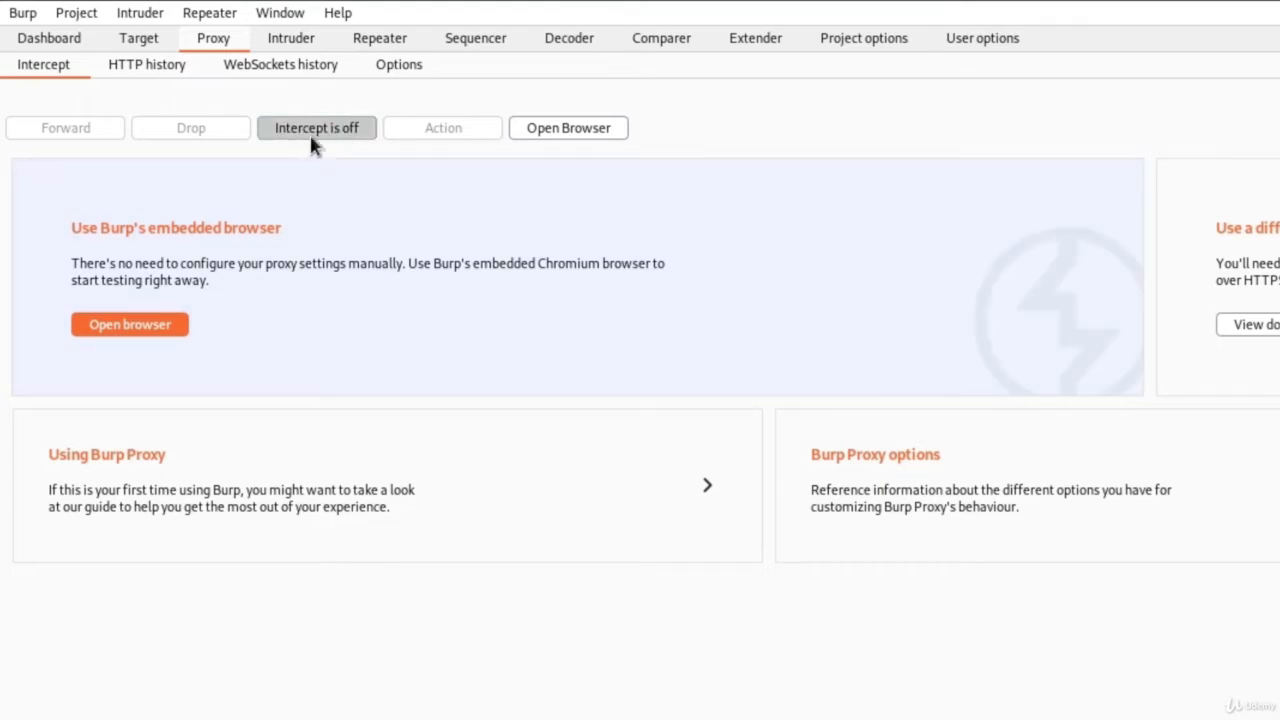
mouse_move(316, 128)
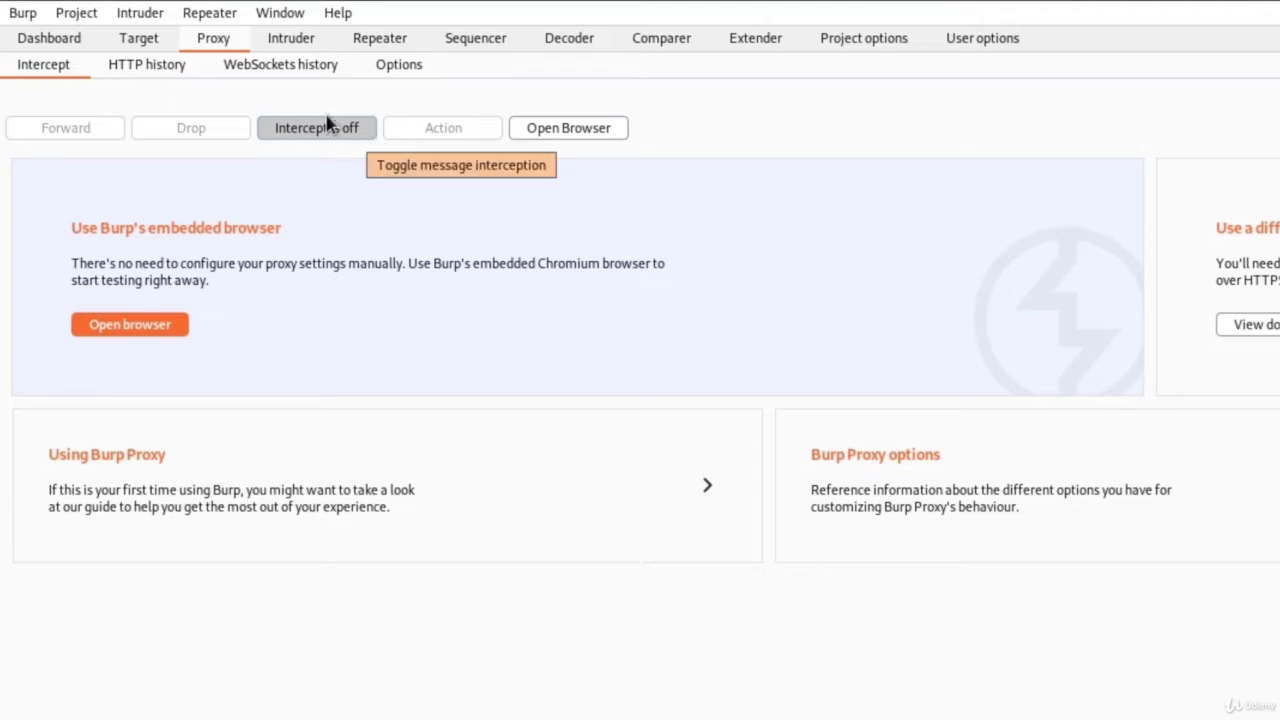
left_click(400, 64)
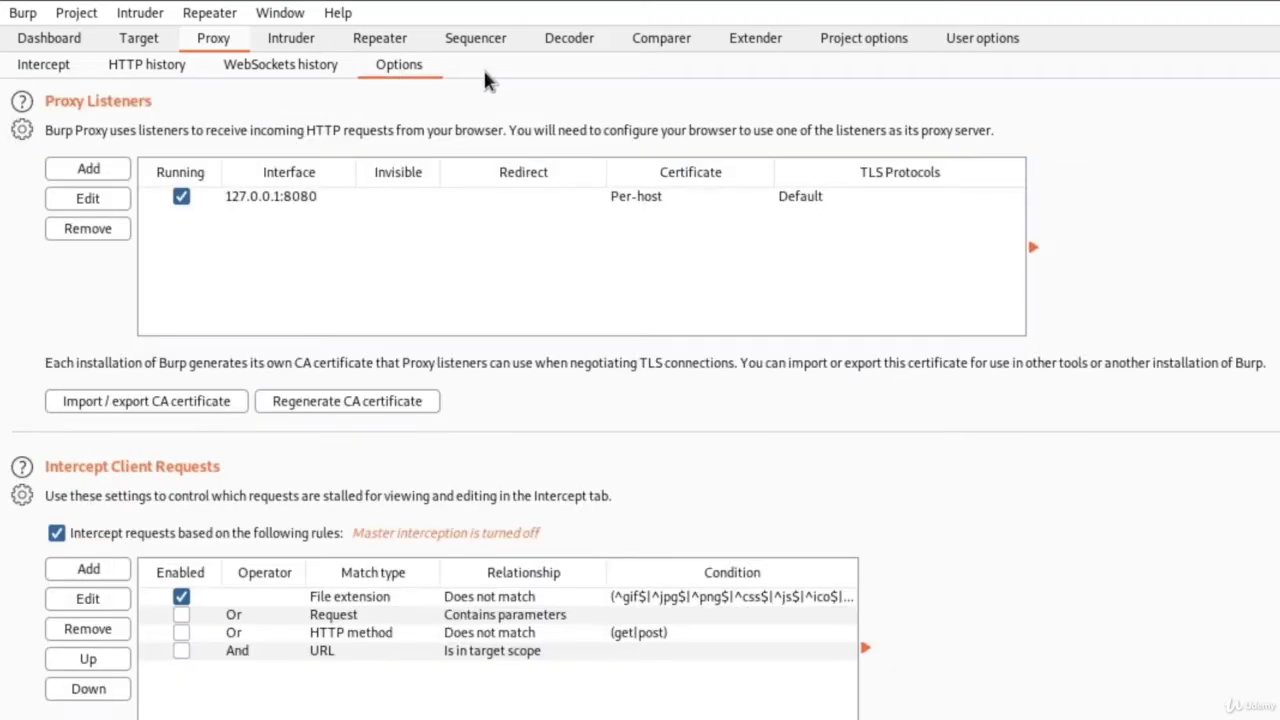
mouse_move(210, 252)
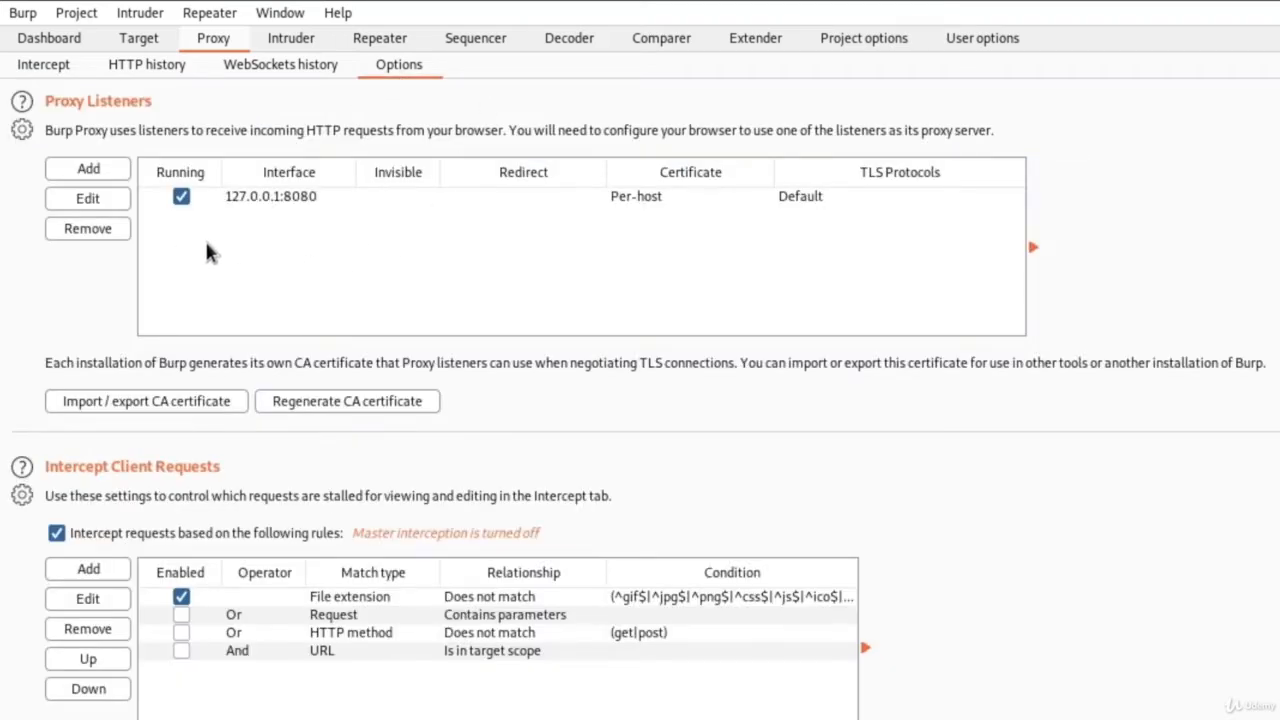
mouse_move(262, 216)
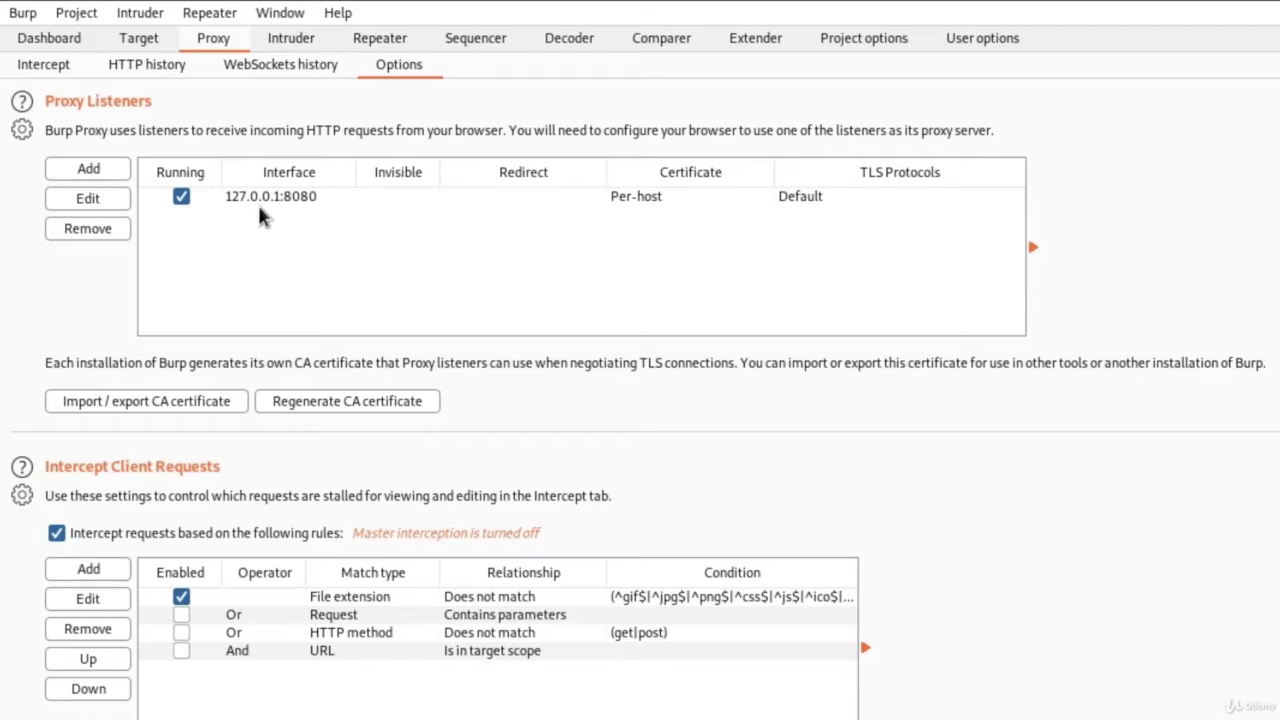
mouse_move(326, 218)
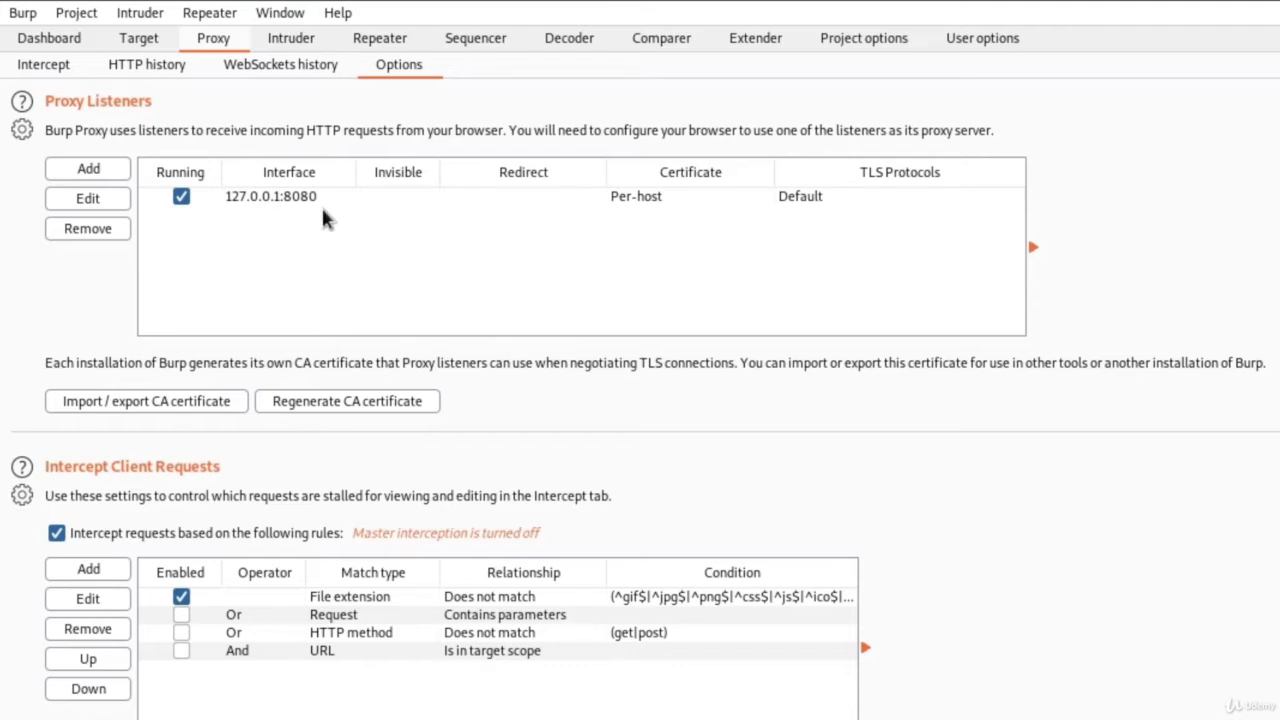
Select the 127.0.0.1:8080 listener, confirm it is Running, then bring Firefox forward.
left_click(270, 196)
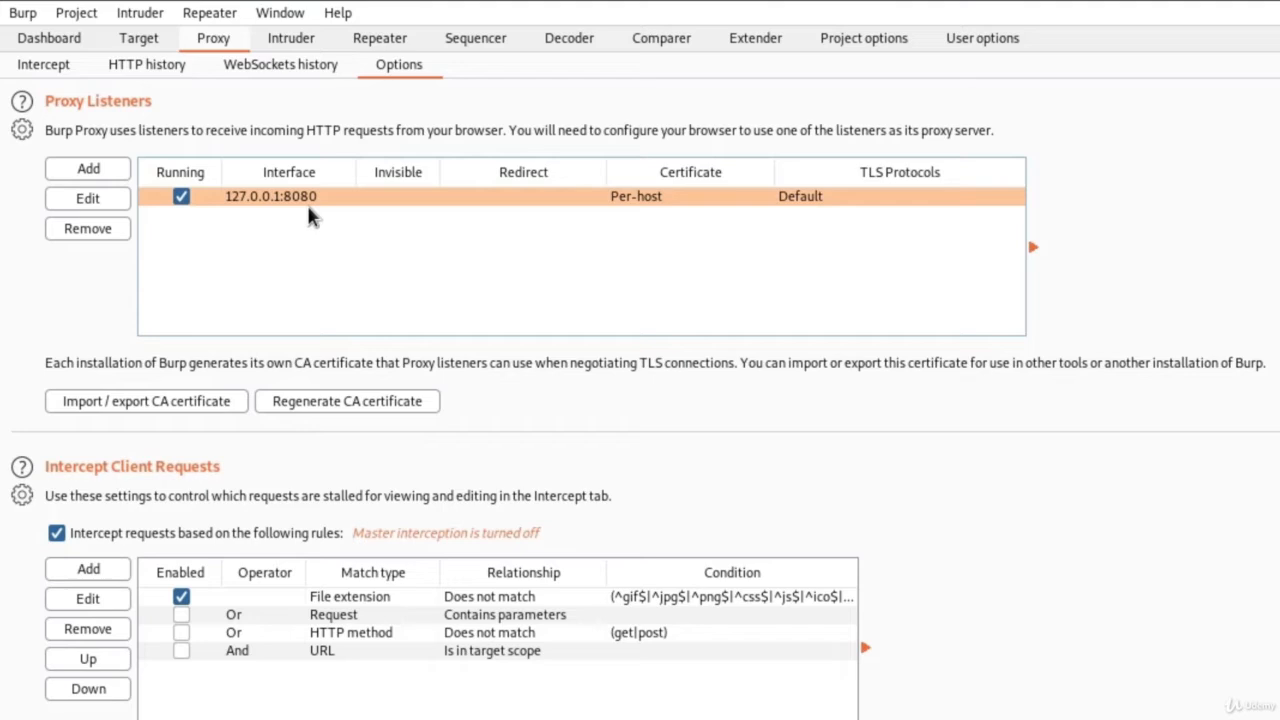
mouse_move(200, 218)
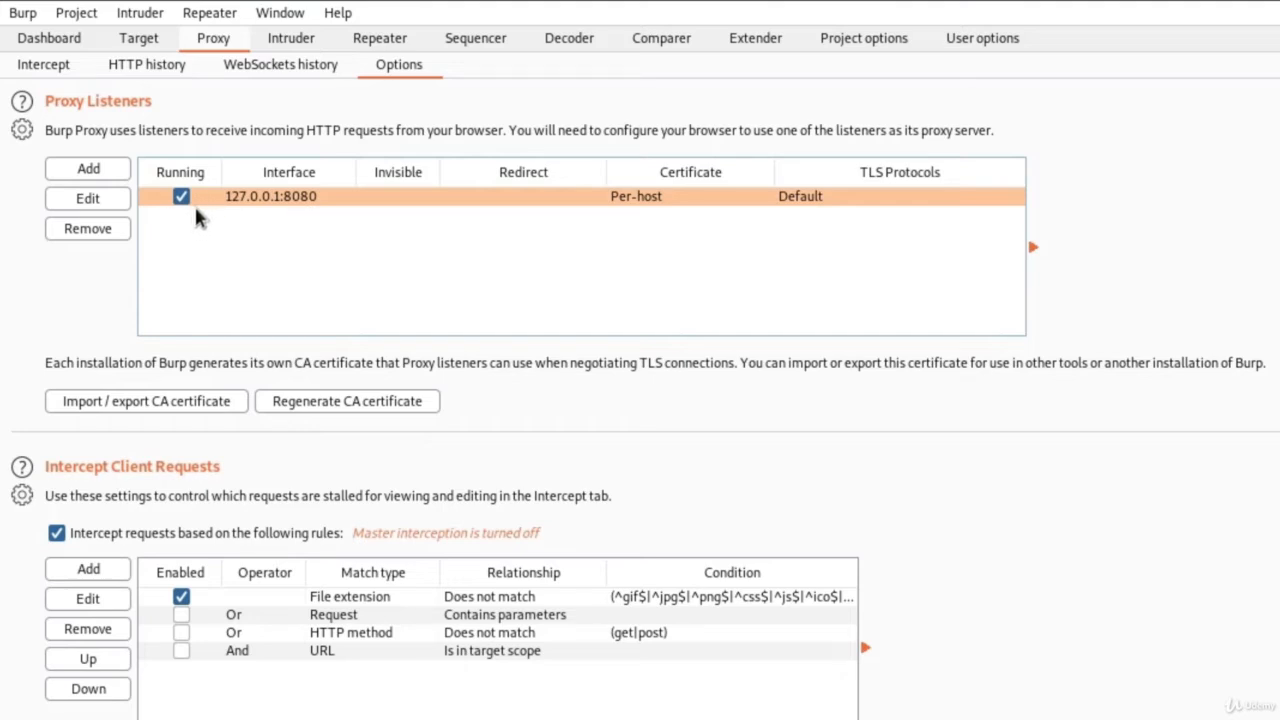
mouse_move(796, 218)
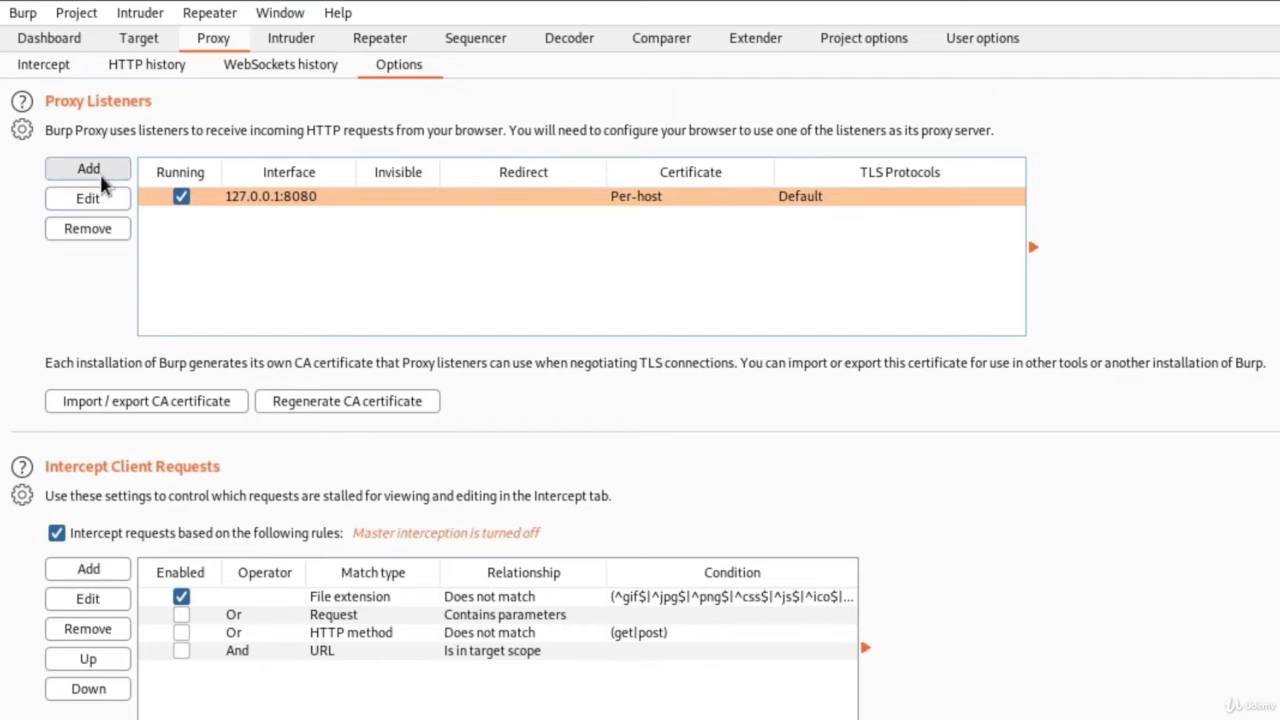
left_click(88, 168)
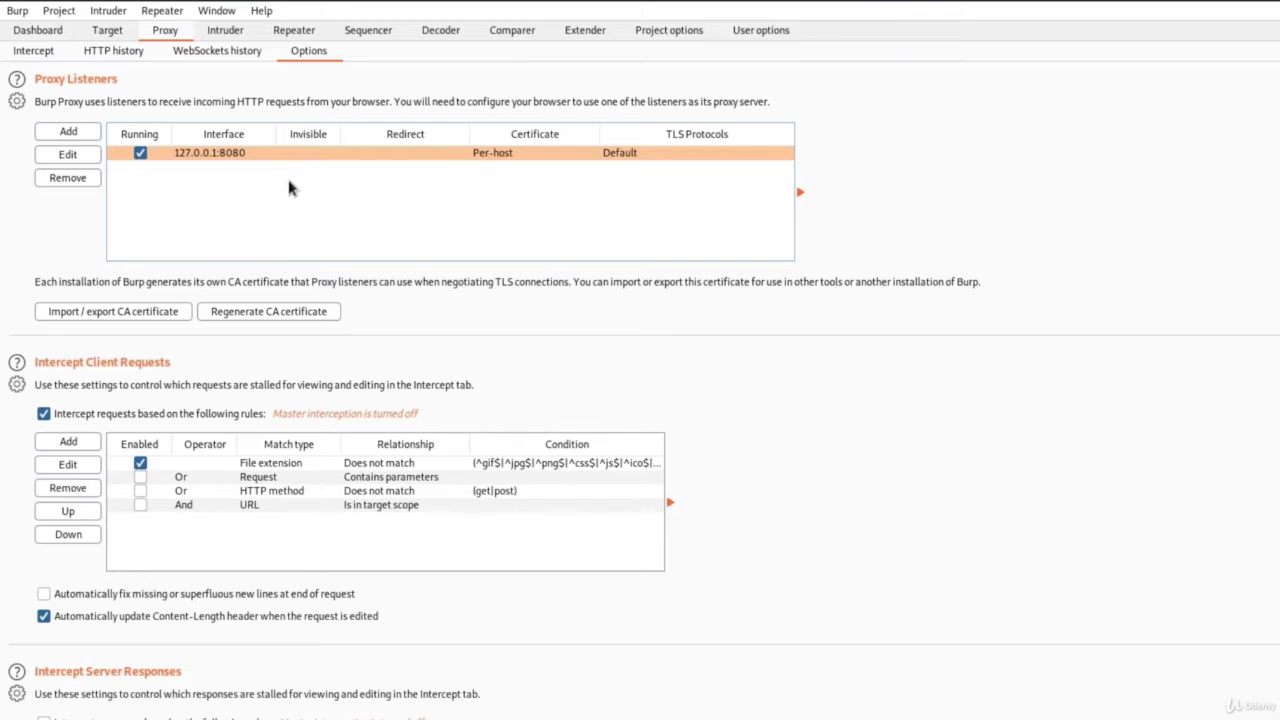
mouse_move(202, 190)
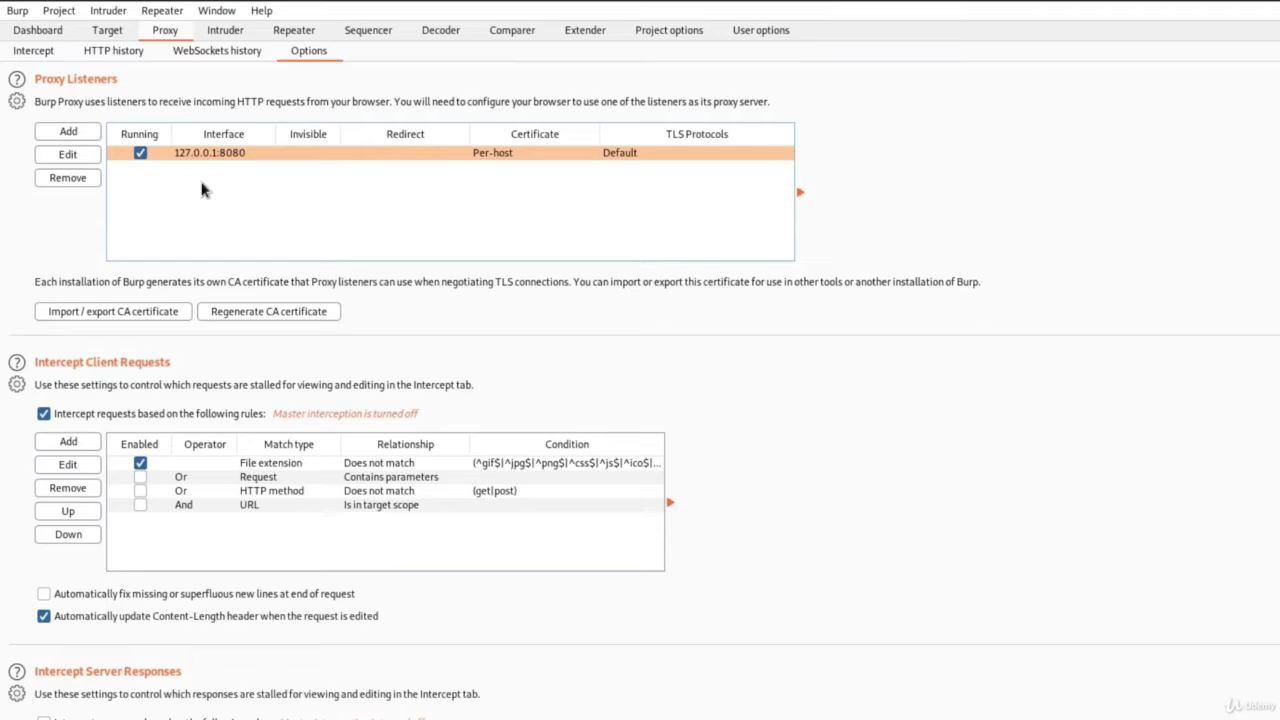
left_click(570, 12)
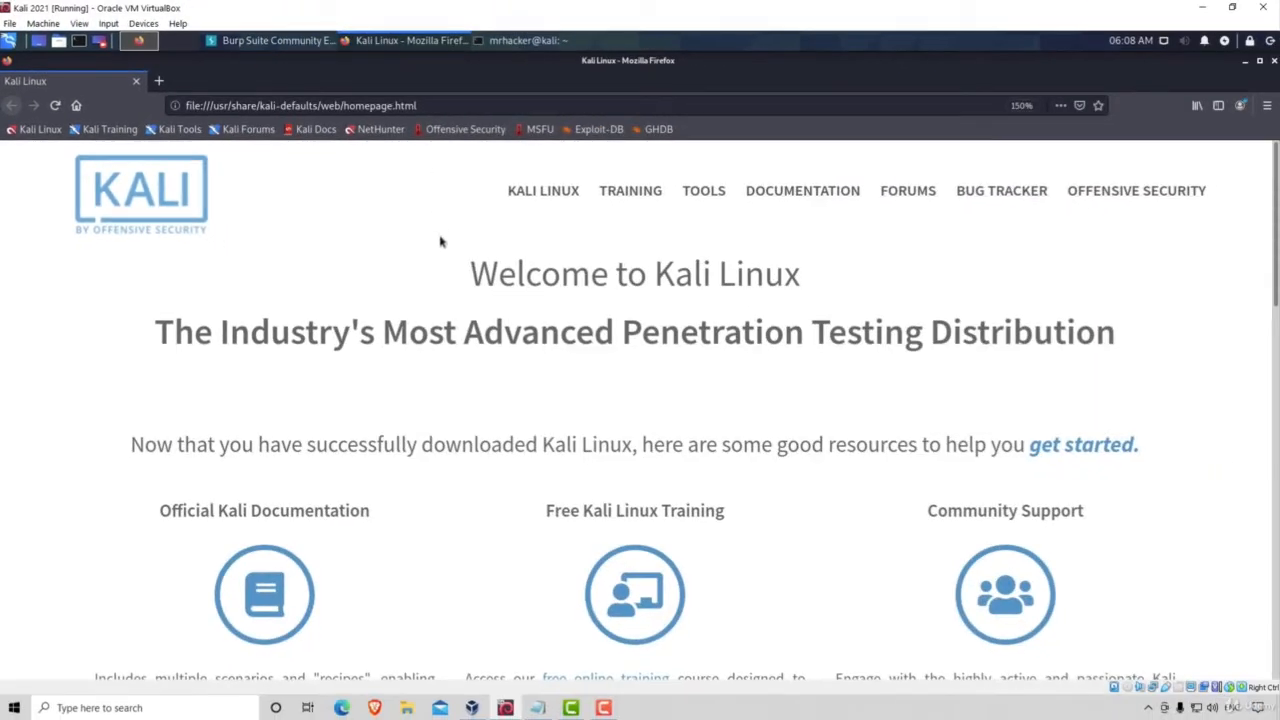
mouse_move(1072, 170)
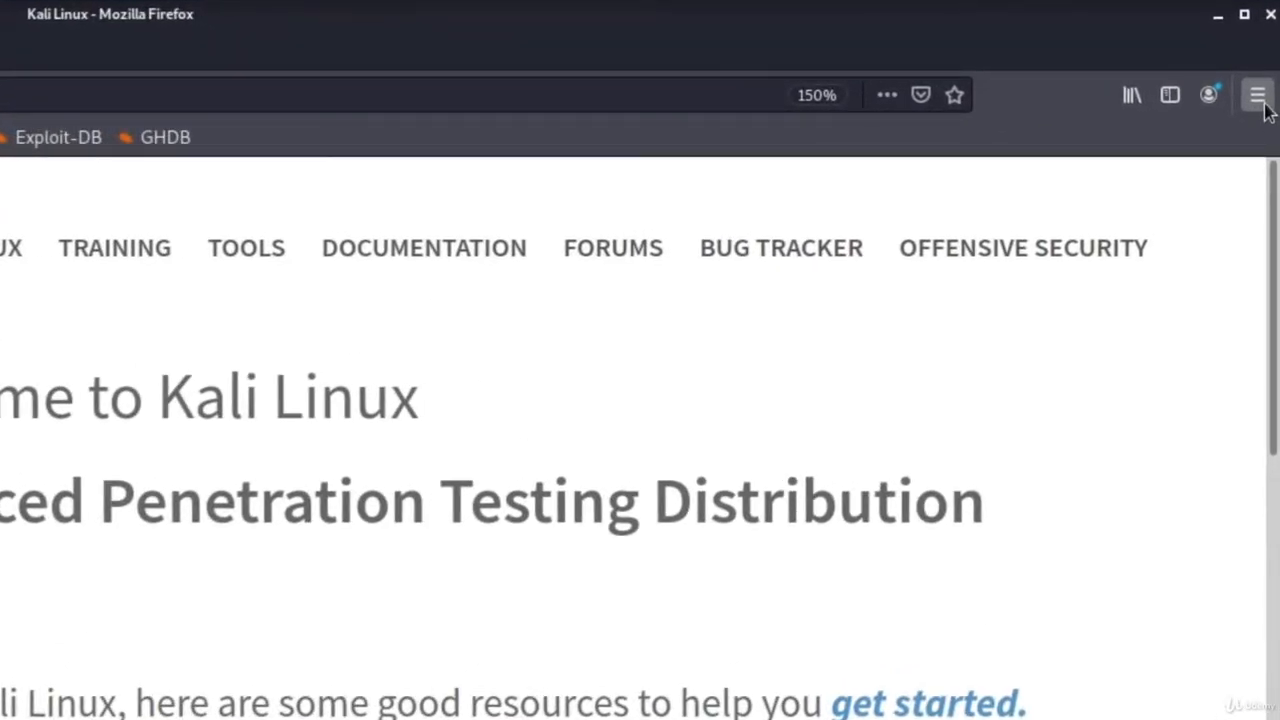
Reach the Network Settings section on Firefox's General preferences page.
left_click(1256, 94)
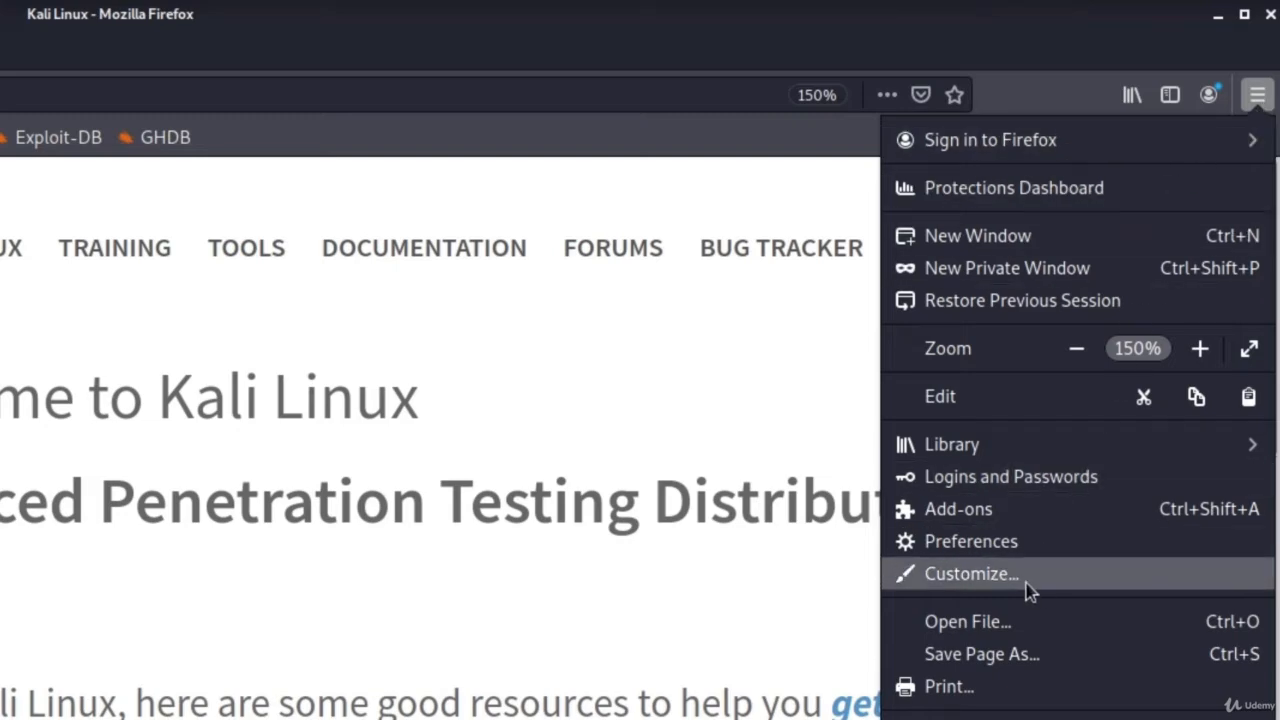
mouse_move(970, 540)
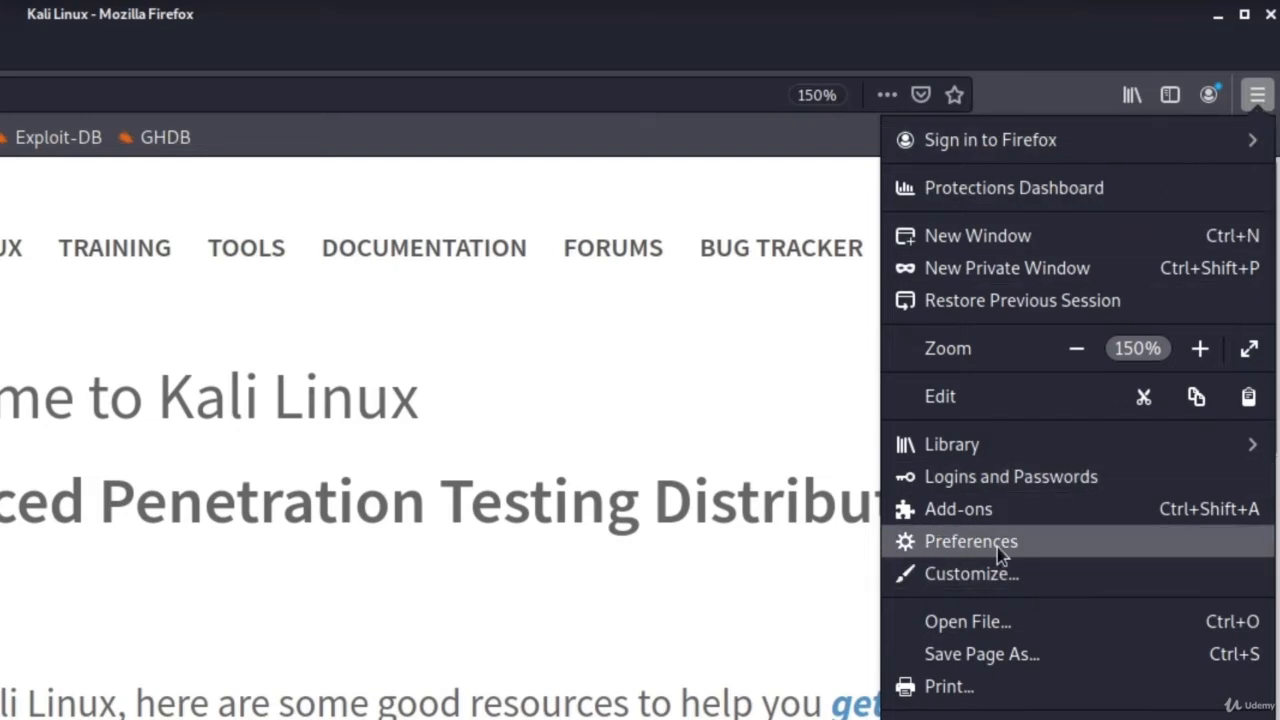
left_click(970, 540)
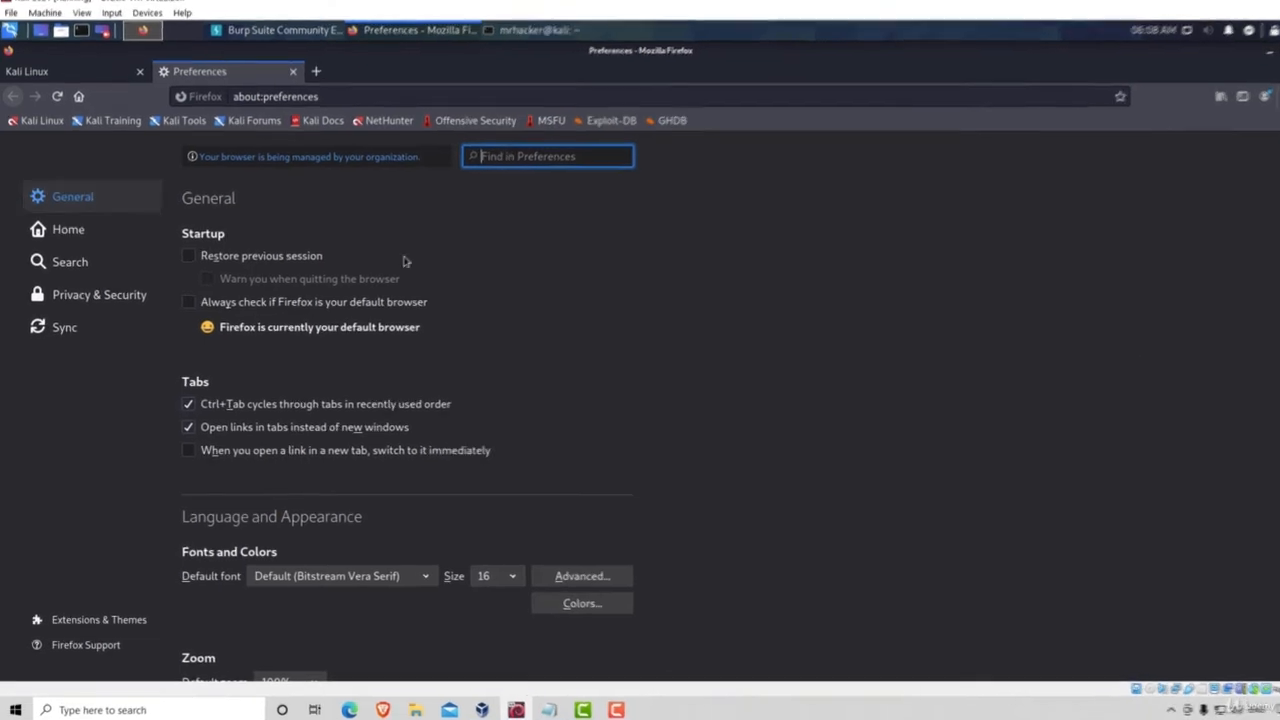
scroll("down", 3)
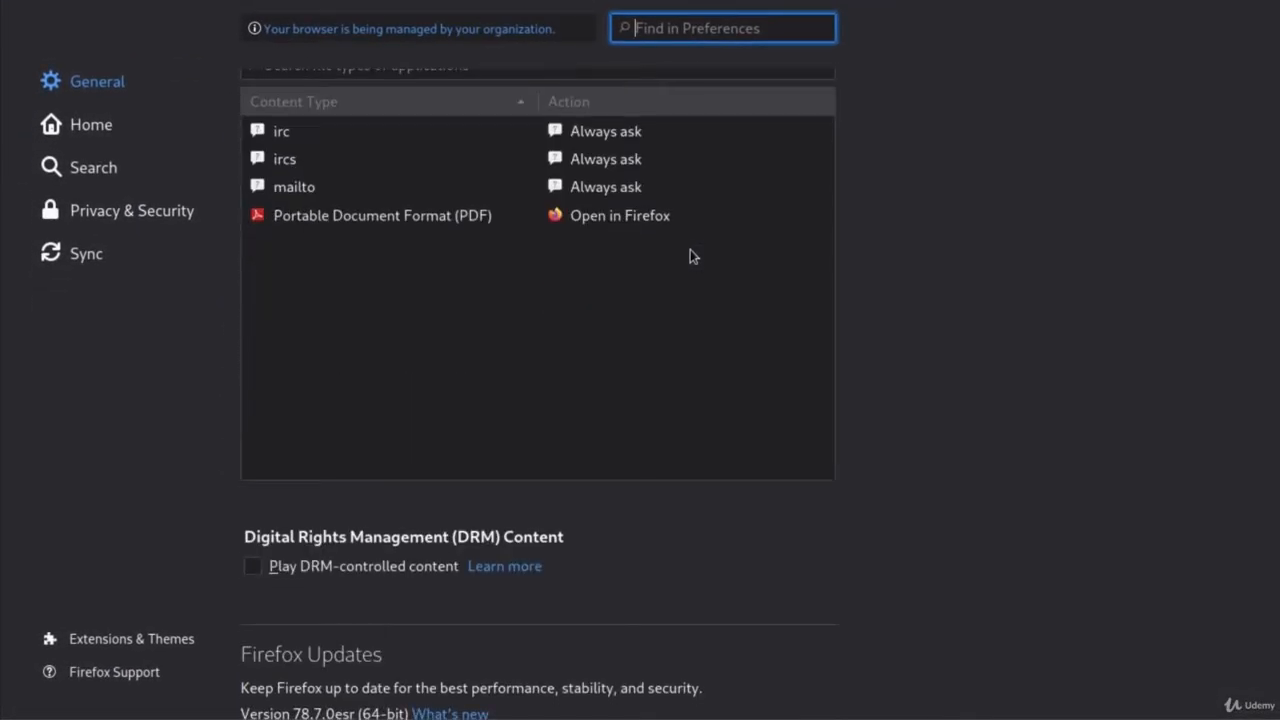
scroll("up", 3)
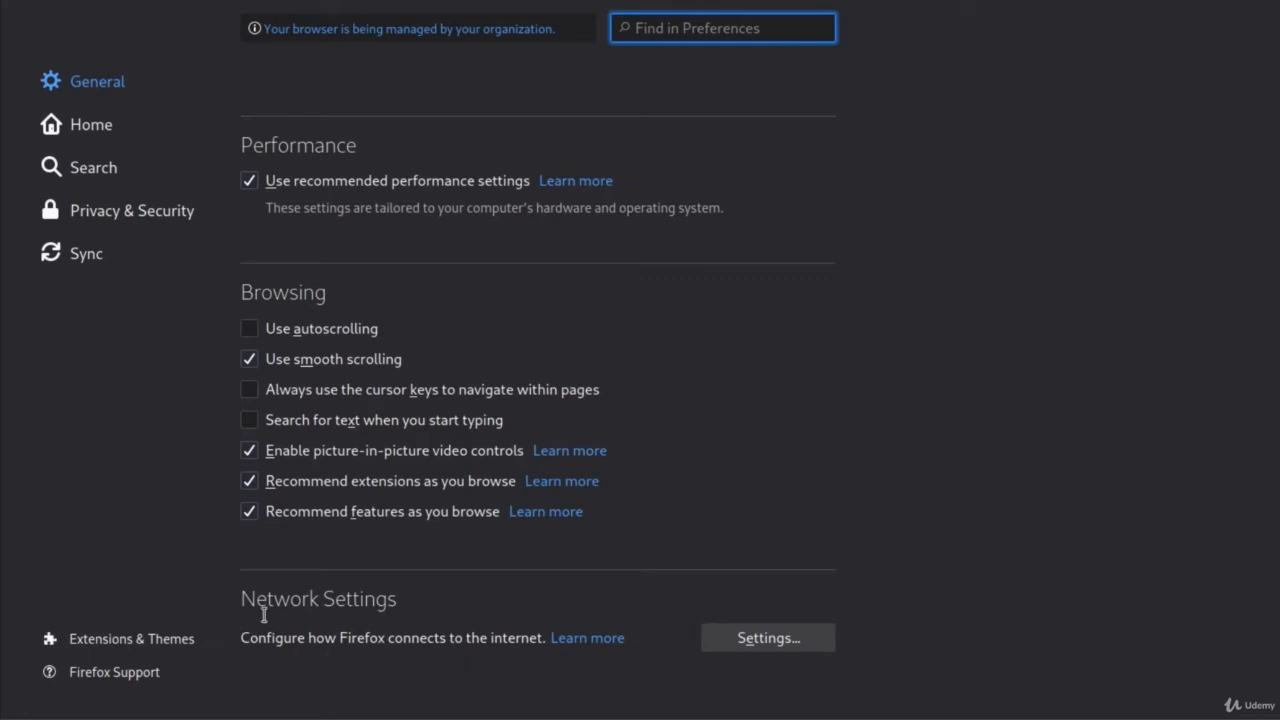
mouse_move(420, 616)
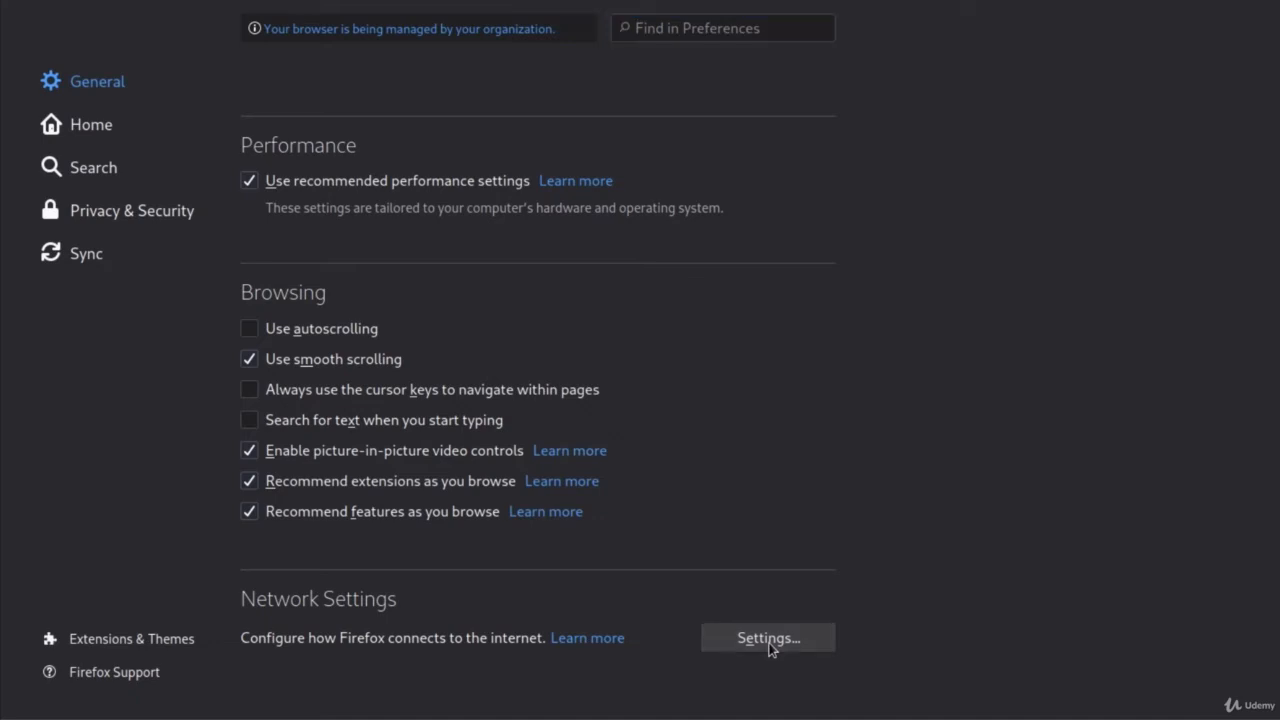
Configure a manual proxy at 127.0.0.1 port 8080, also used for FTP and HTTPS.
left_click(768, 638)
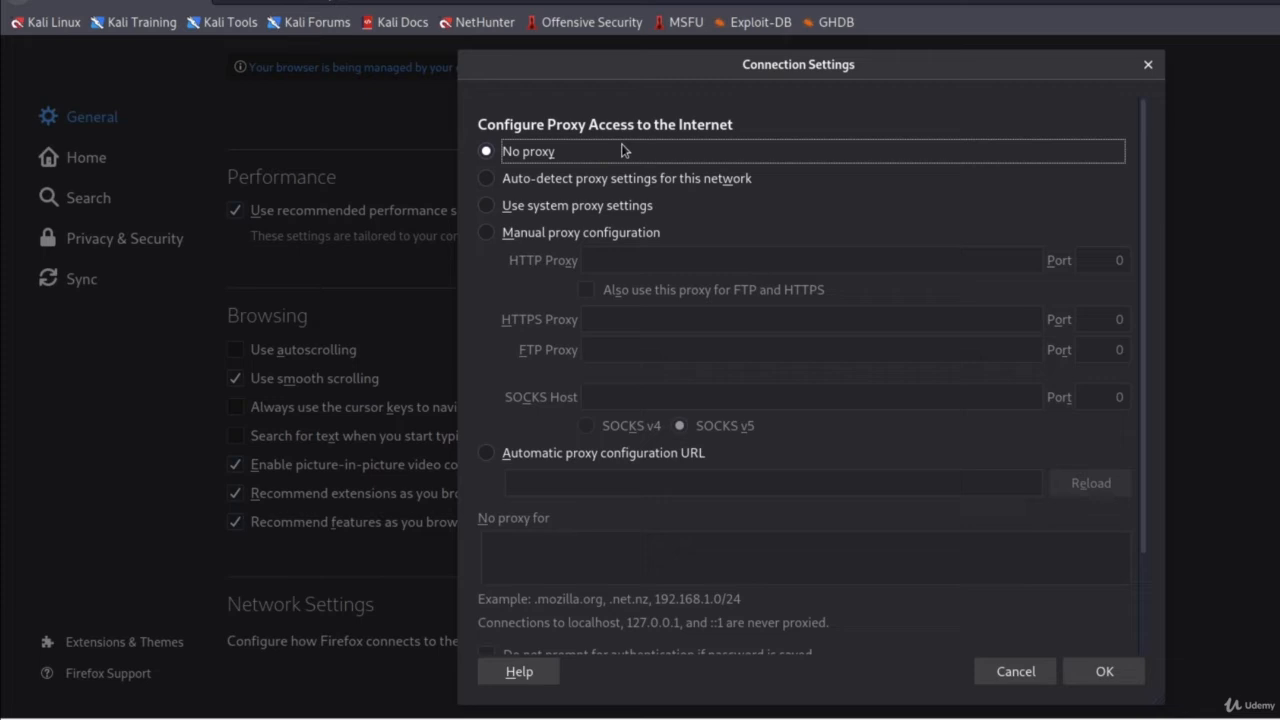
mouse_move(658, 138)
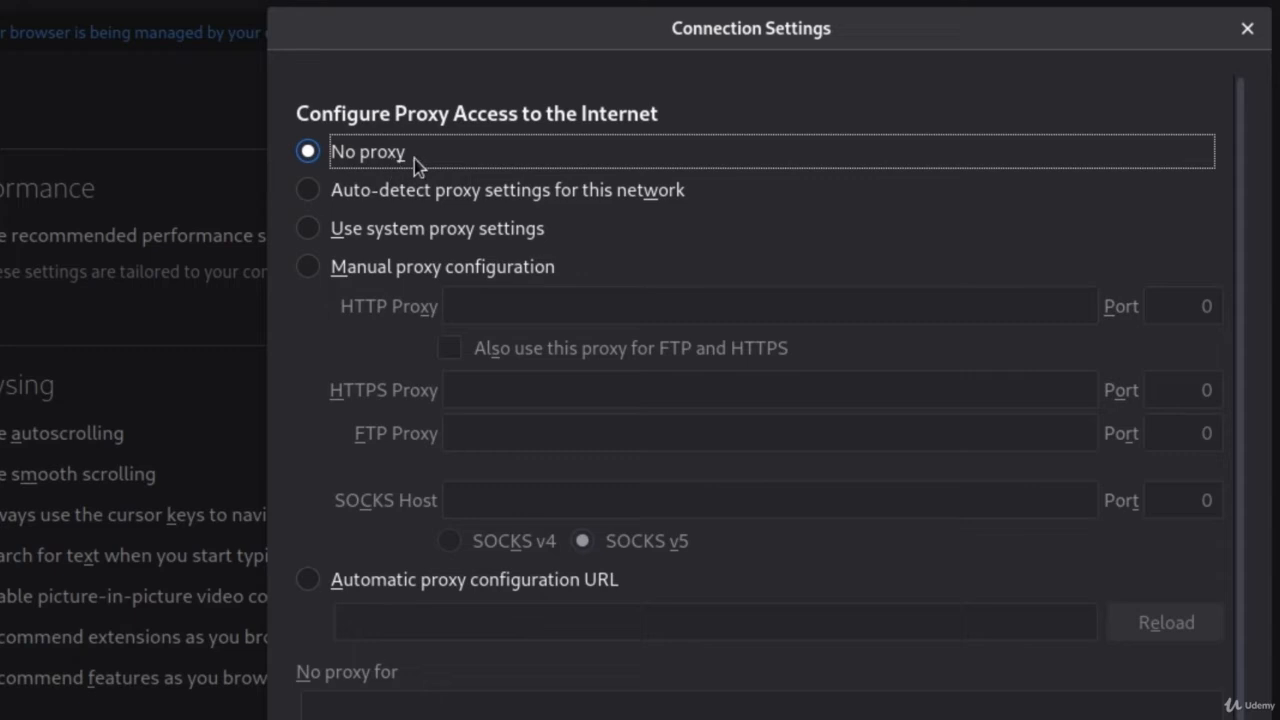
left_click(308, 266)
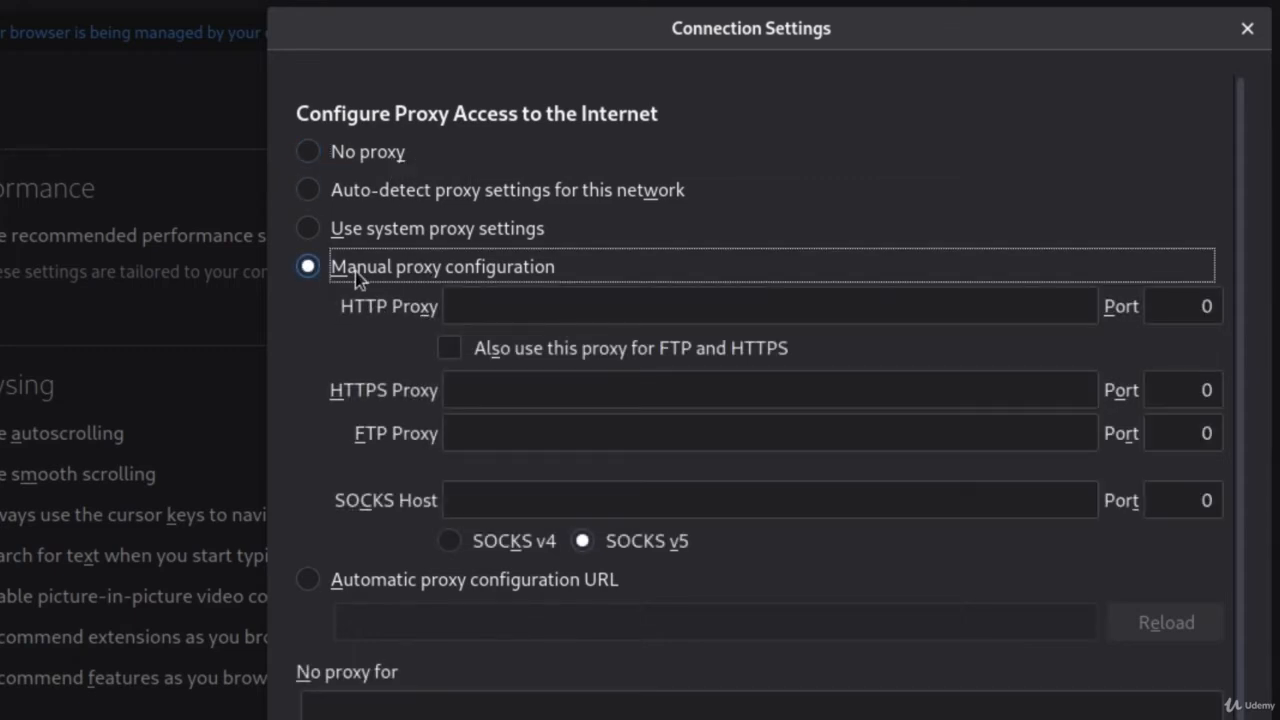
mouse_move(518, 292)
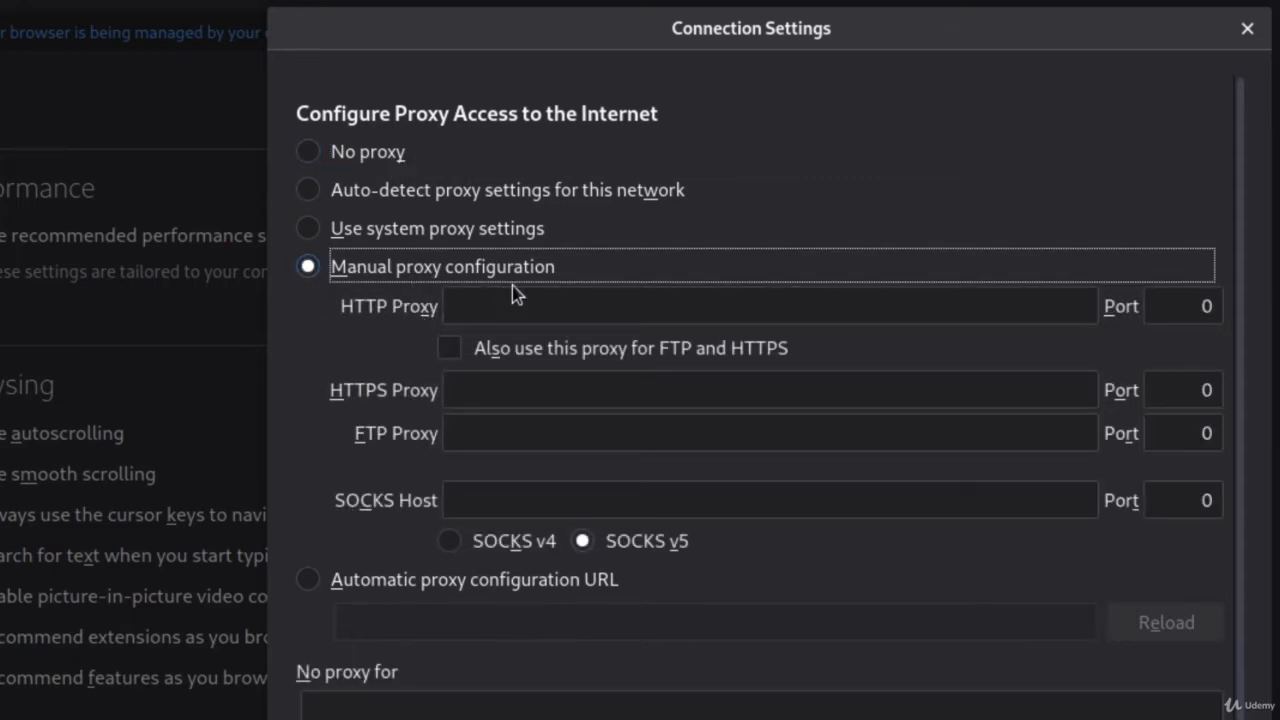
mouse_move(410, 318)
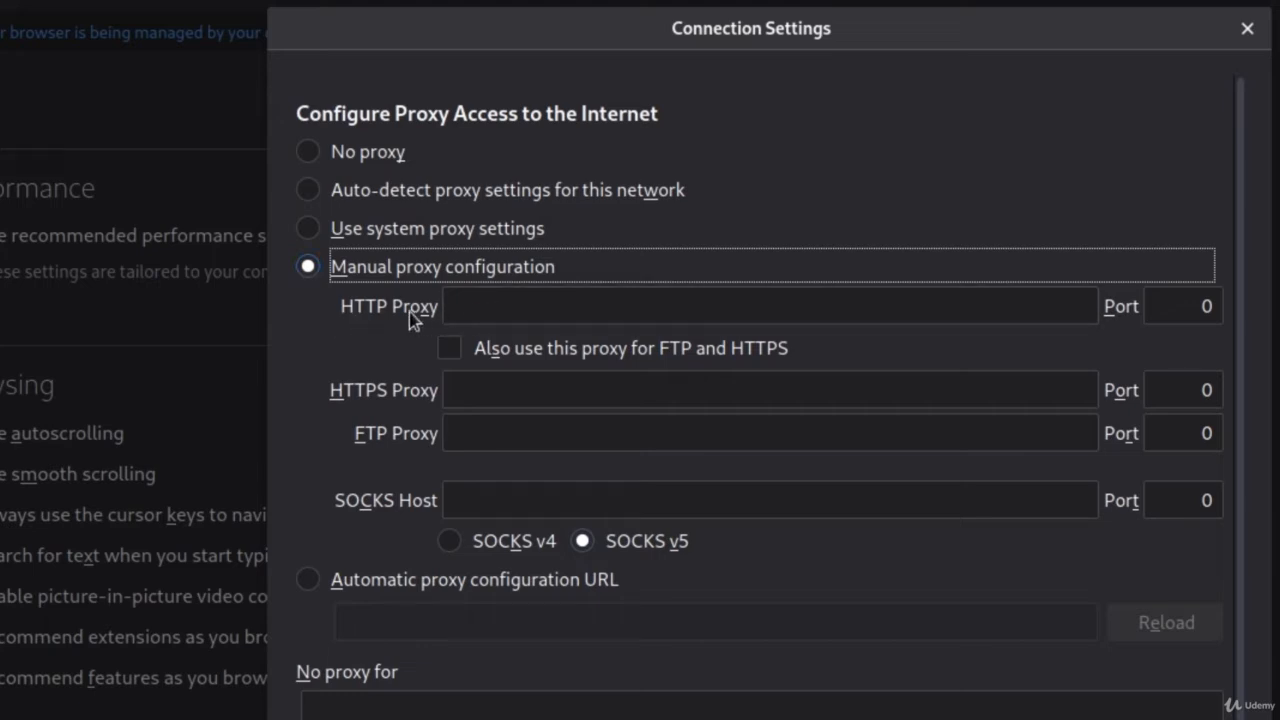
type("127")
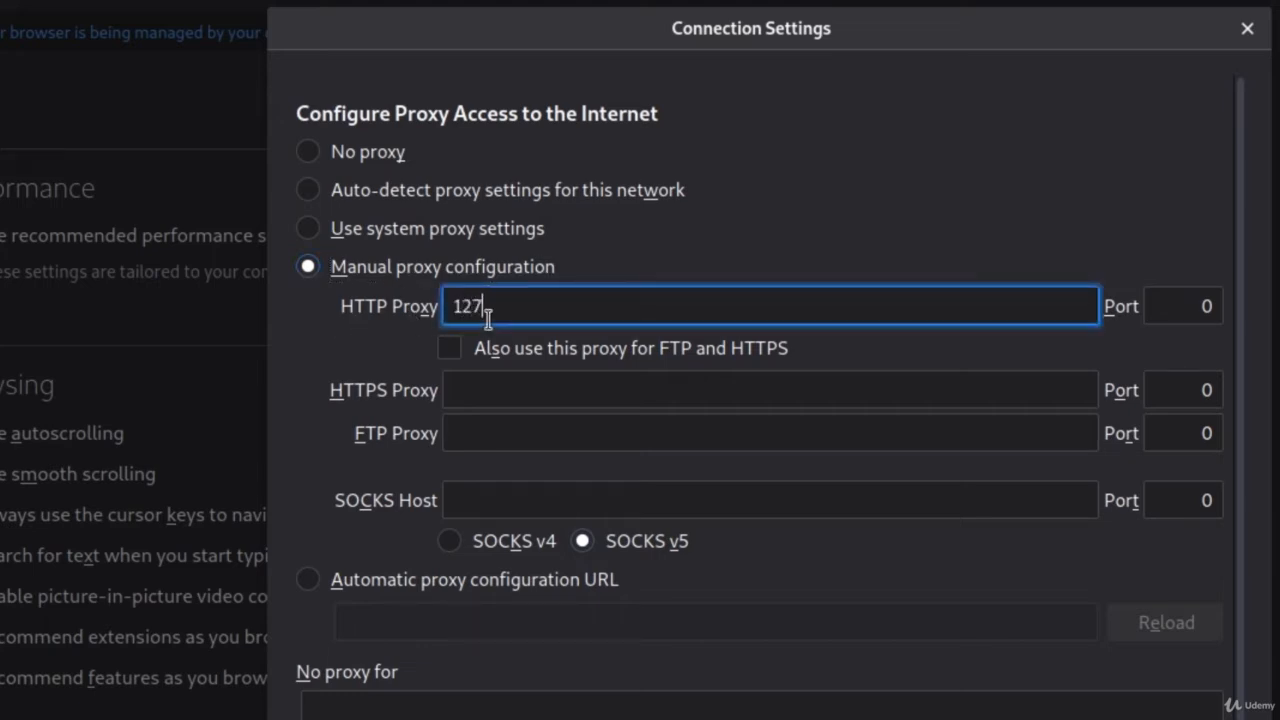
type(".0.0.1")
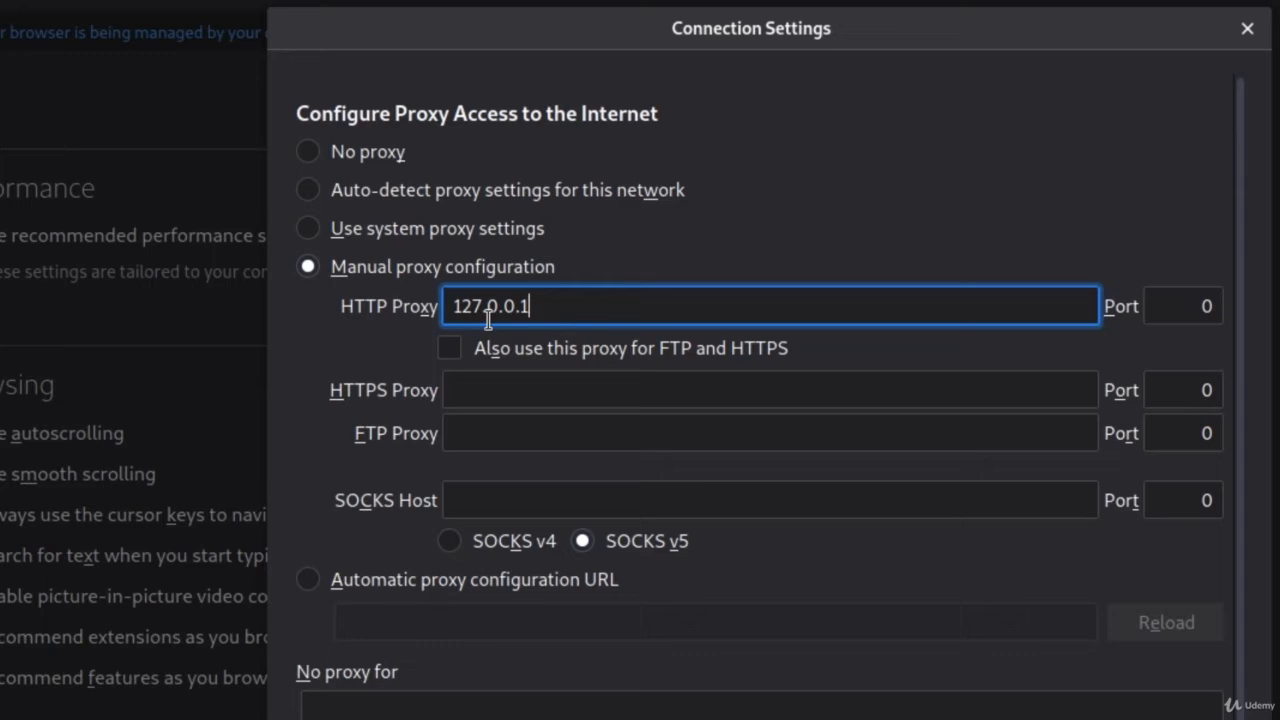
mouse_move(1228, 332)
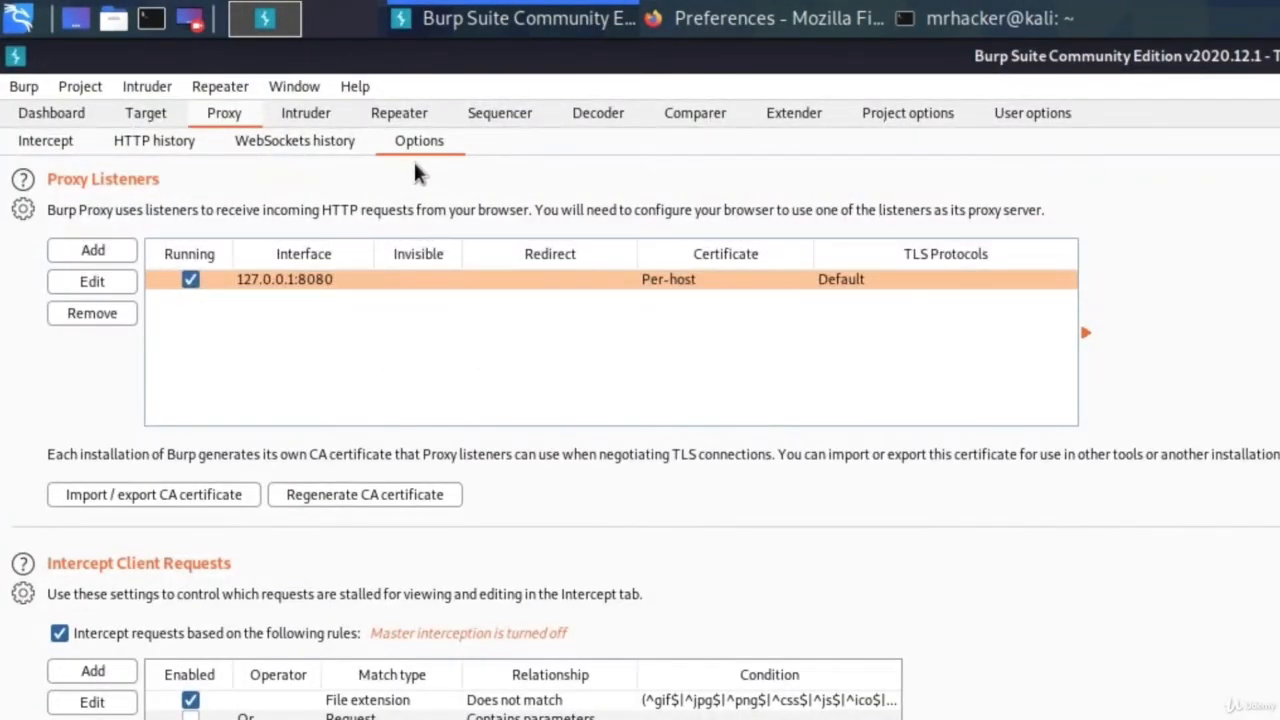
mouse_move(810, 112)
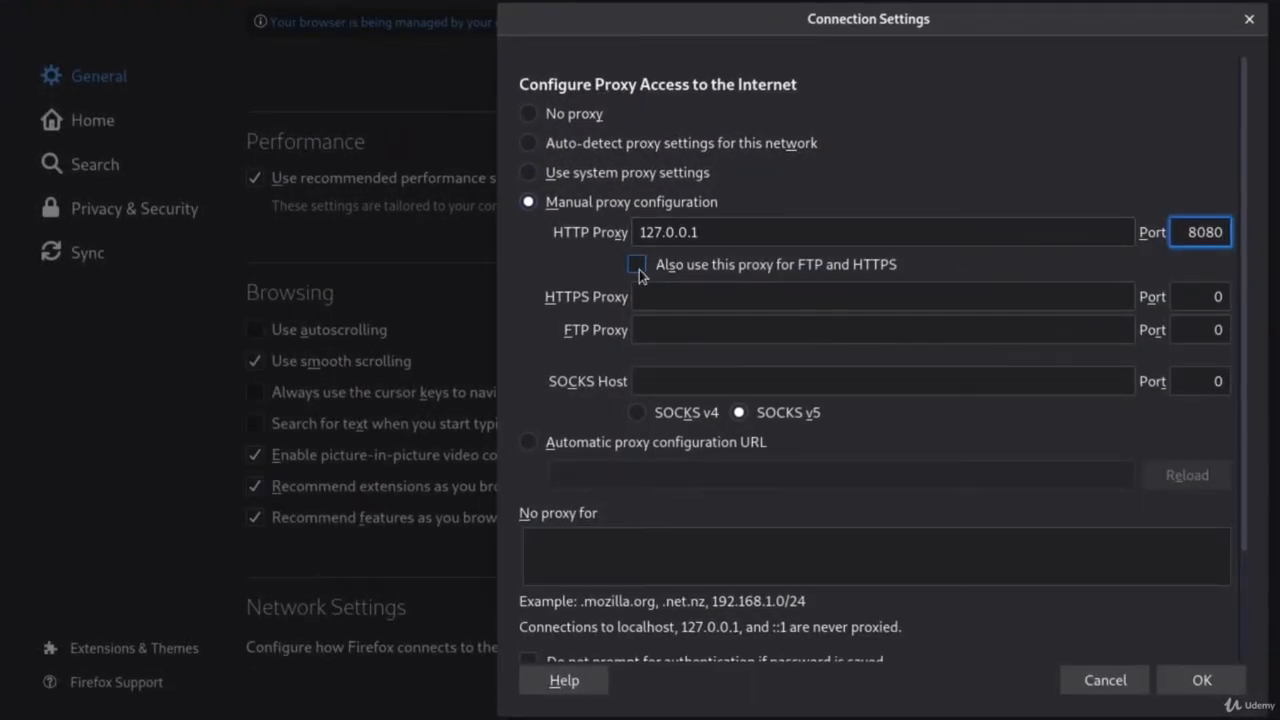
left_click(636, 264)
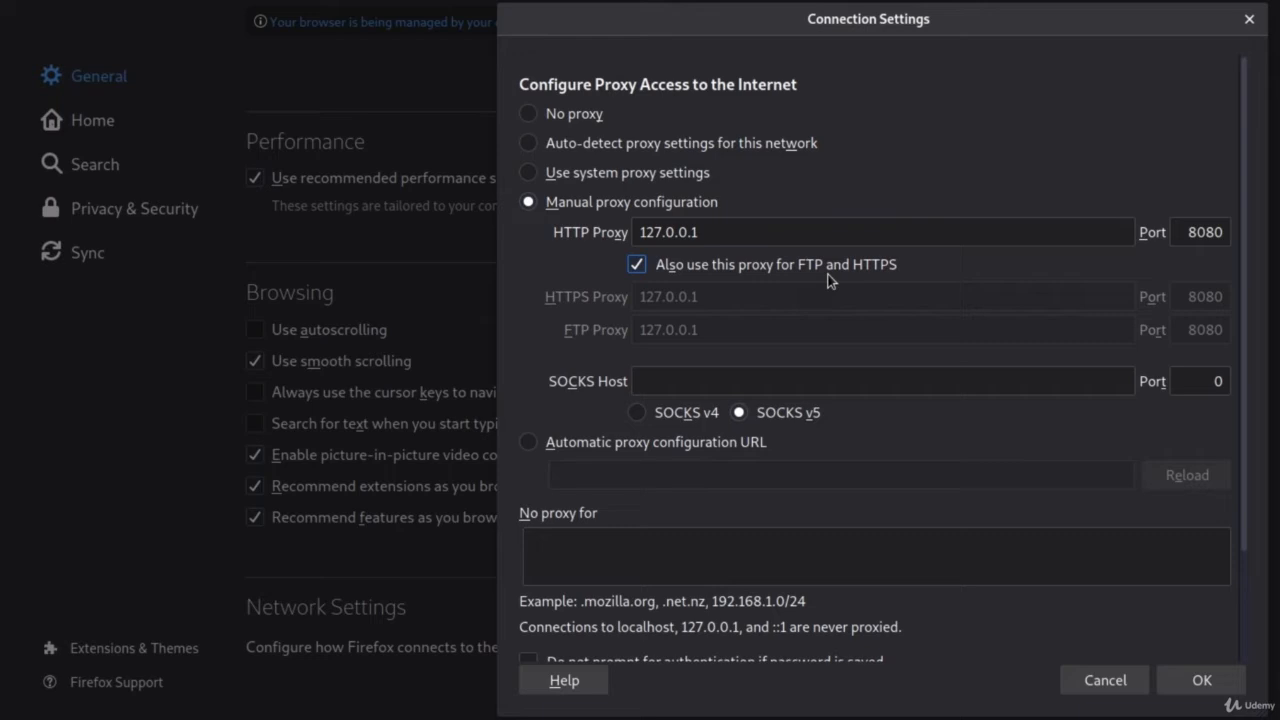
mouse_move(894, 284)
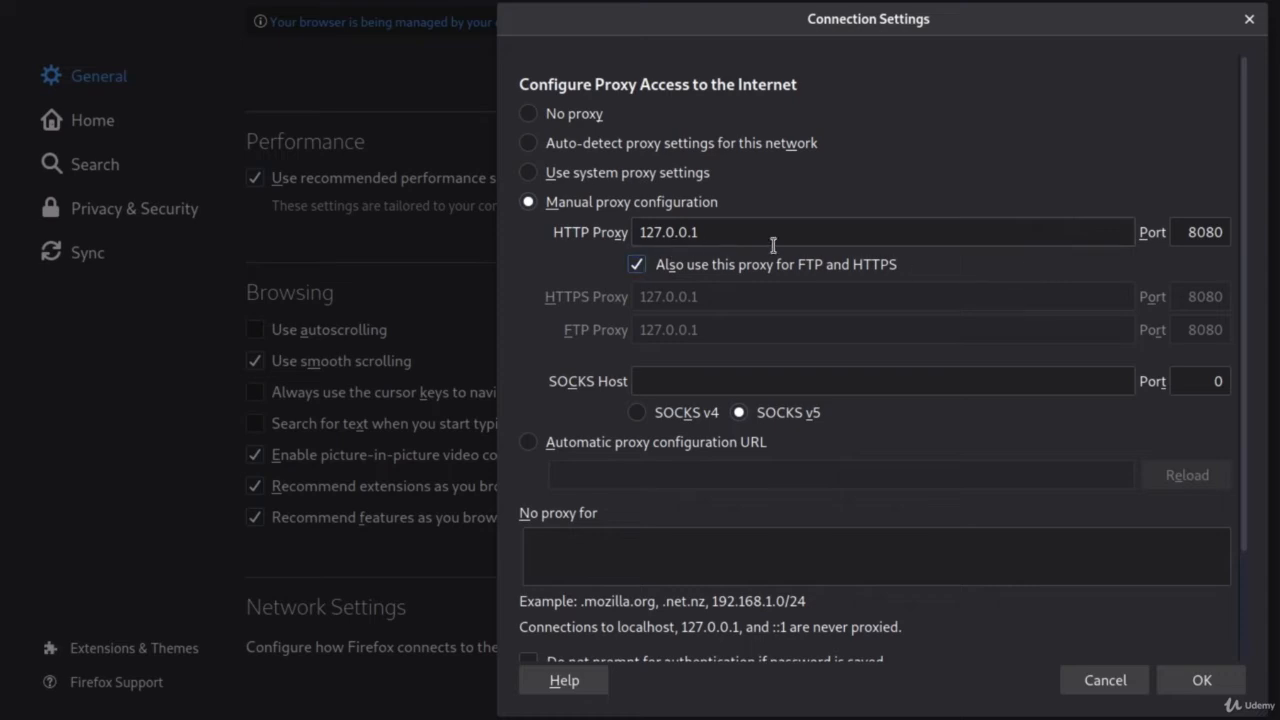
mouse_move(864, 292)
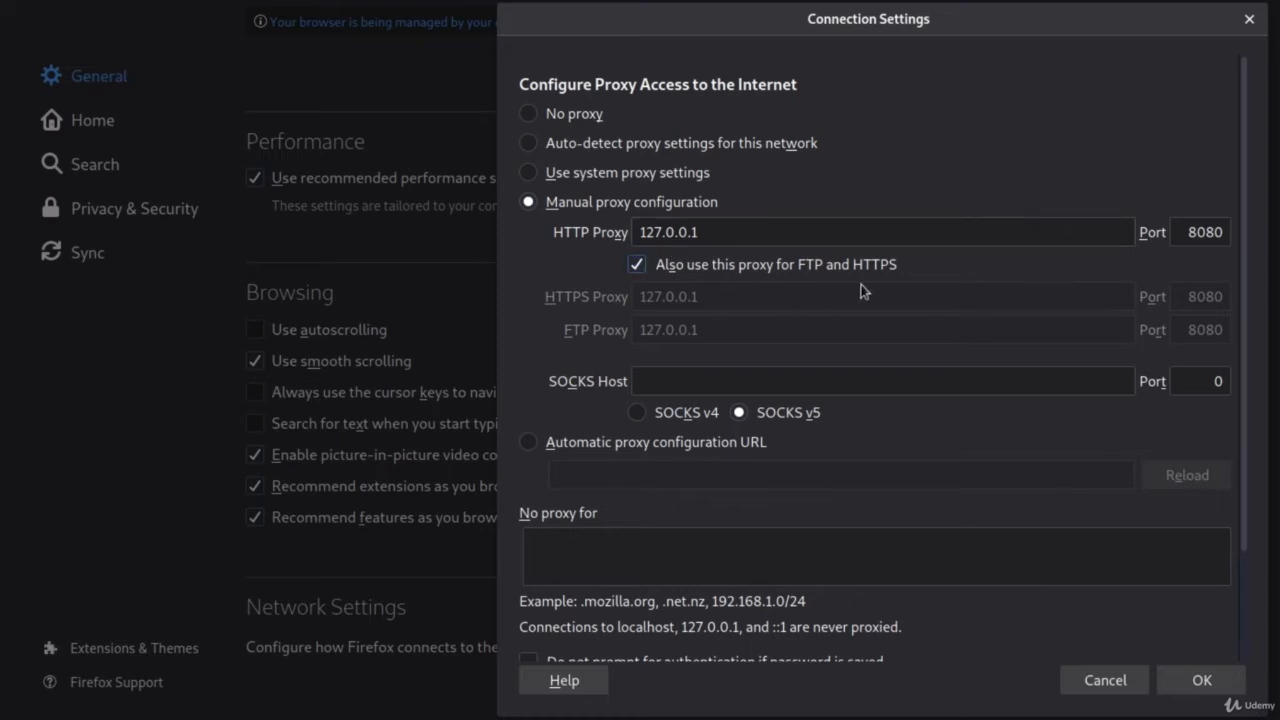
mouse_move(1200, 680)
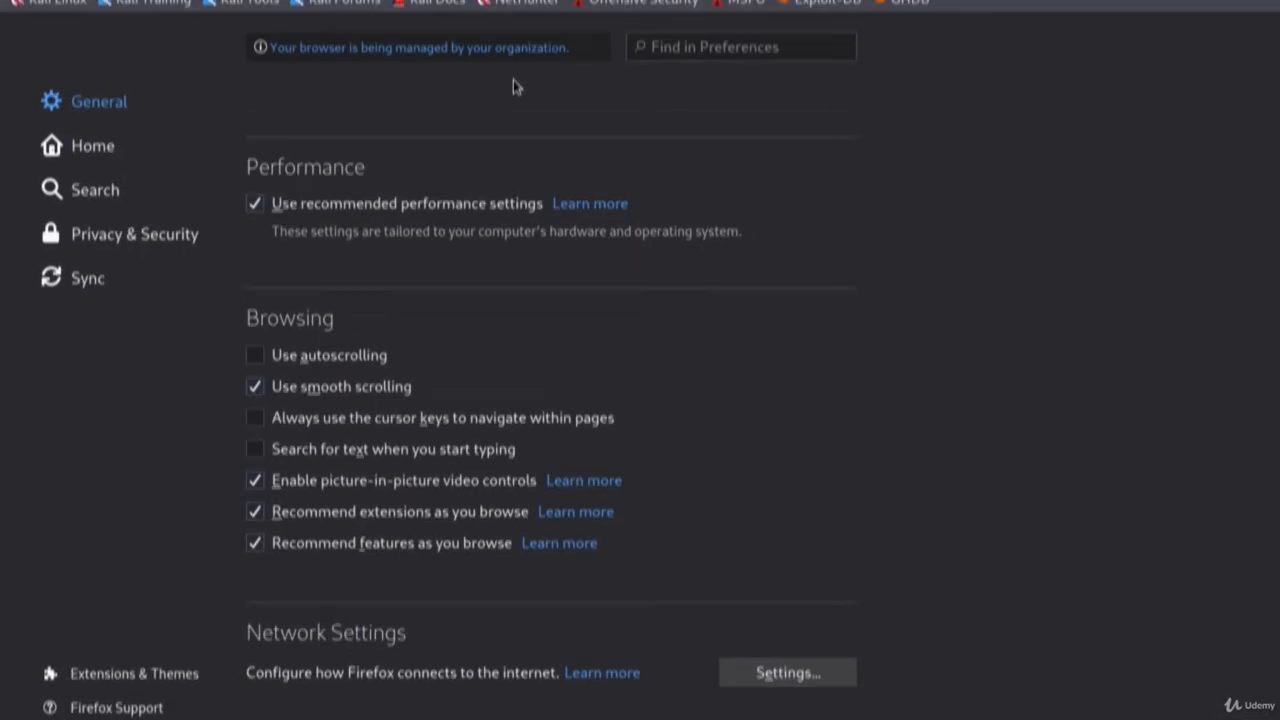
Load the arh.bg.ac.rs university site in a new Firefox tab.
left_click(636, 68)
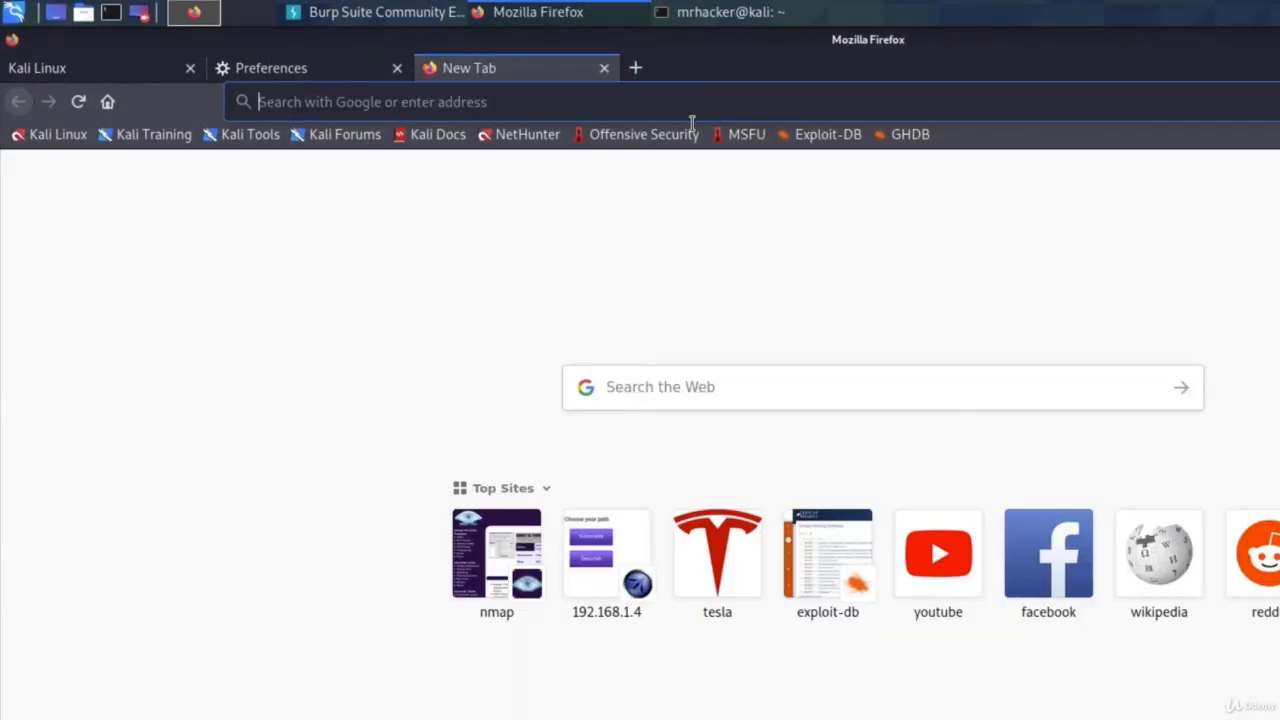
type("arh.bg.ac.r")
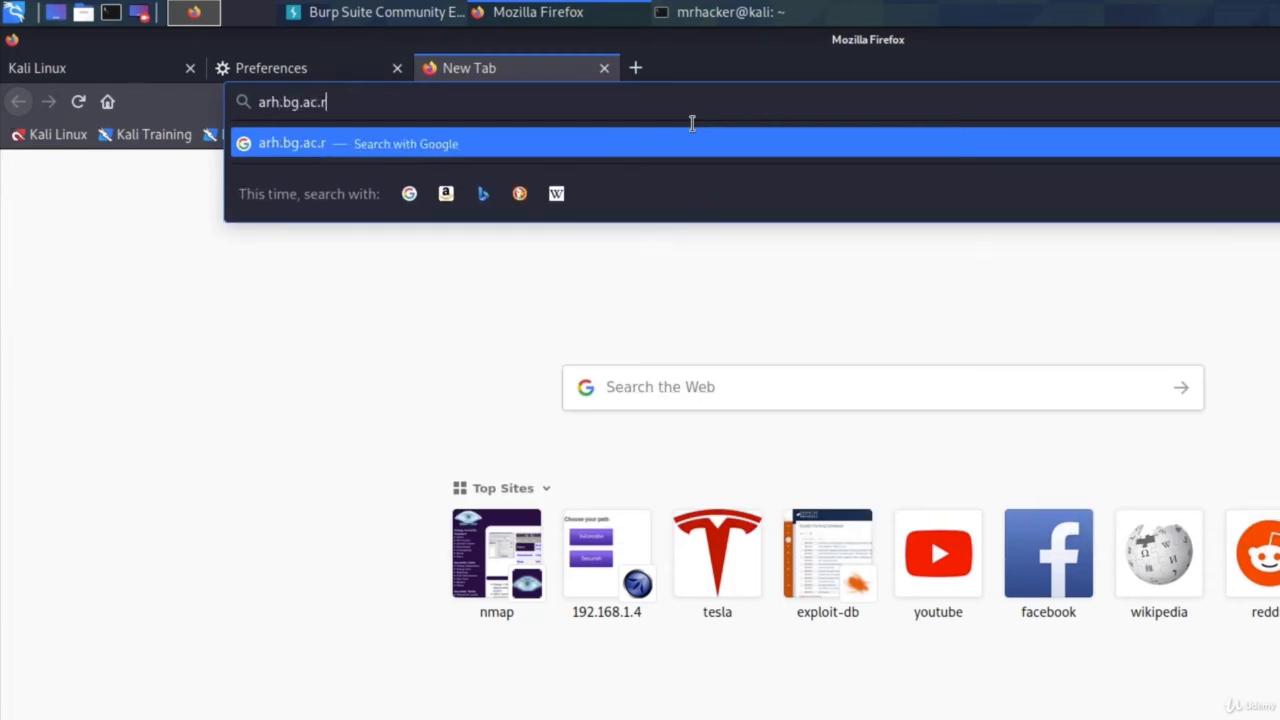
key("Return")
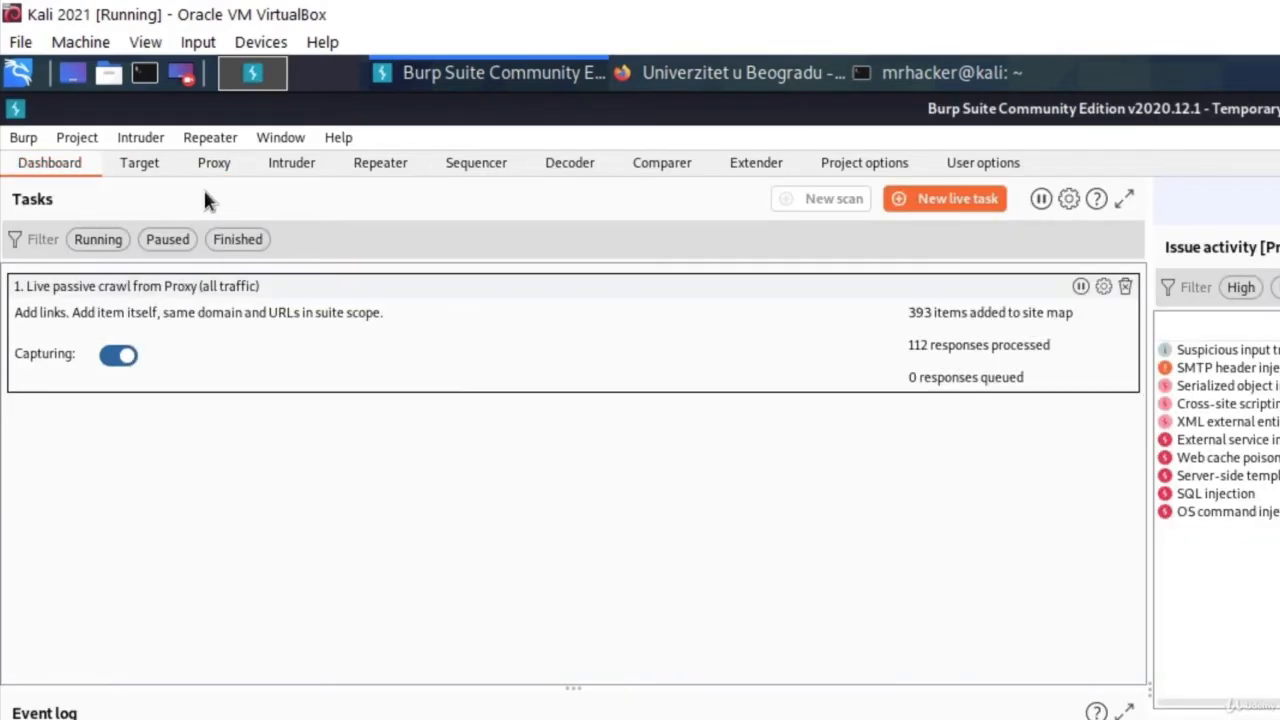
left_click(140, 162)
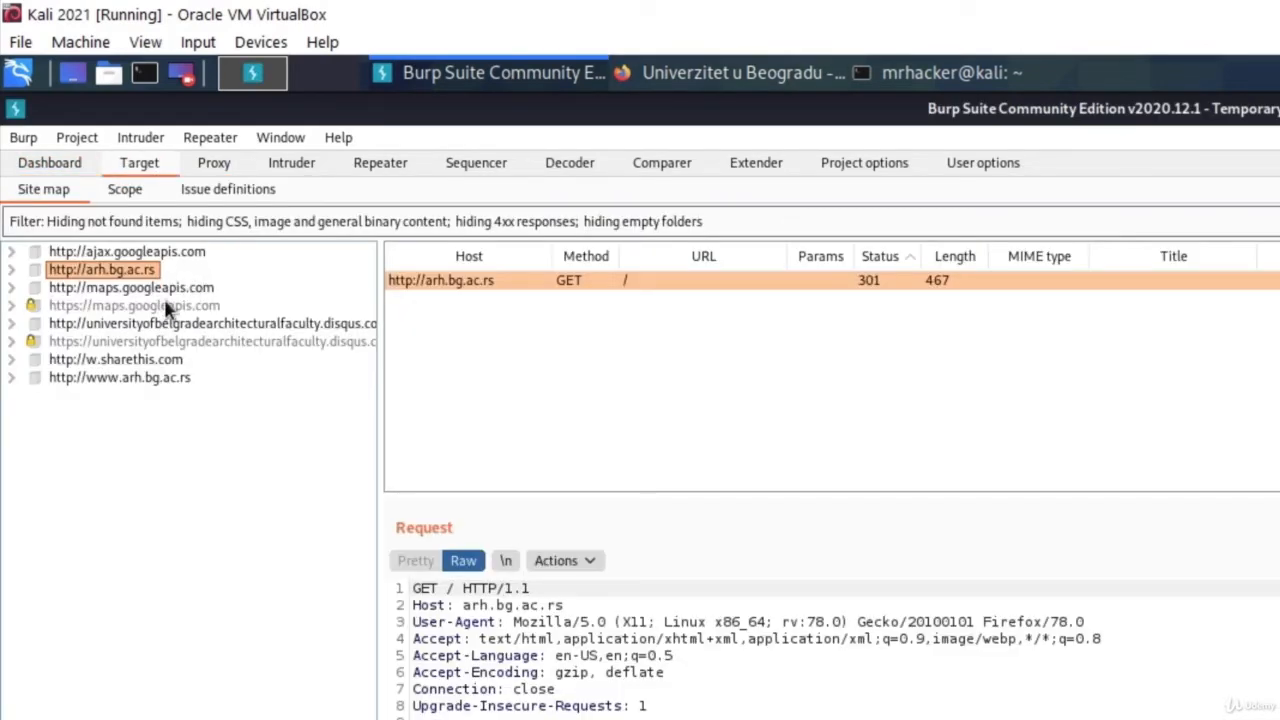
mouse_move(68, 288)
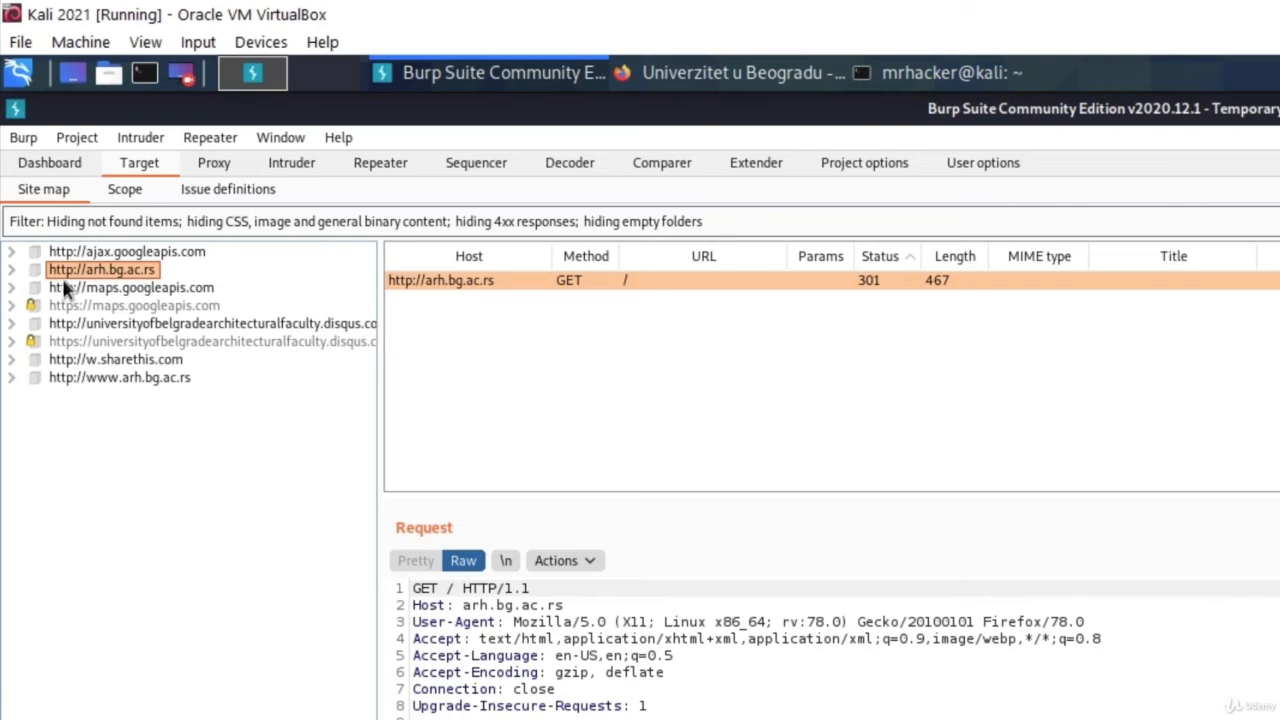
mouse_move(164, 290)
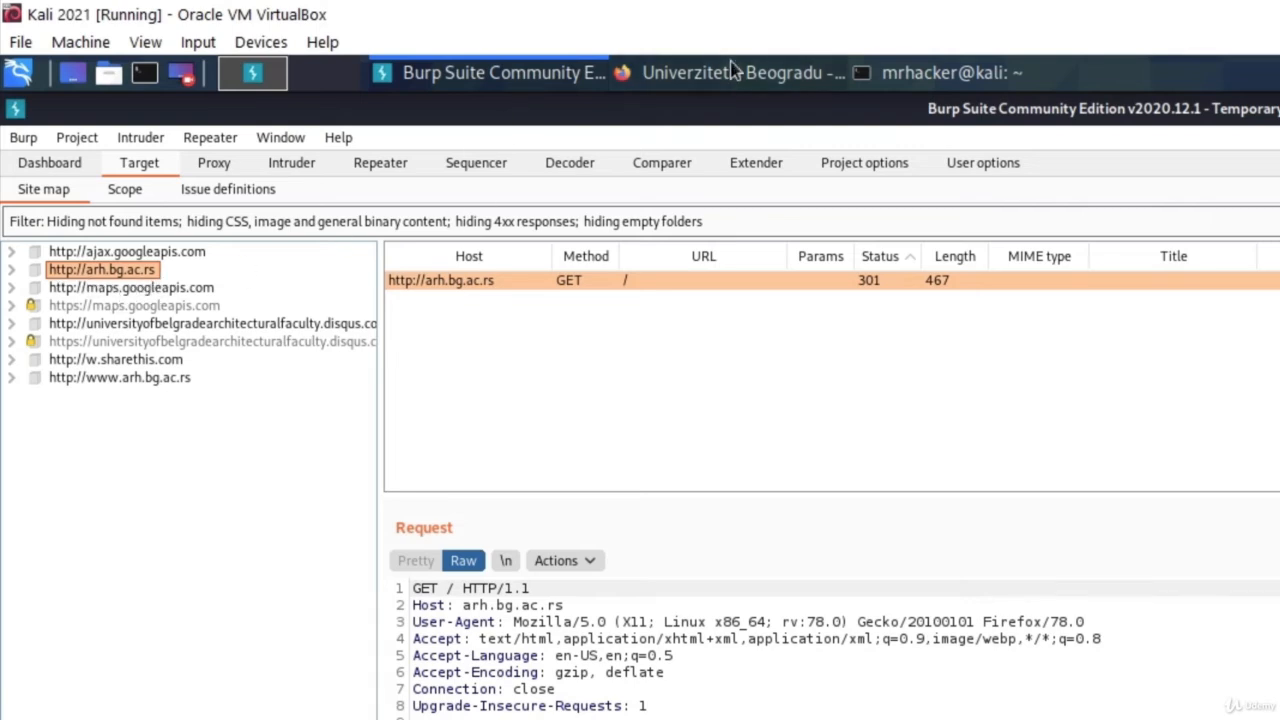
left_click(732, 72)
type("facebook.com")
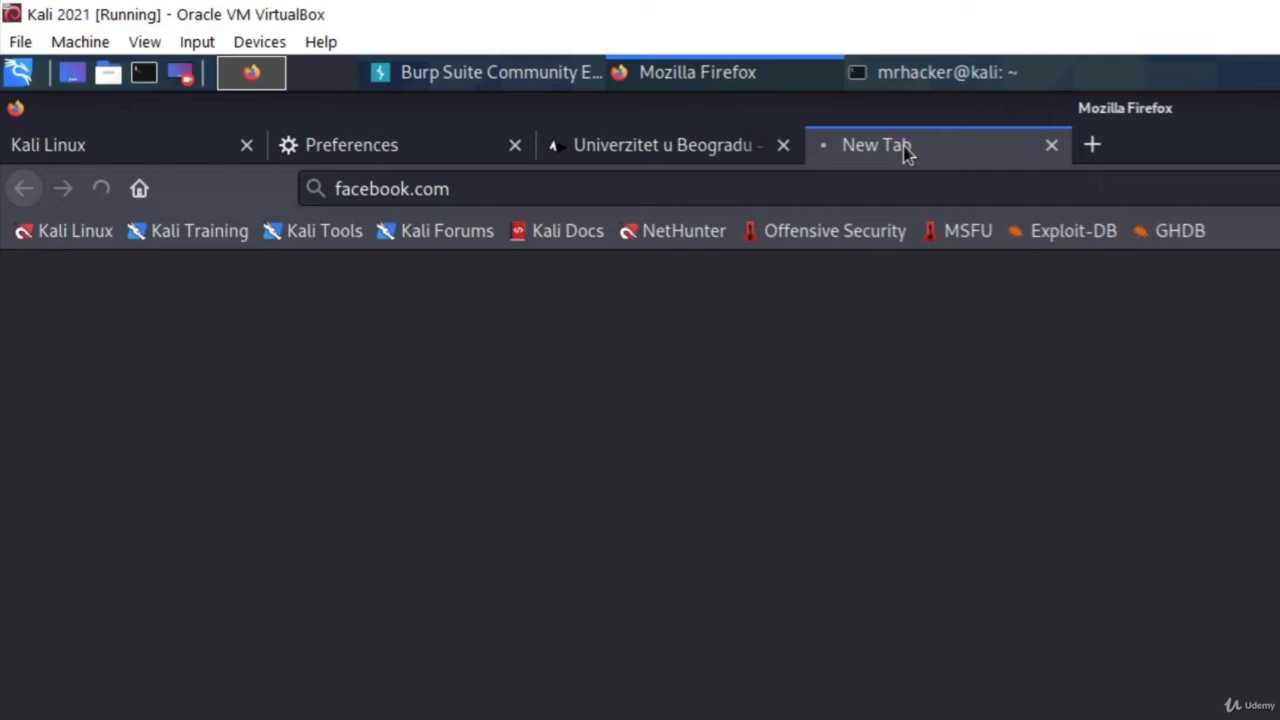
Attempt to load facebook.com, reaching the security warning about the untrusted PortSwigger CA.
key("Return")
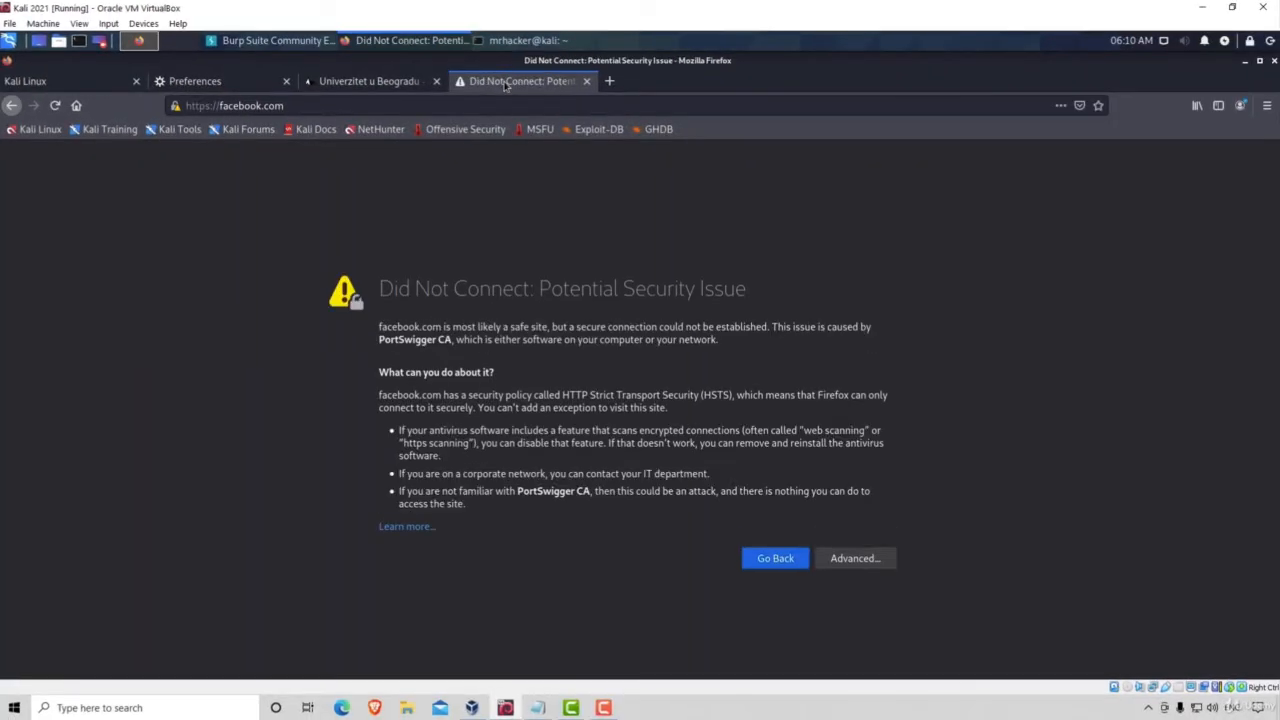
mouse_move(536, 312)
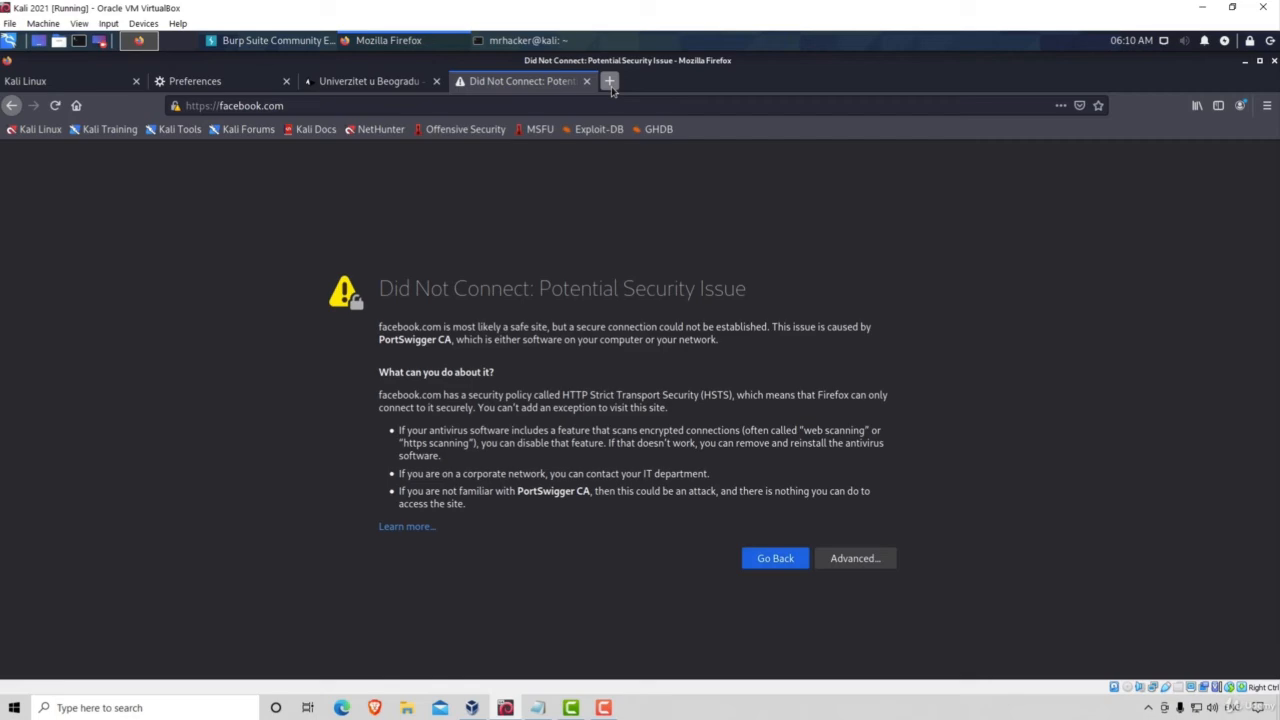
left_click(608, 80)
type("burp")
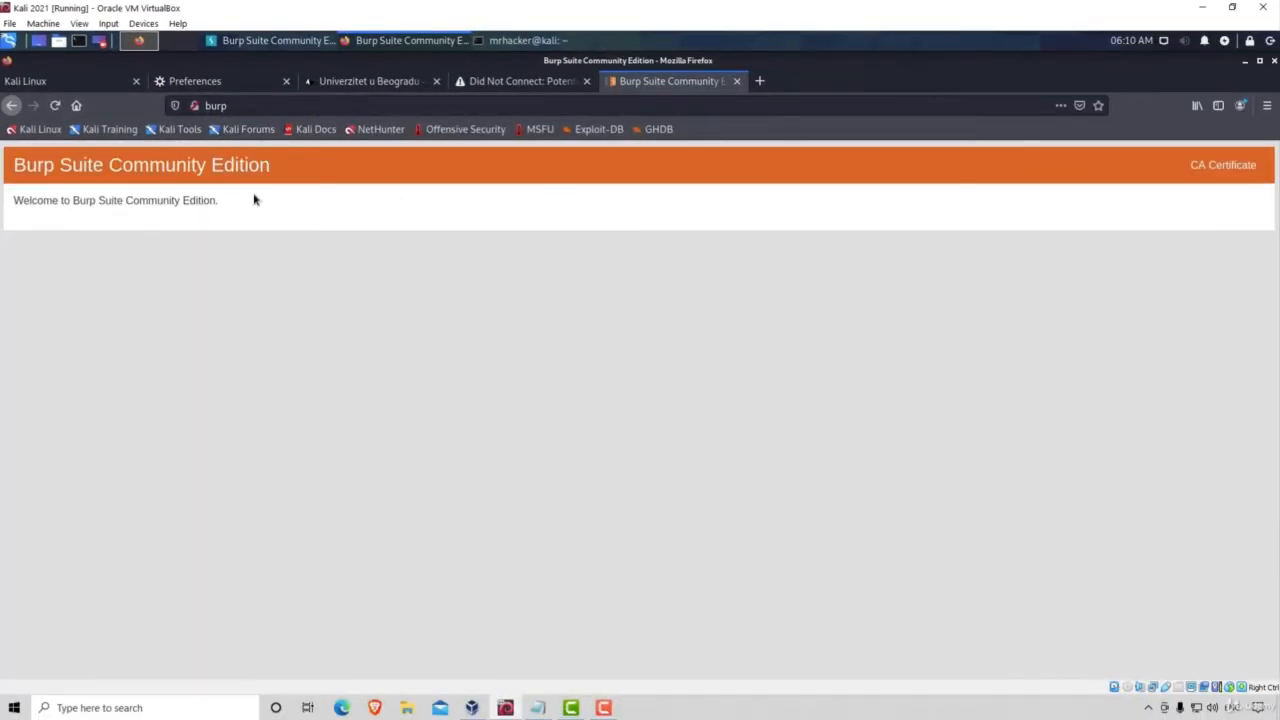
mouse_move(646, 270)
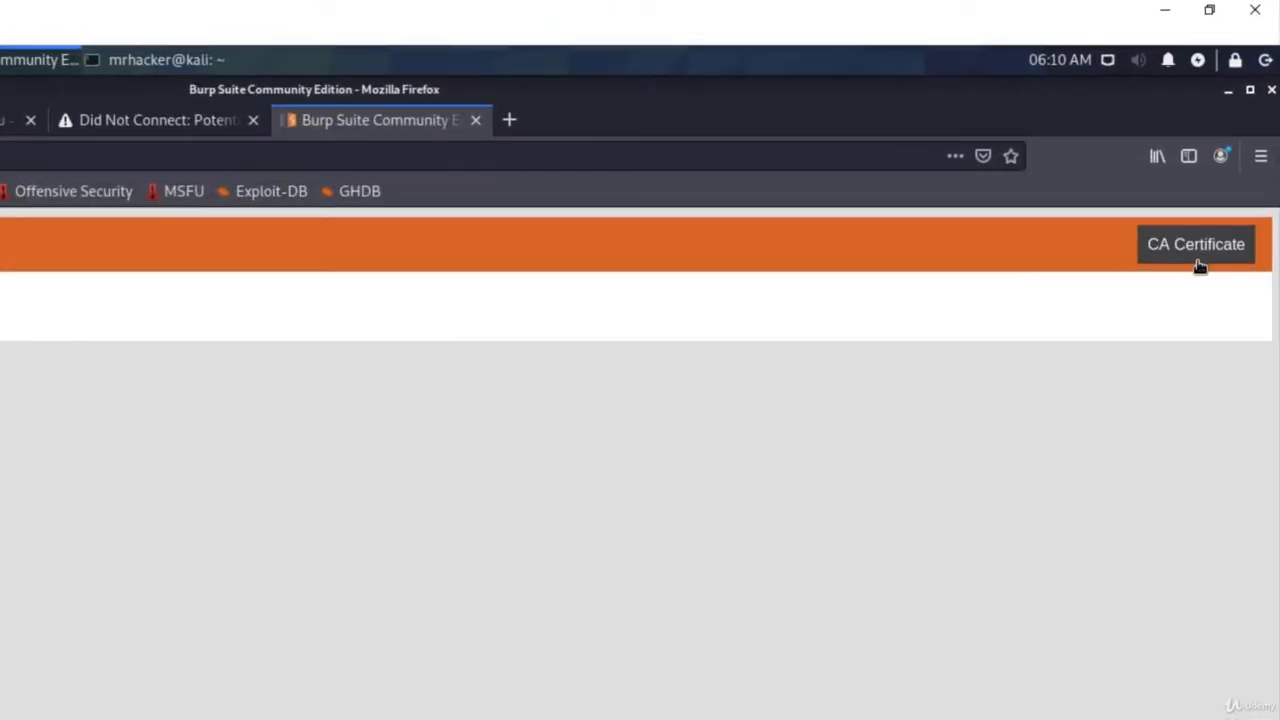
mouse_move(1232, 258)
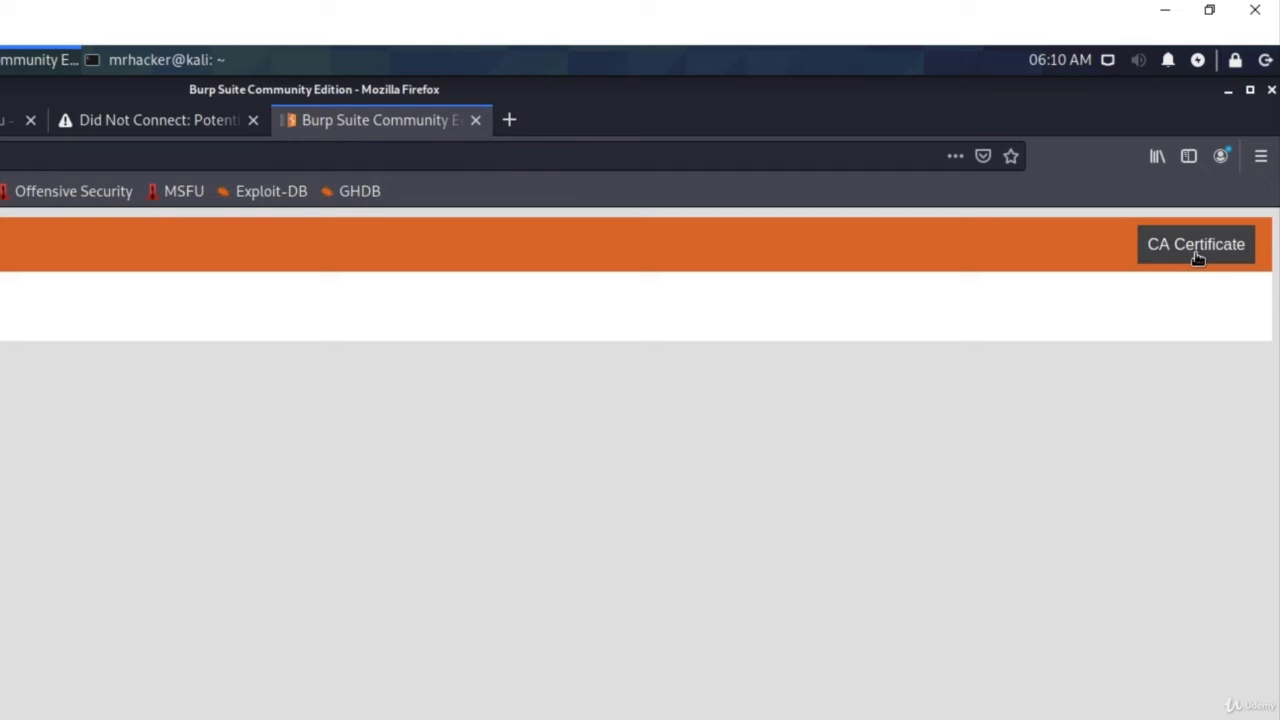
left_click(1196, 244)
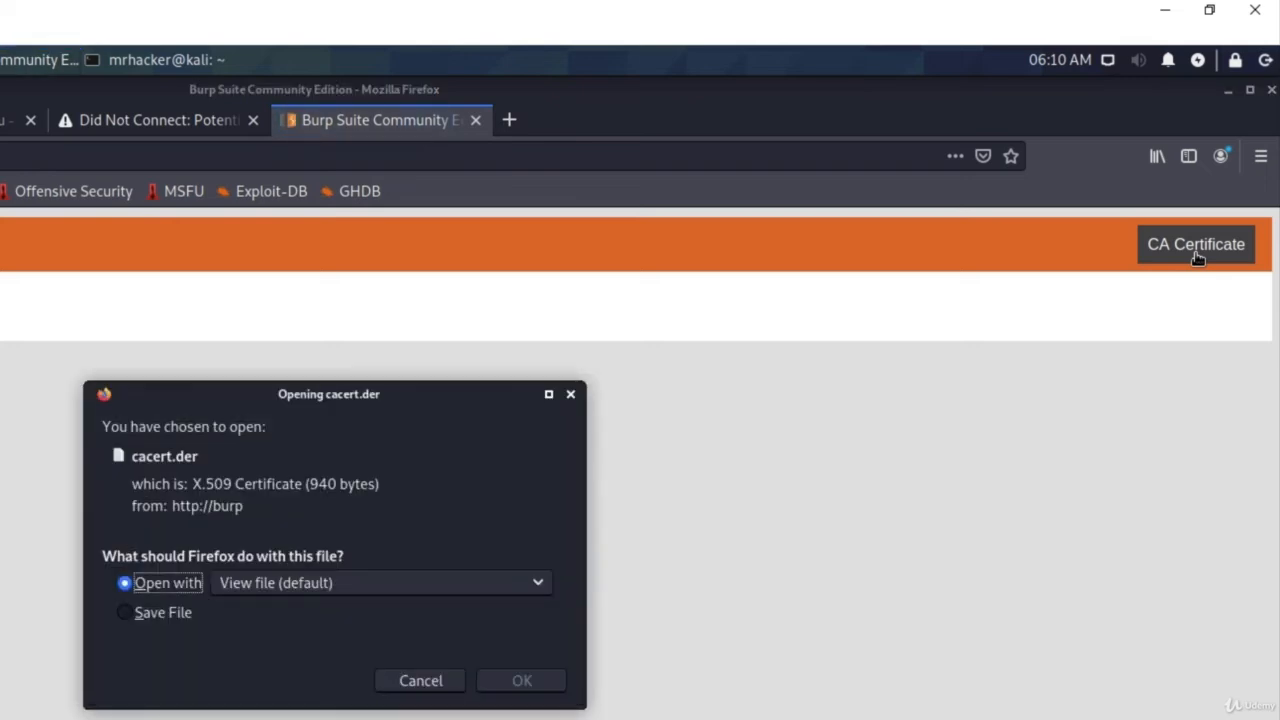
left_click(124, 612)
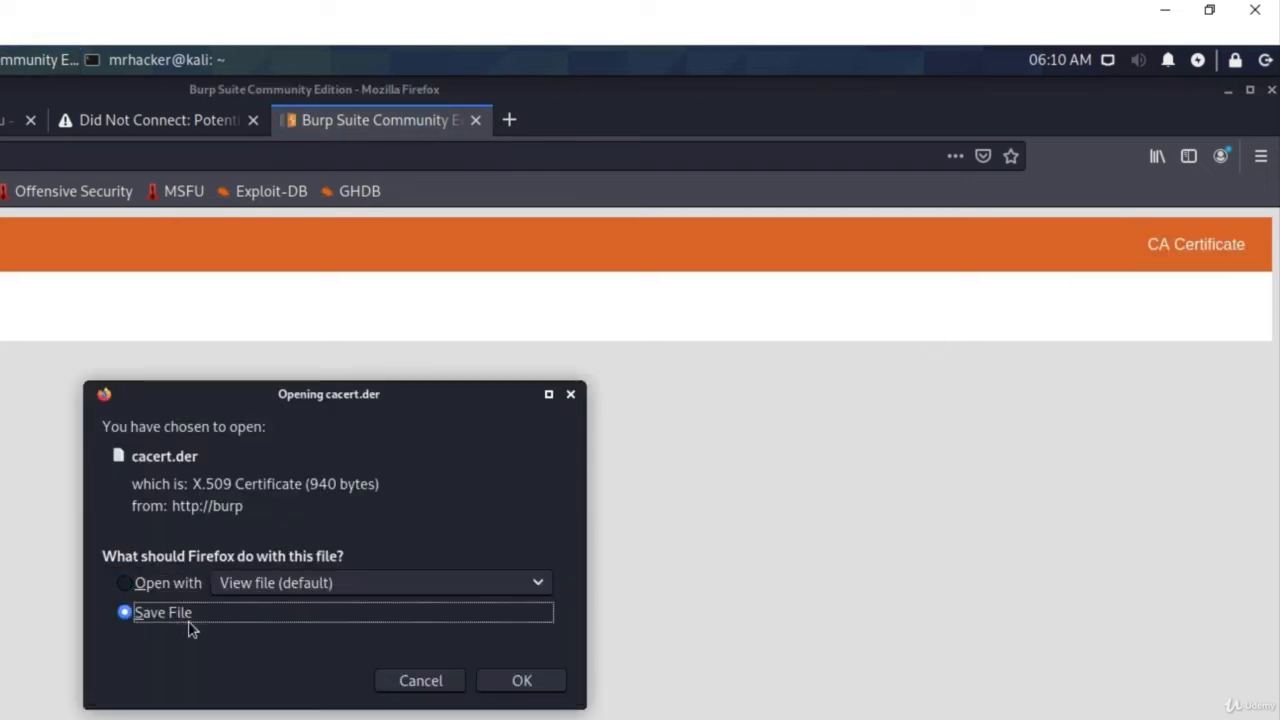
left_click(520, 680)
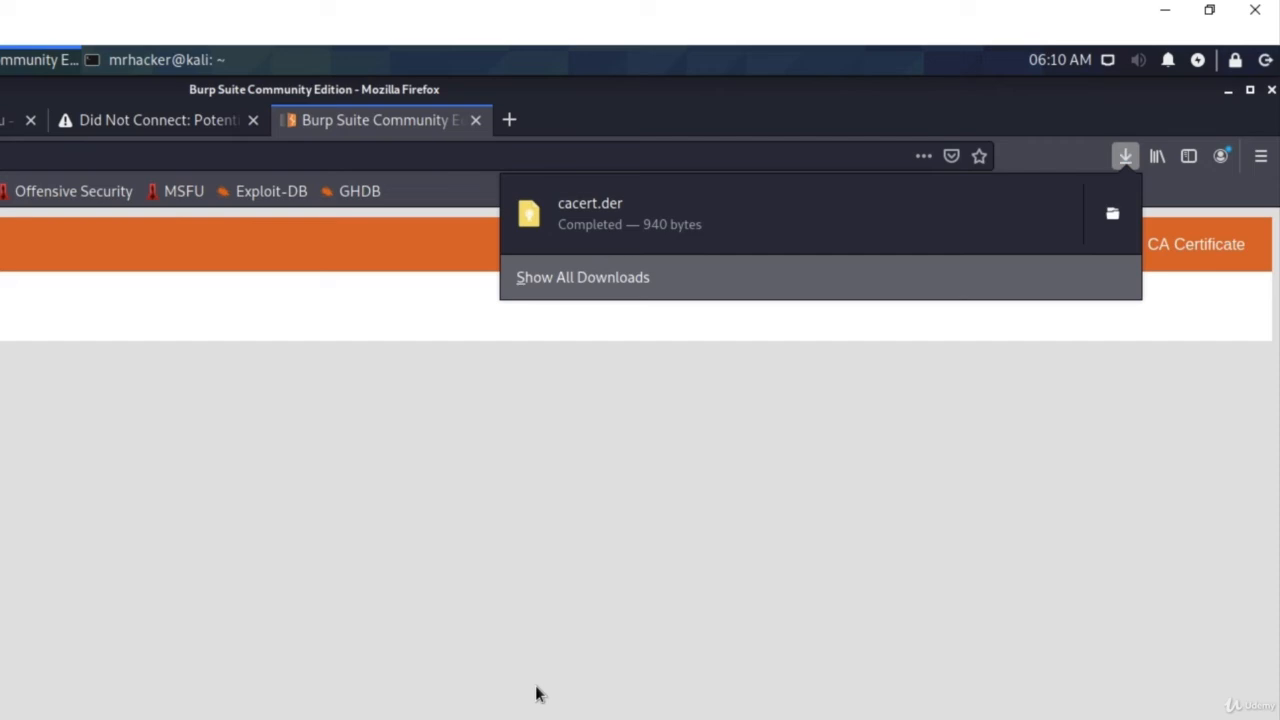
mouse_move(630, 212)
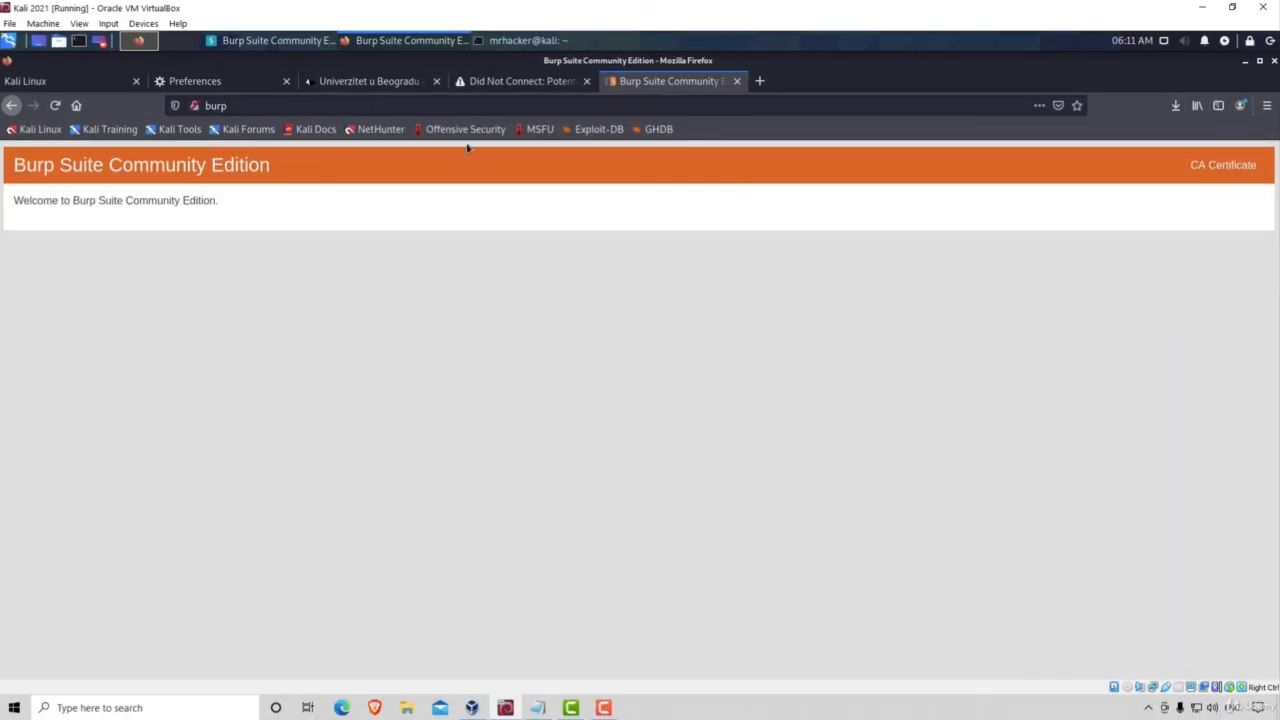
Go to Preferences > Privacy & Security and scroll down to the Certificates section.
left_click(196, 80)
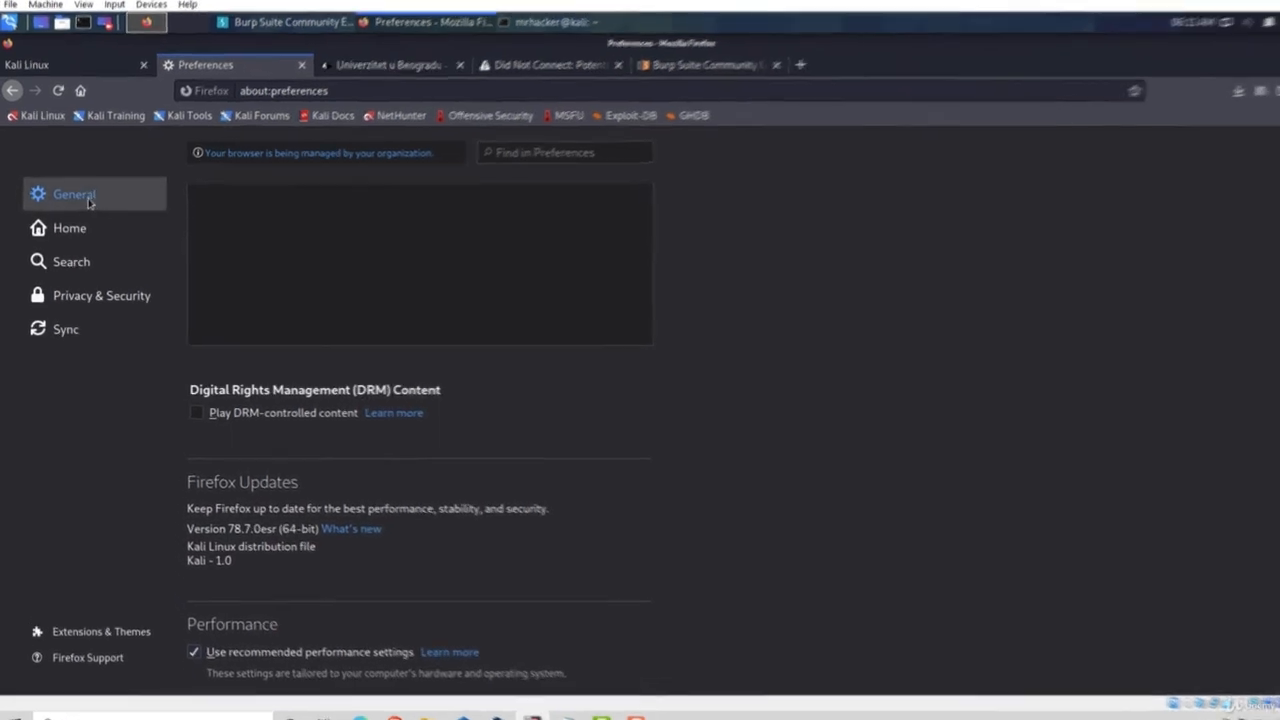
left_click(100, 296)
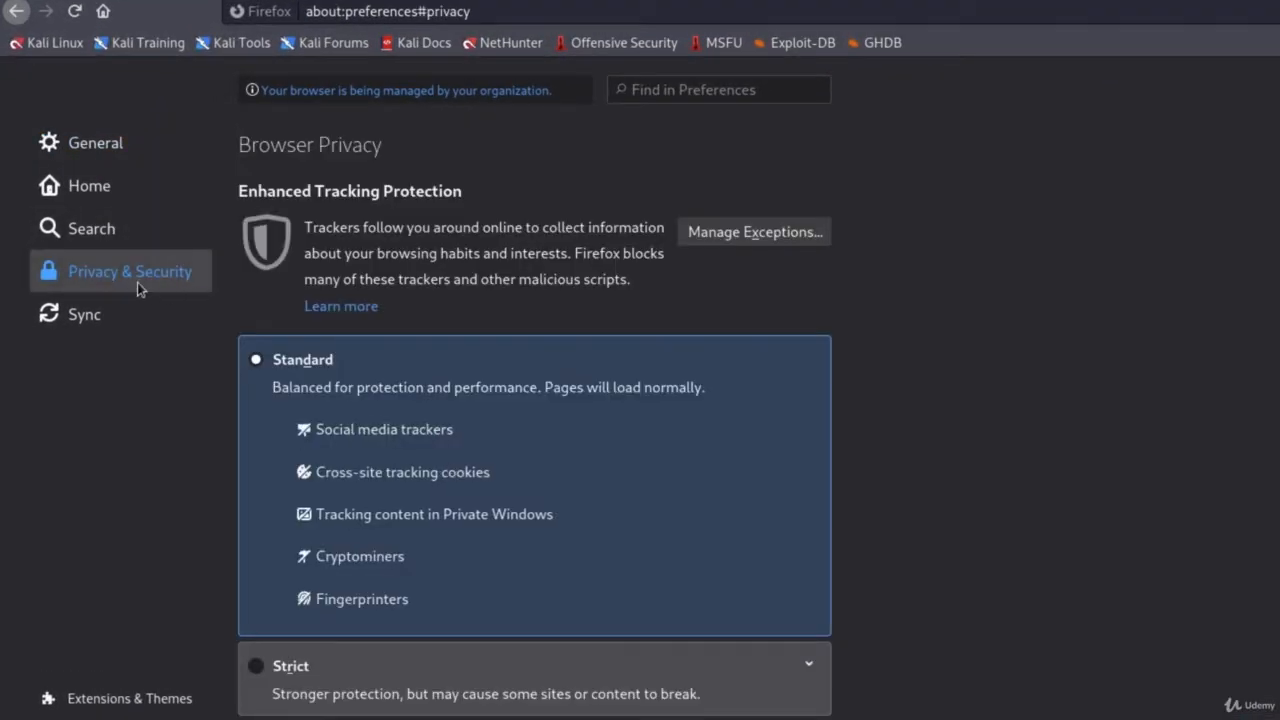
mouse_move(668, 320)
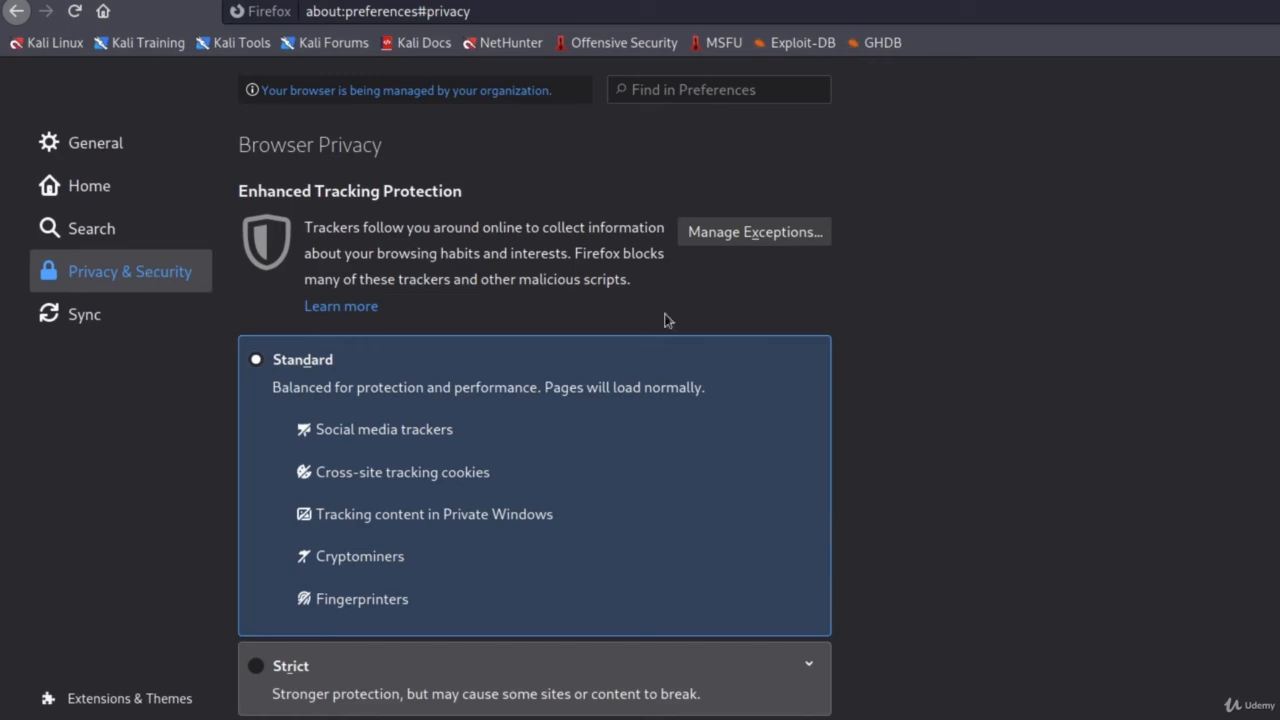
scroll("down", 3)
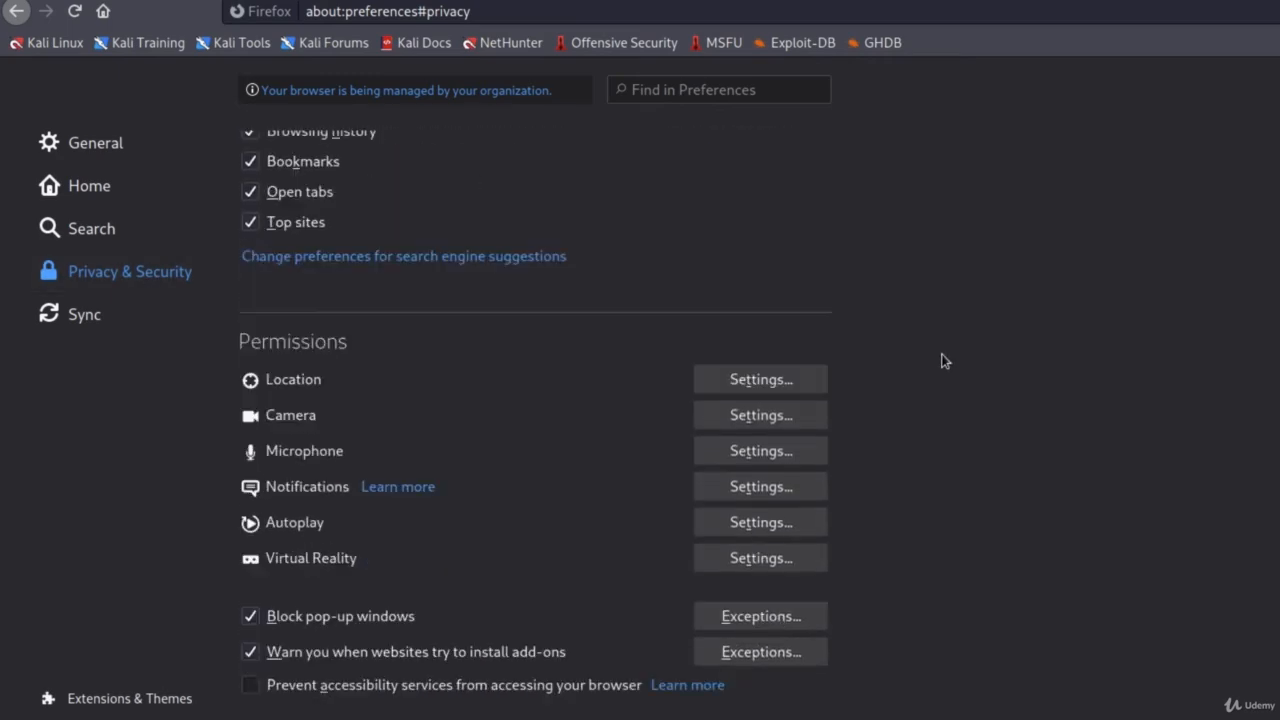
scroll("down", 3)
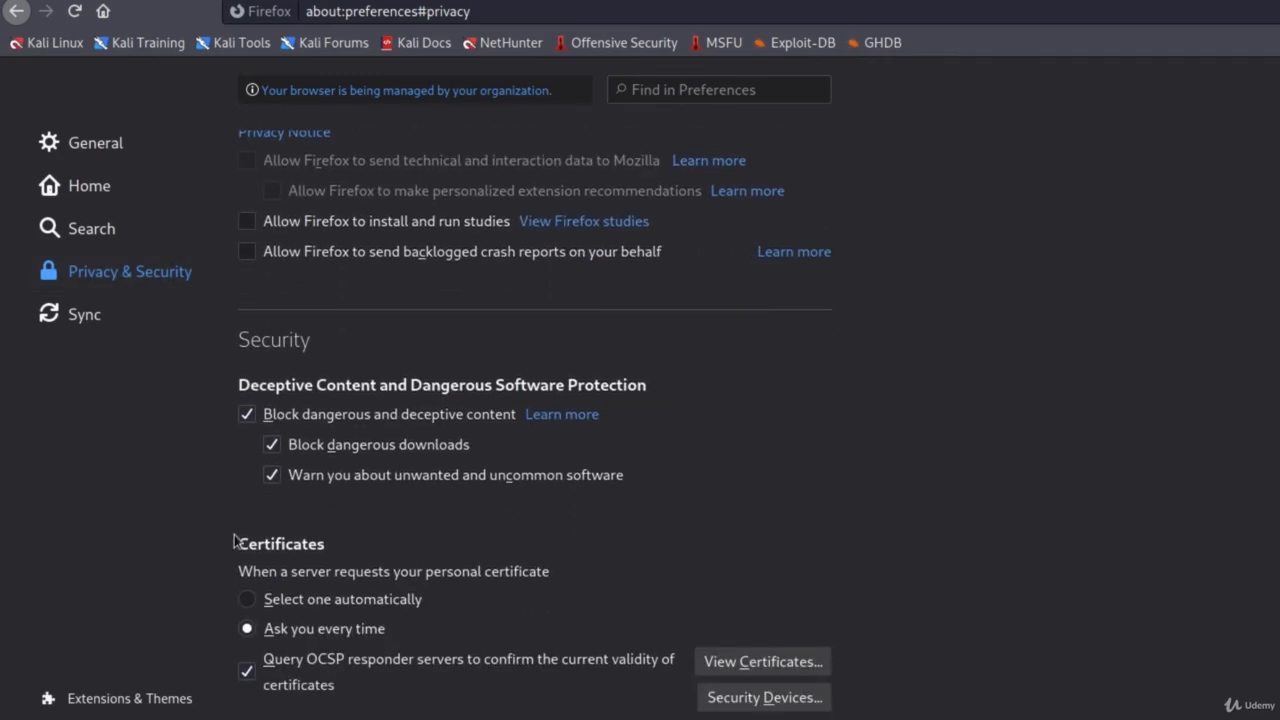
mouse_move(248, 560)
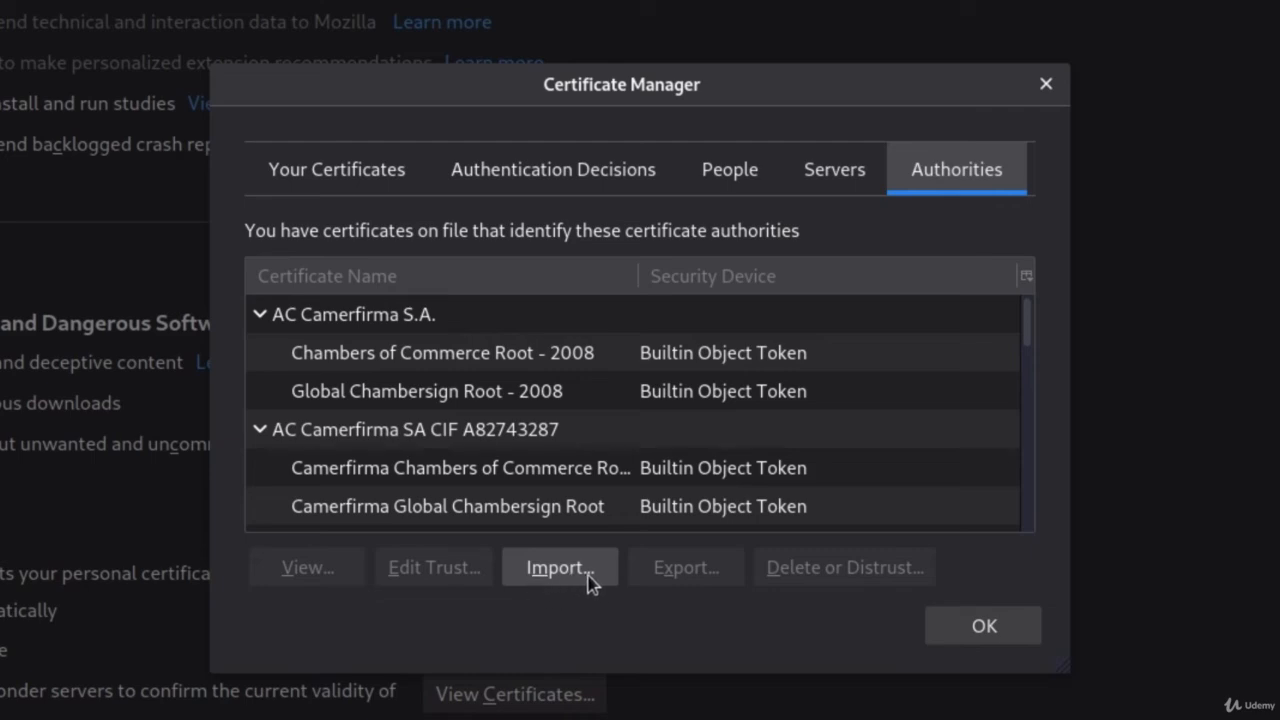
Import cacert.der, trusting PortSwigger CA for websites and email users, and close Certificate Manager.
left_click(560, 568)
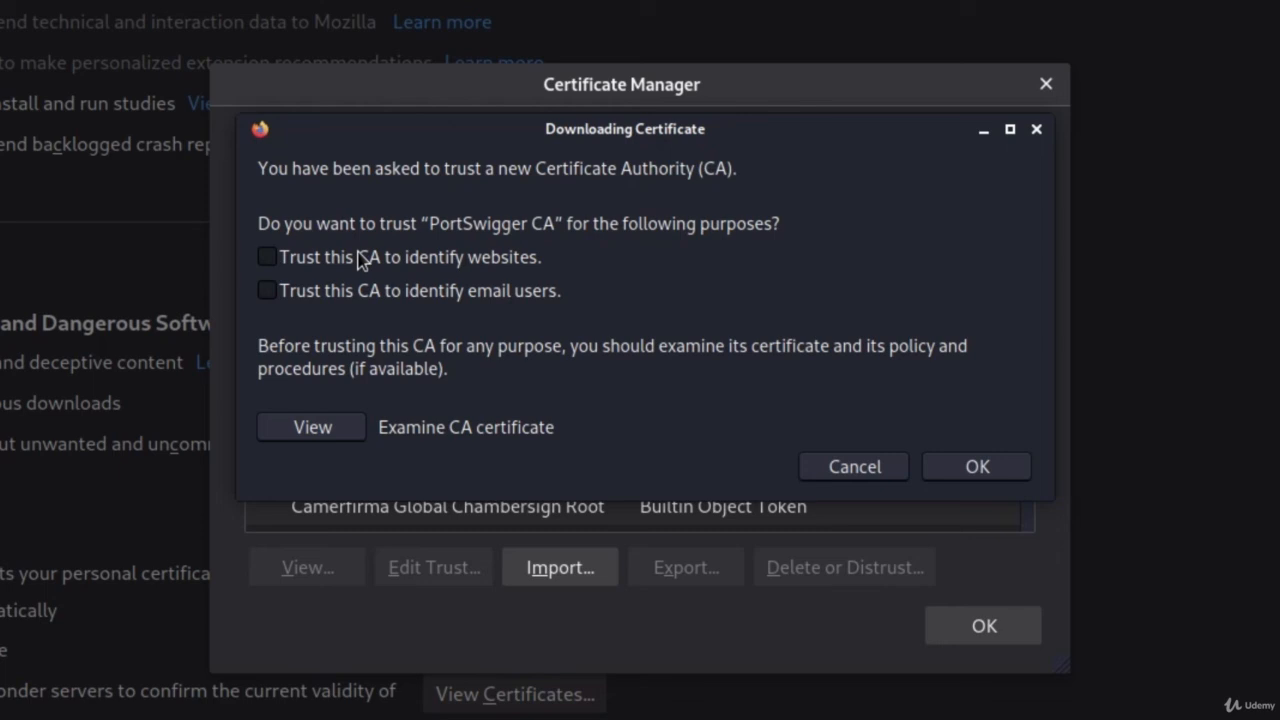
left_click(268, 256)
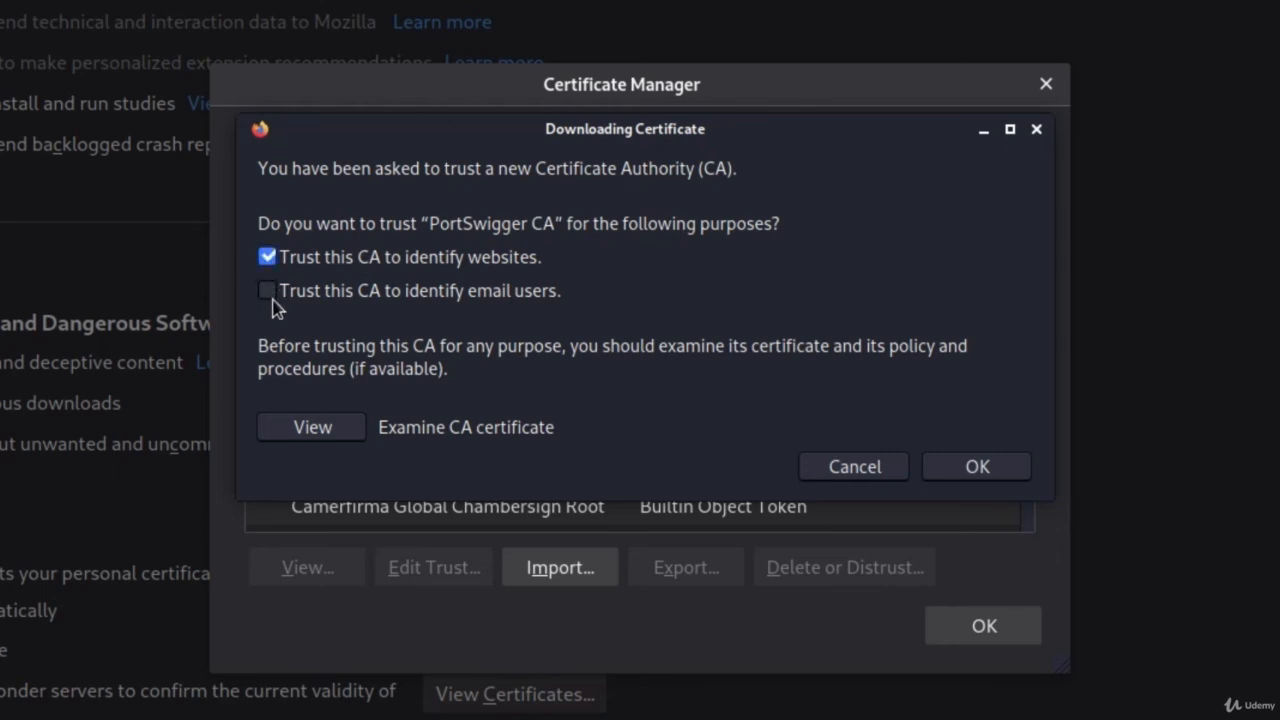
left_click(268, 290)
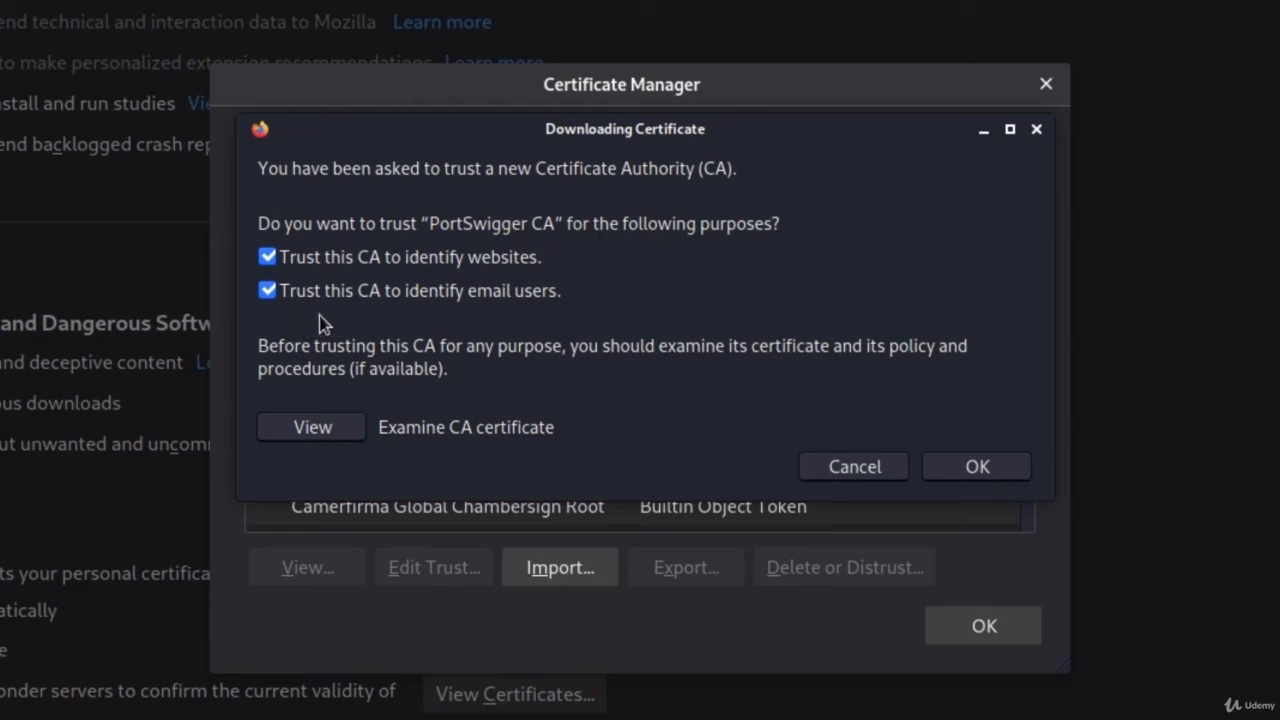
mouse_move(520, 318)
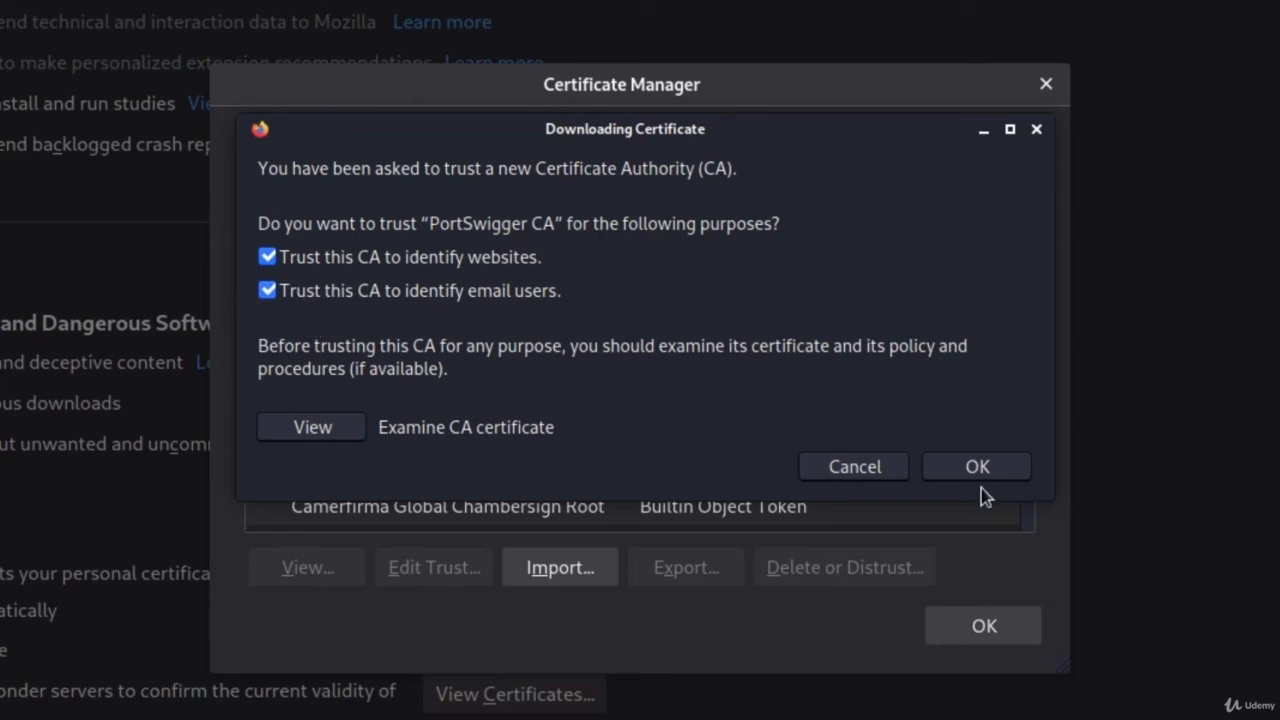
left_click(976, 466)
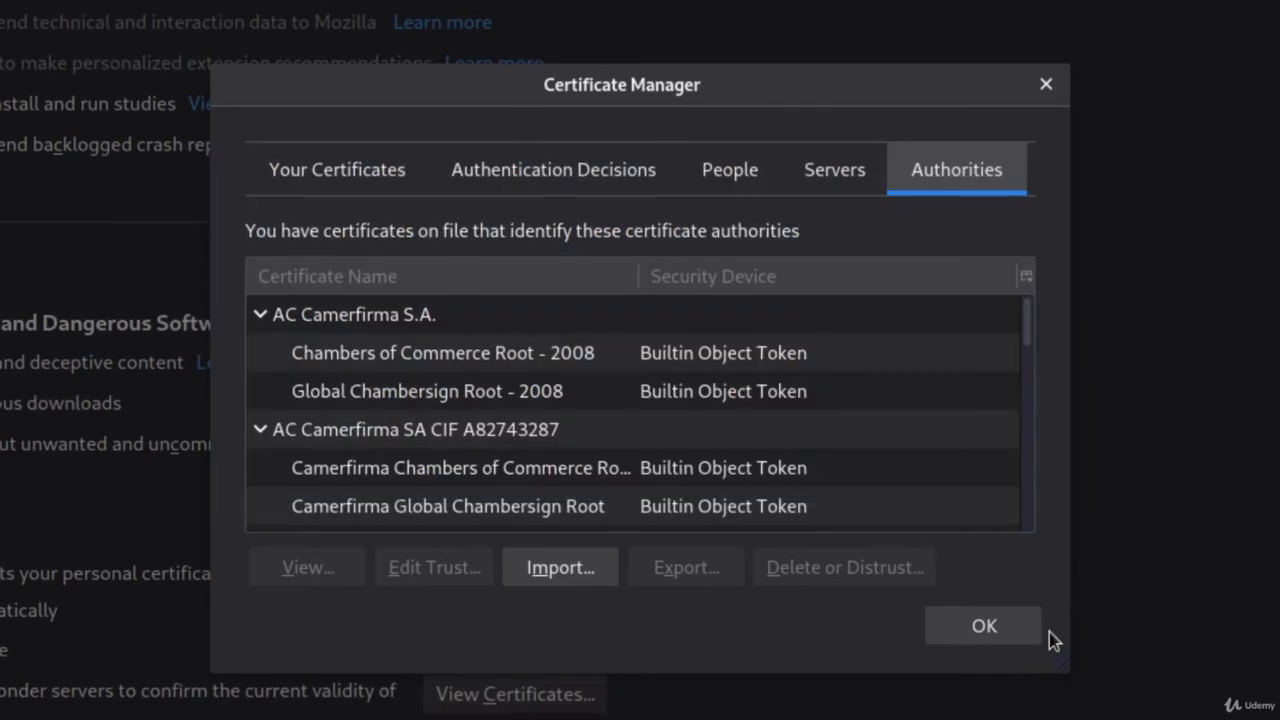
left_click(984, 624)
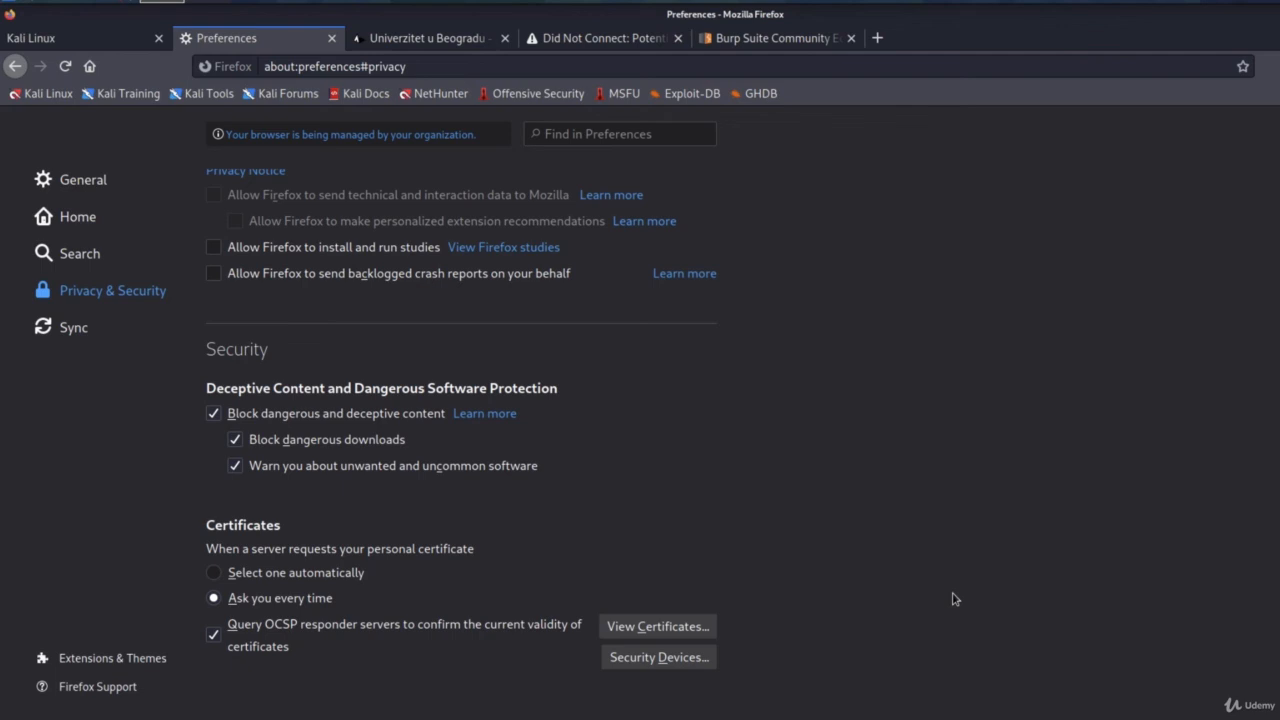
mouse_move(664, 148)
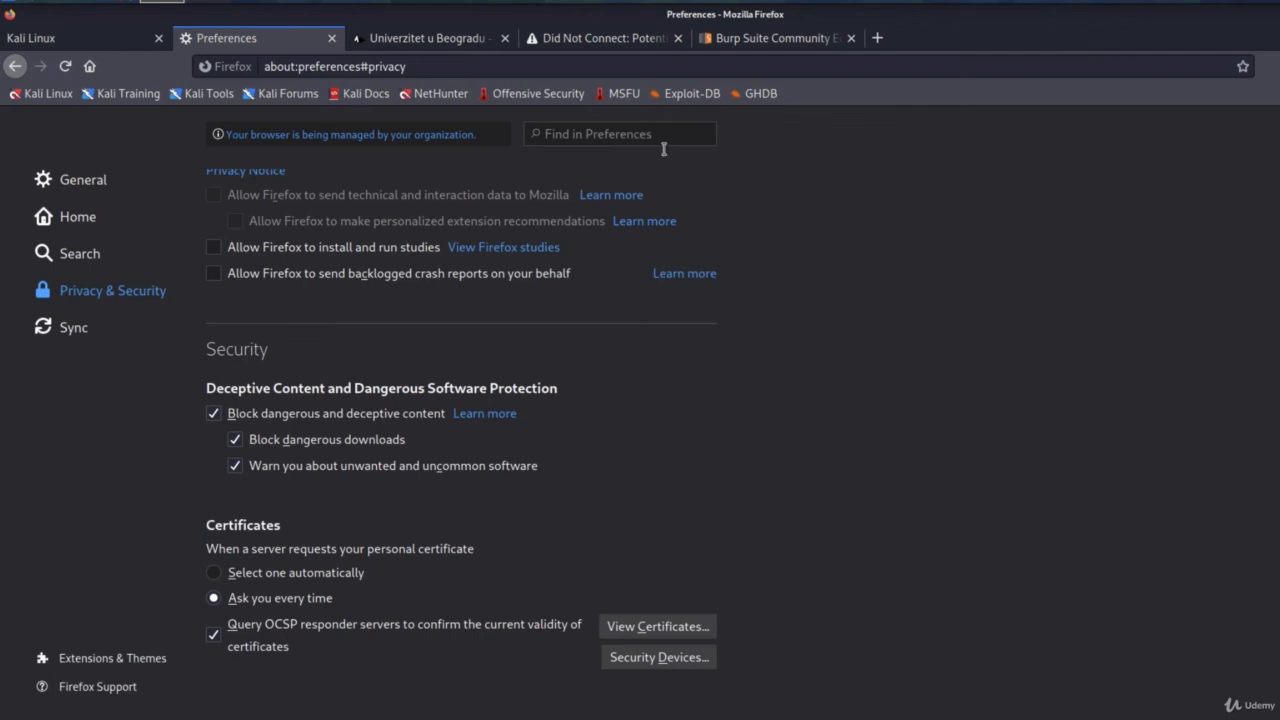
Switch back to Burp Suite to view the captured facebook.com HTTPS request in the site map.
left_click(600, 36)
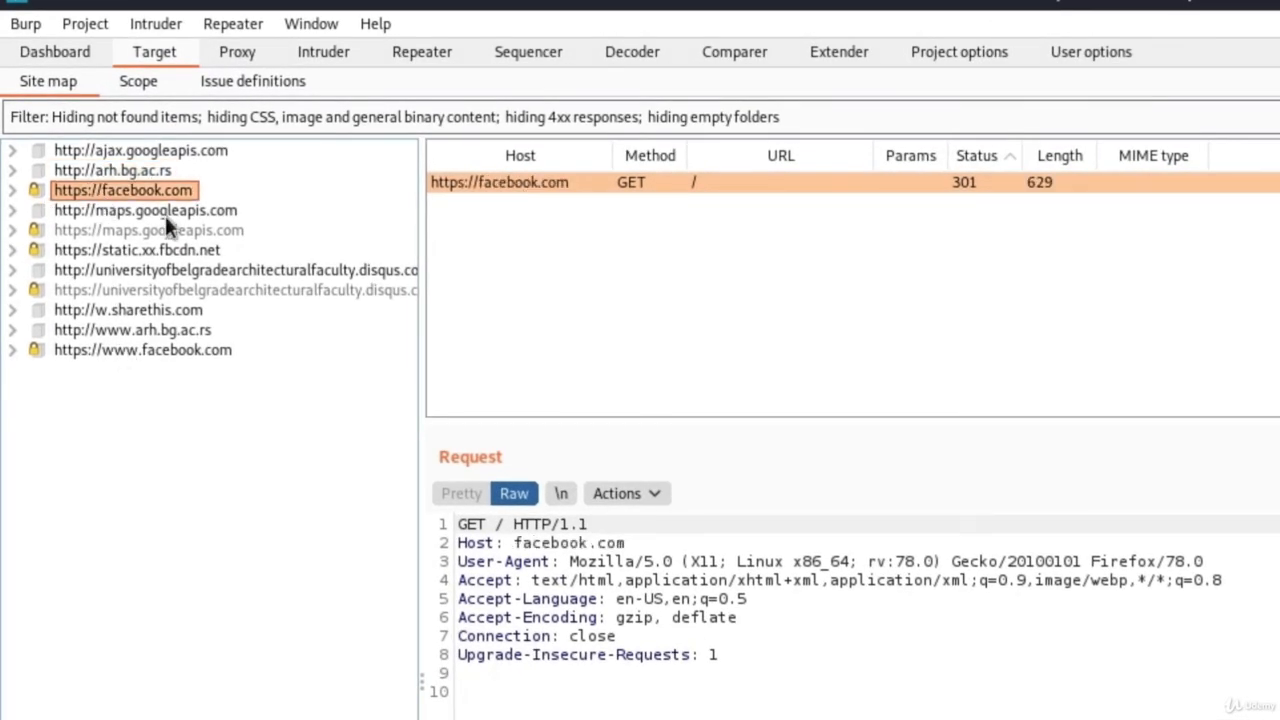
mouse_move(190, 210)
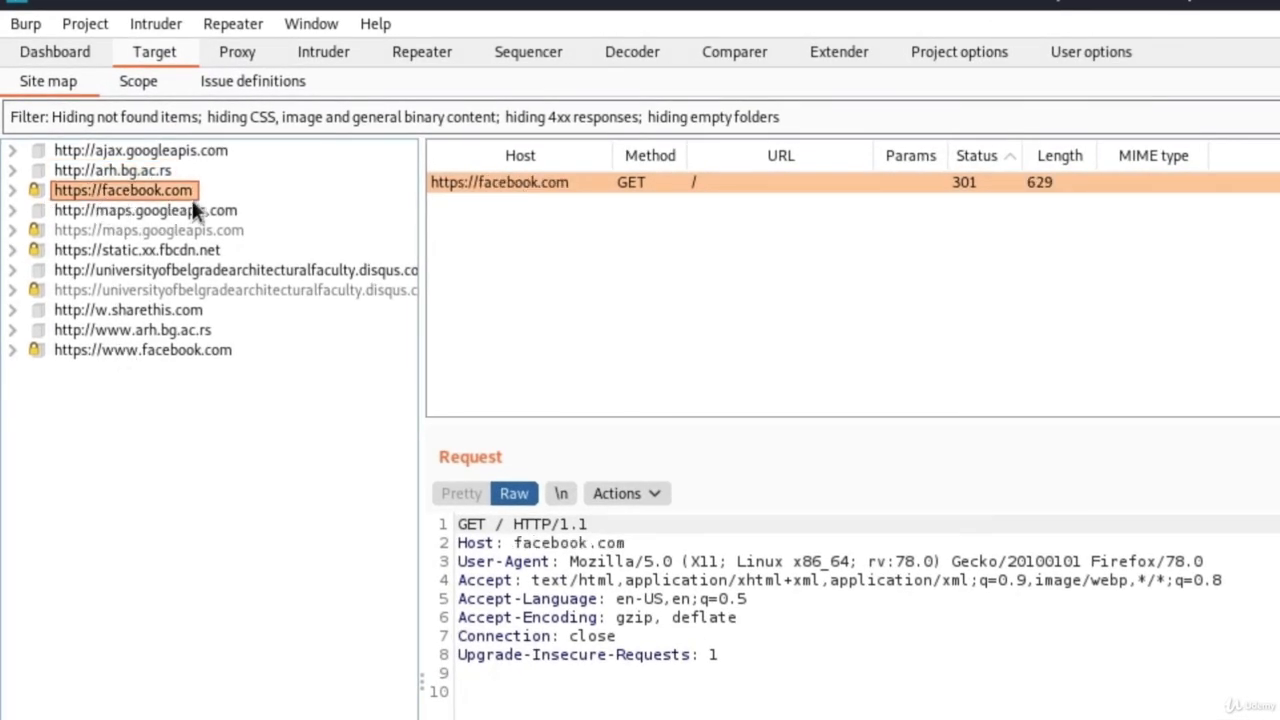